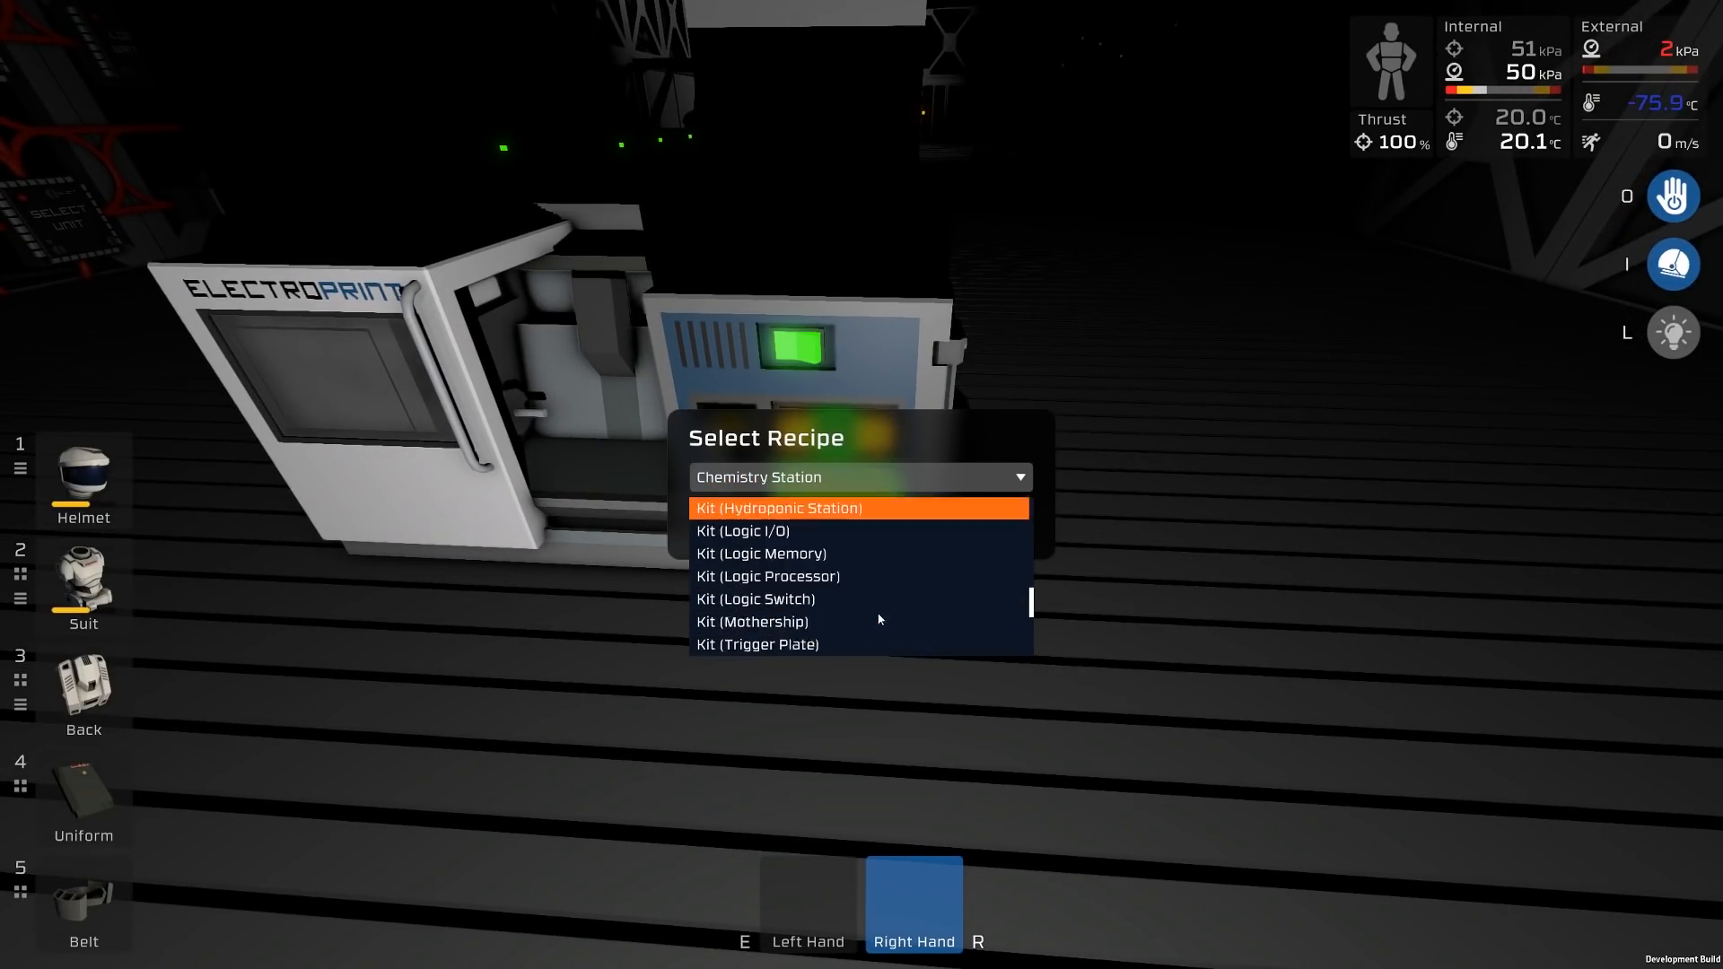
Select Programmable Chip Motherboard as the Electroprint's recipe.
scroll(down, 3)
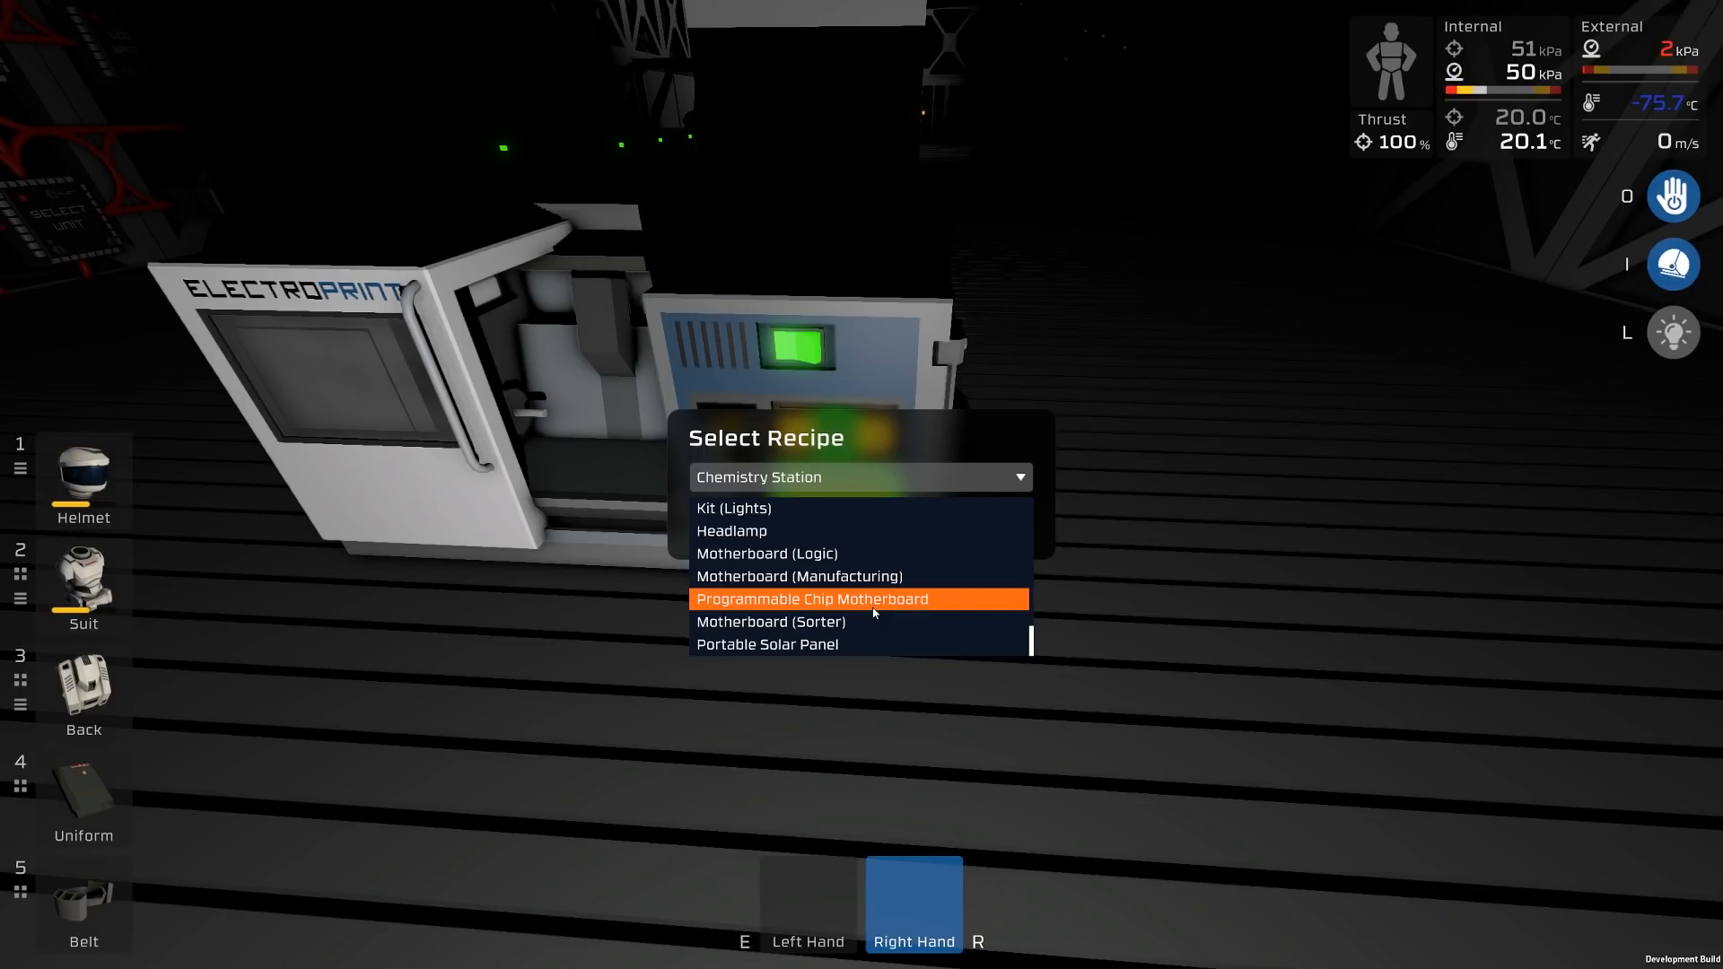
click(731, 532)
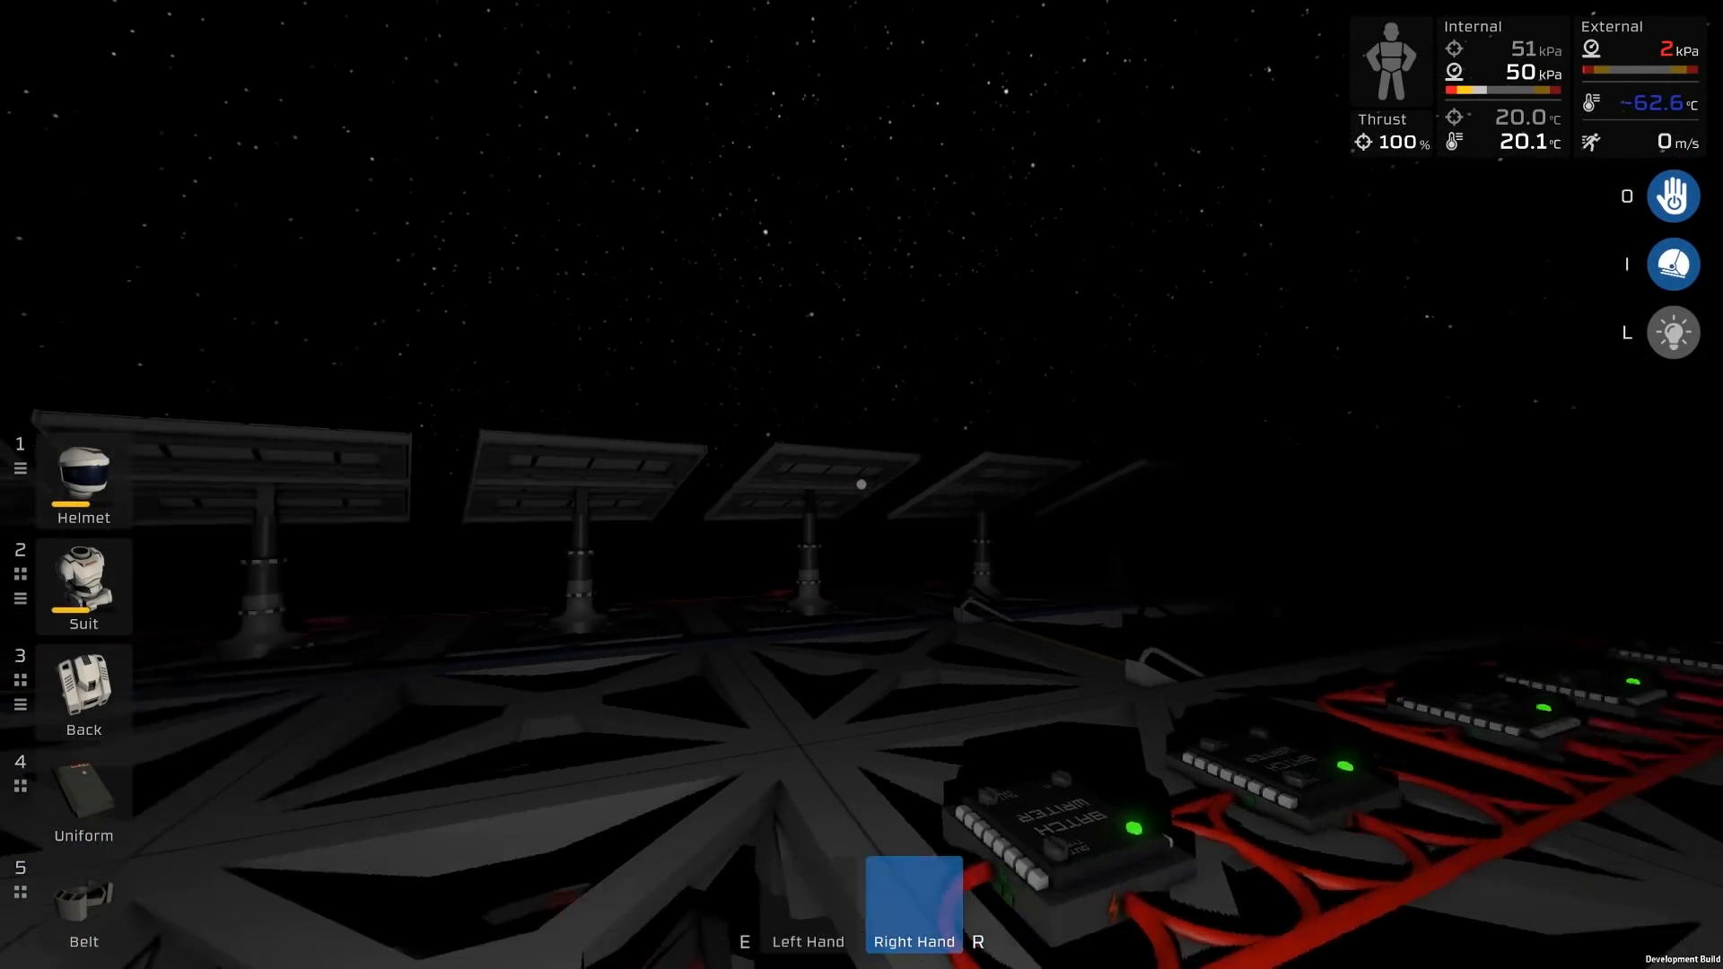
mouse_move(862, 484)
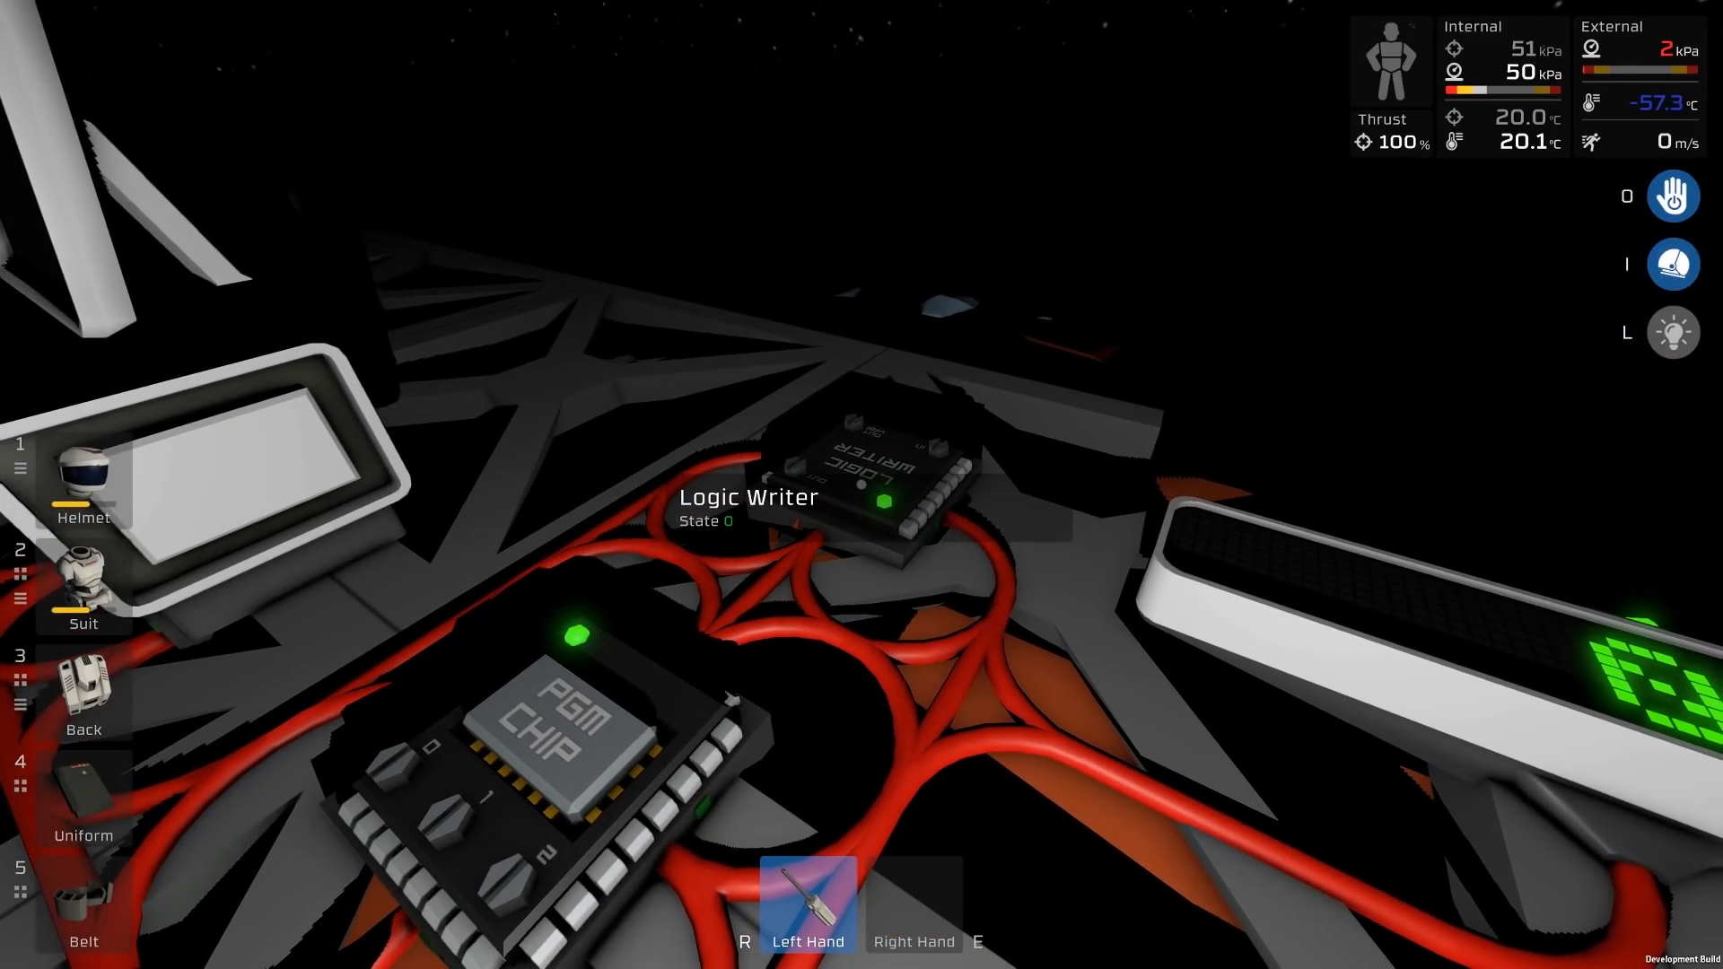
mouse_move(861, 485)
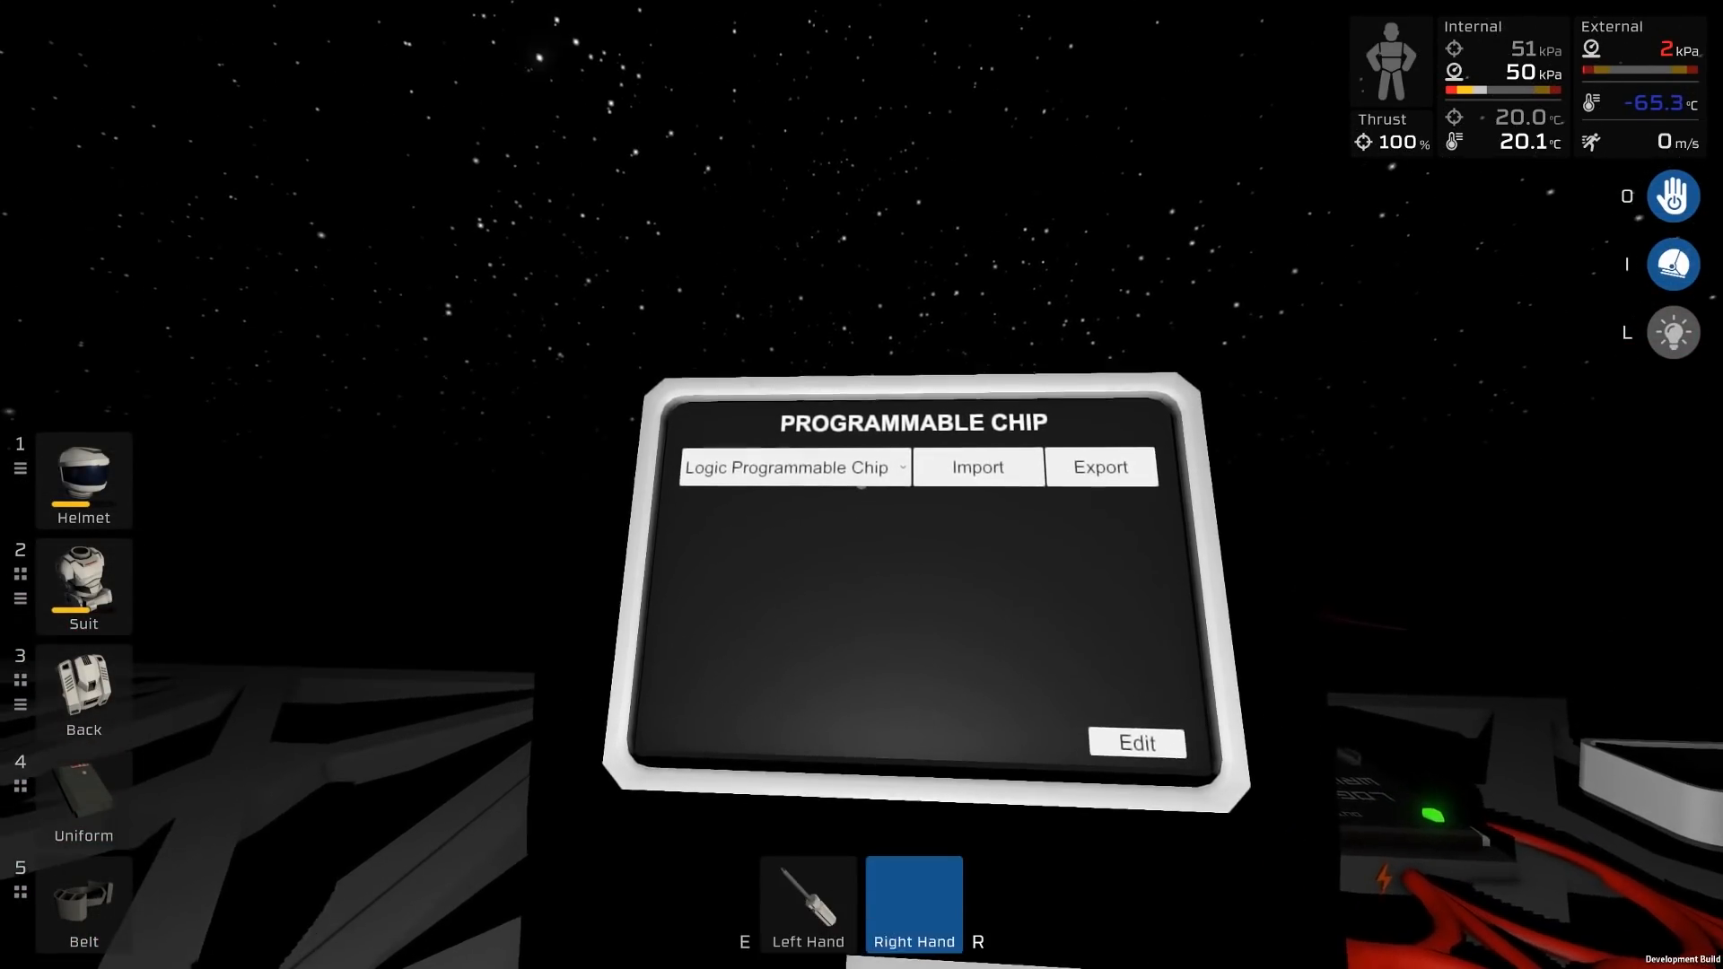
click(793, 467)
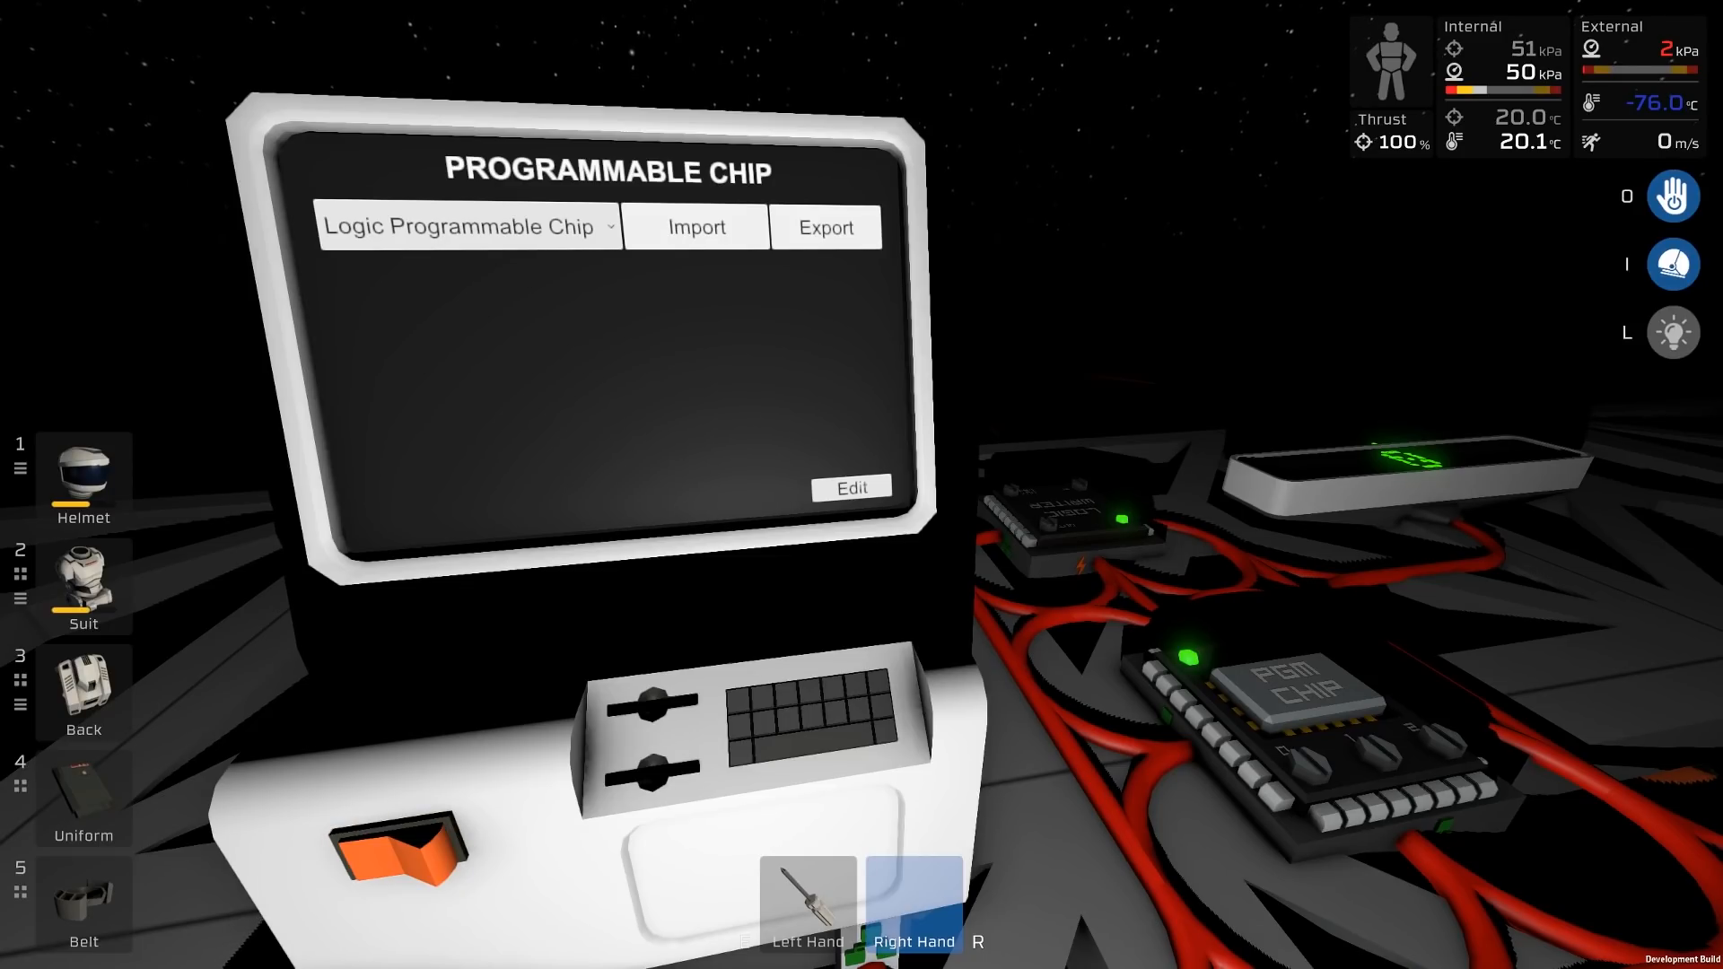
Bring up the chip's code editor and begin the first line with 'move'.
click(851, 488)
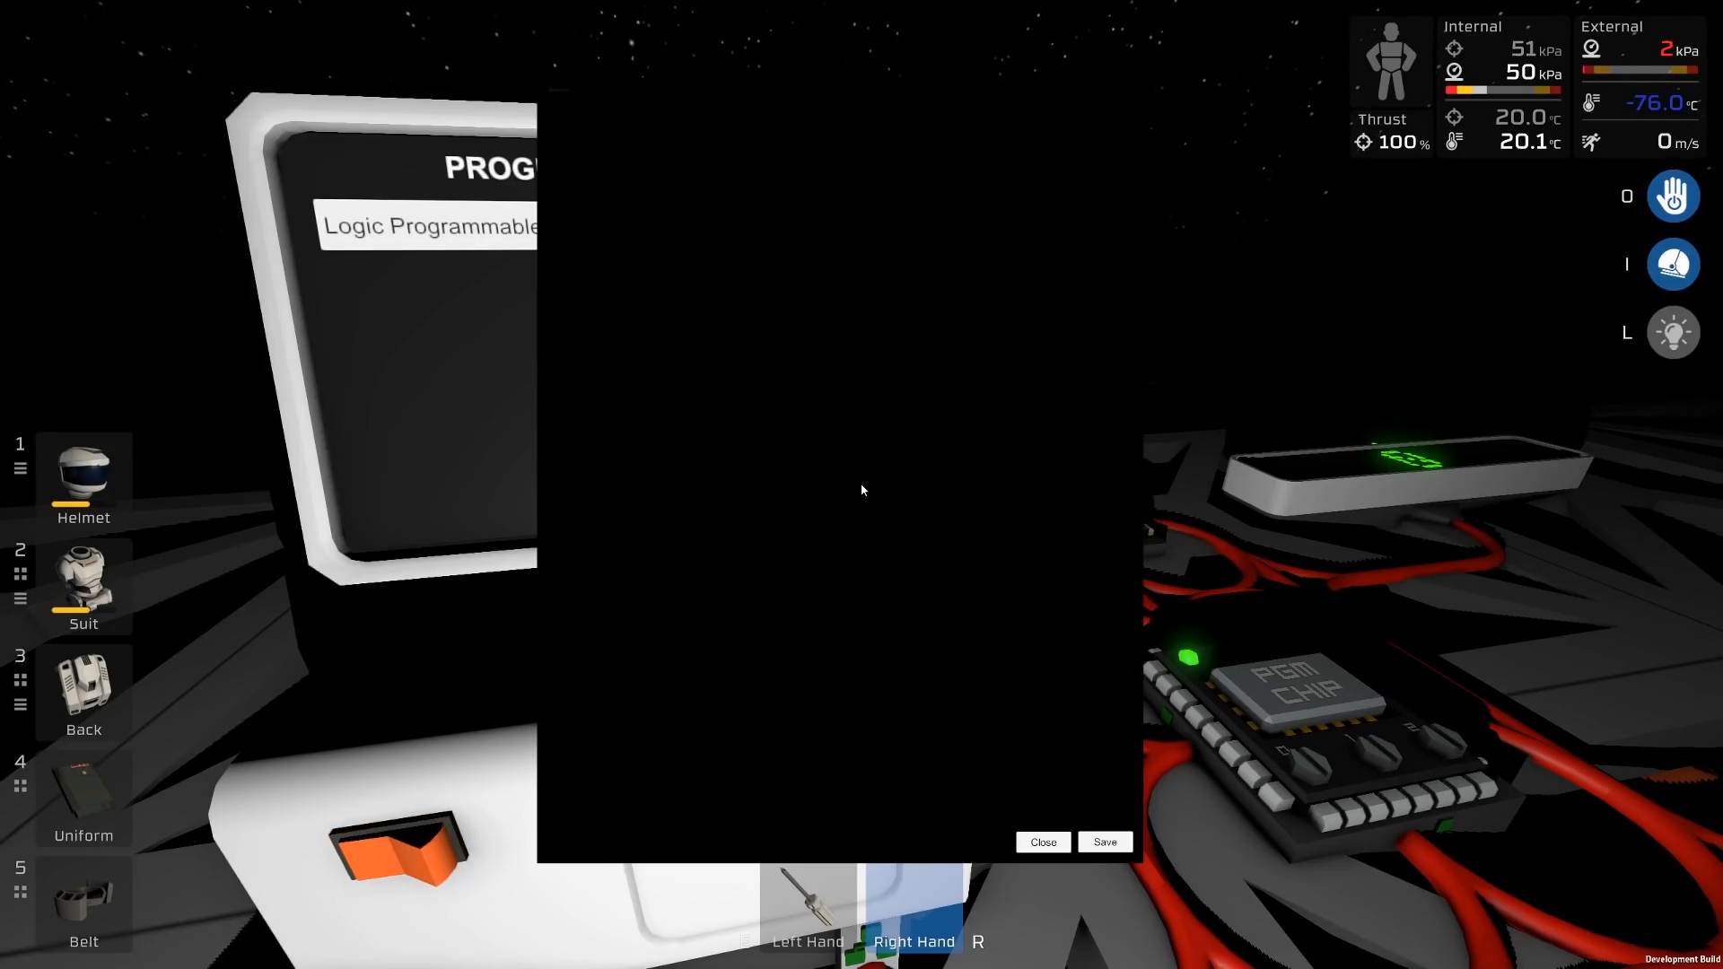
mouse_move(781, 555)
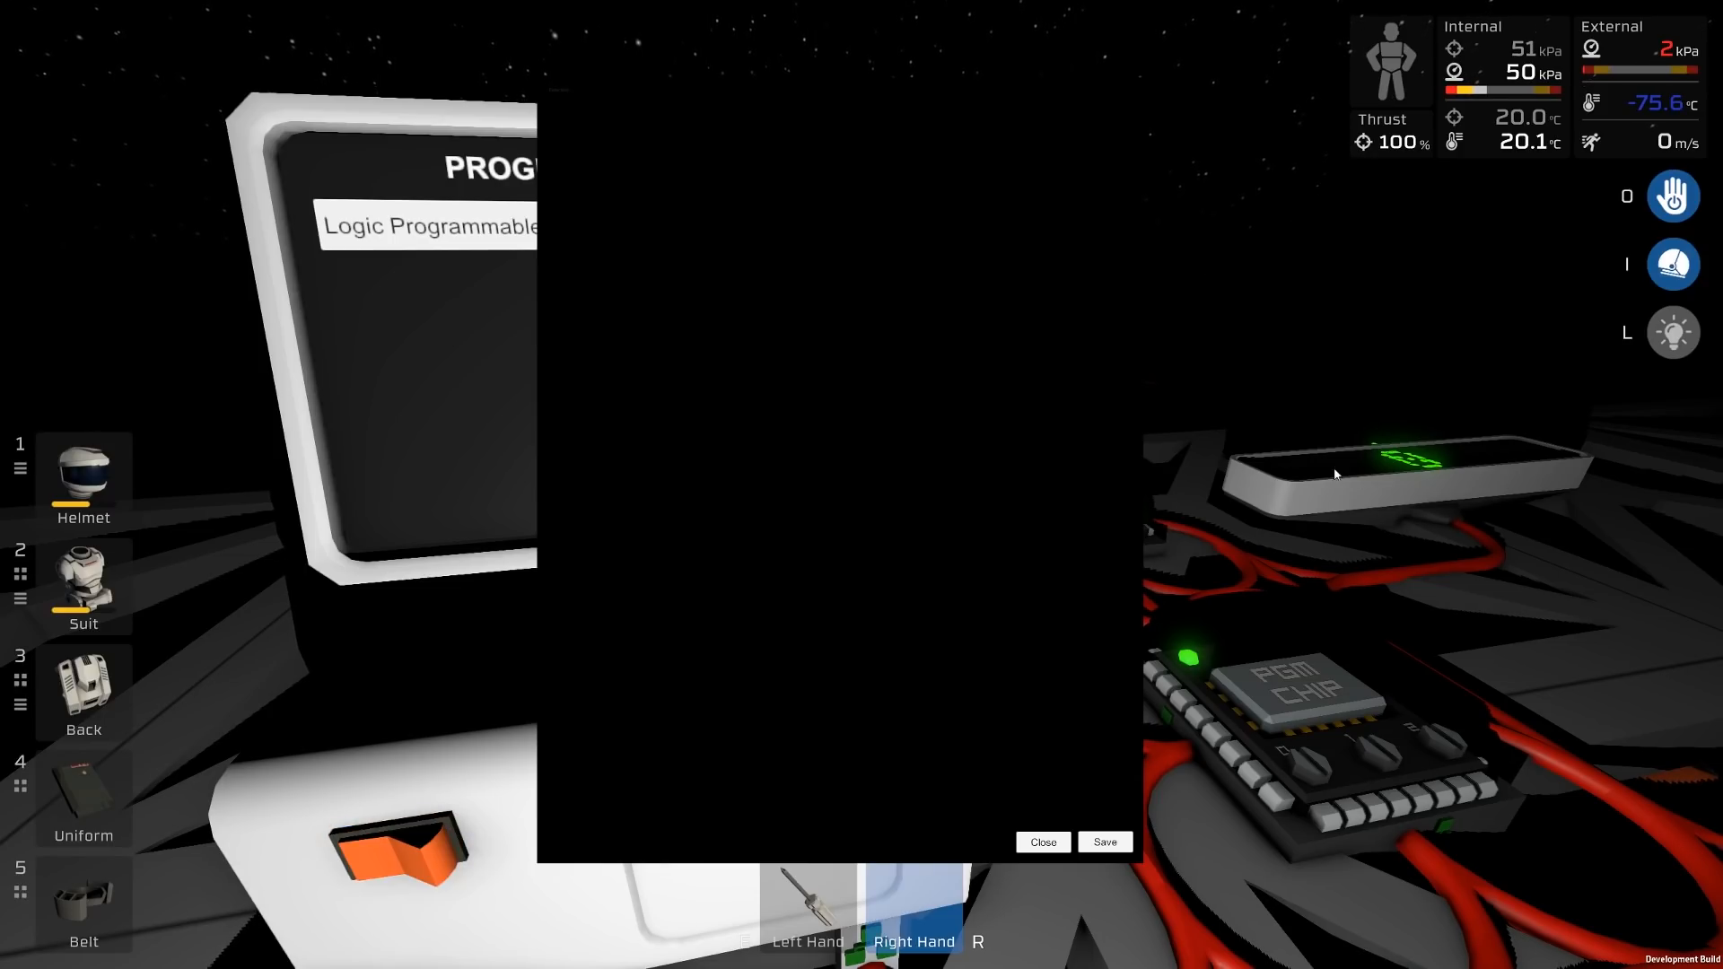
click(395, 849)
text(move)
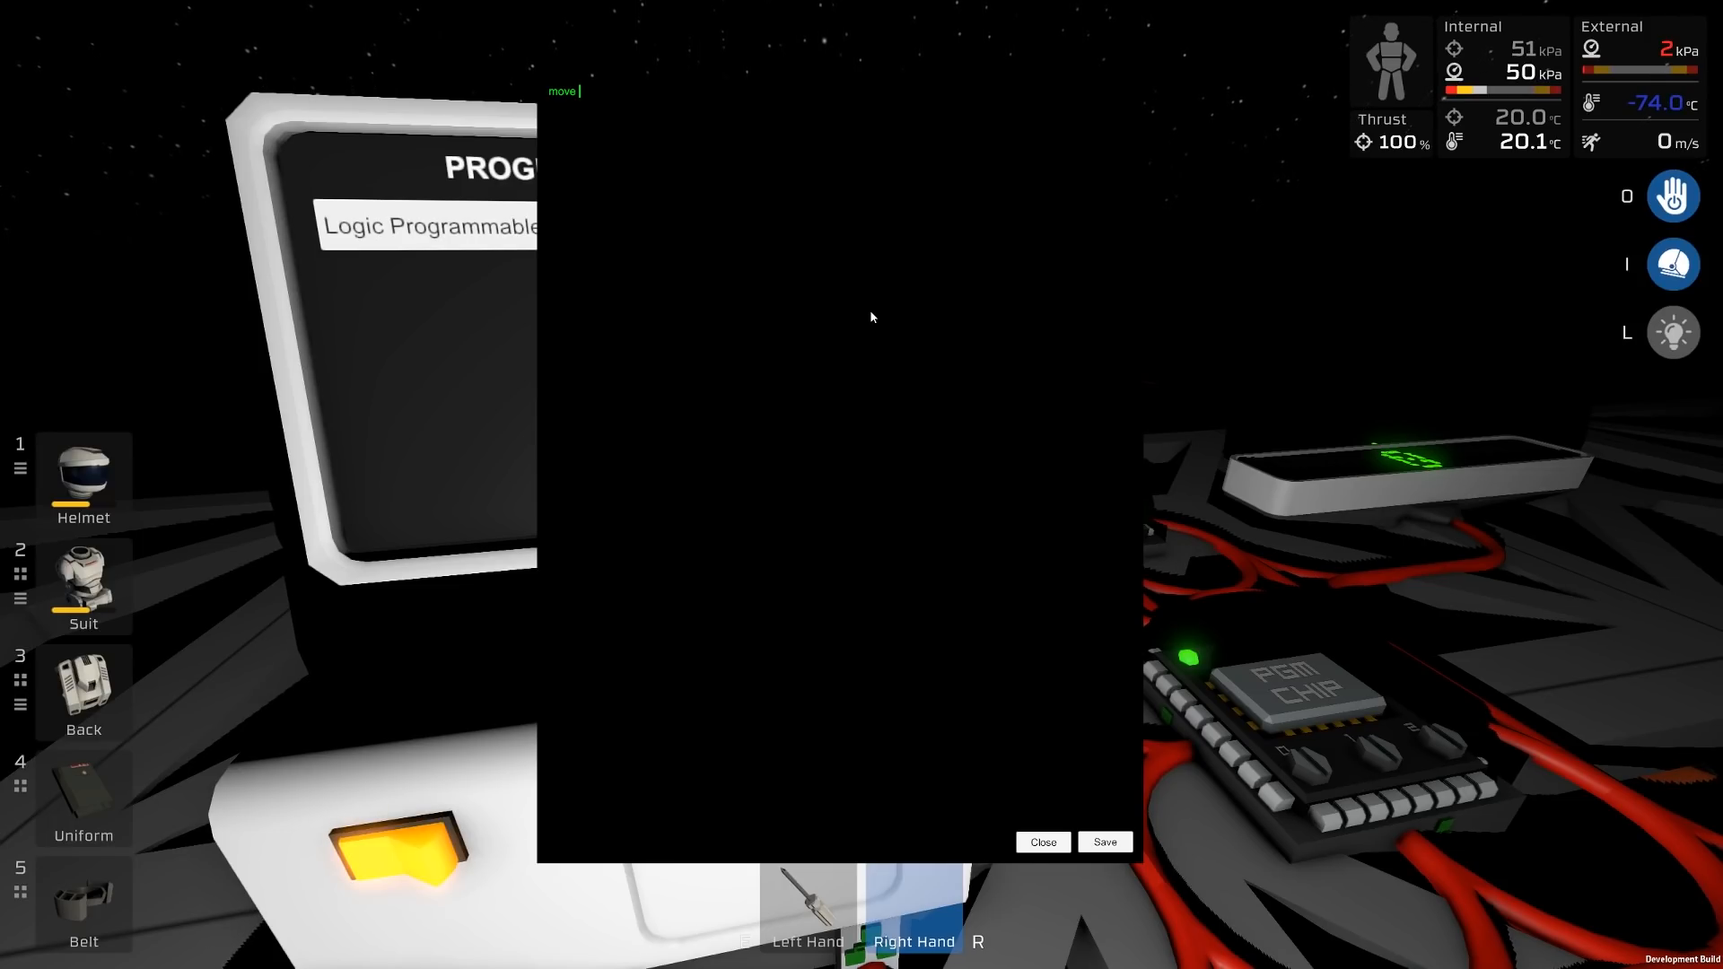
Try and discard draft lines, including 'var x = 30', on the first line.
text(3)
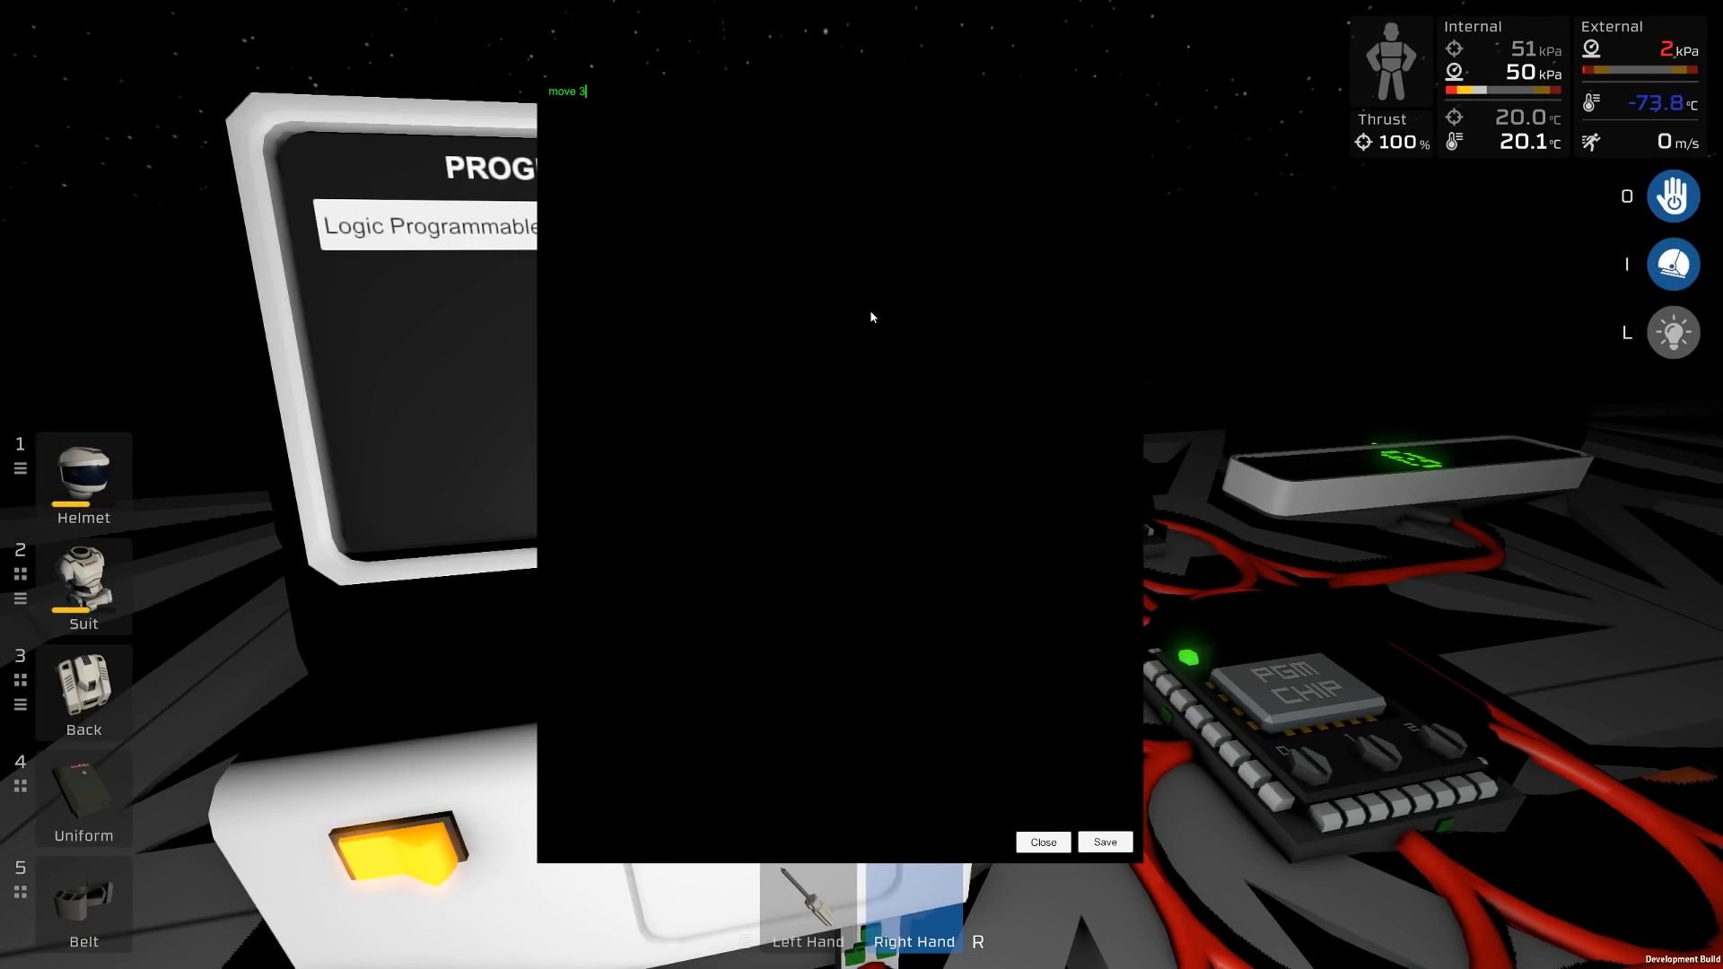
text(= d)
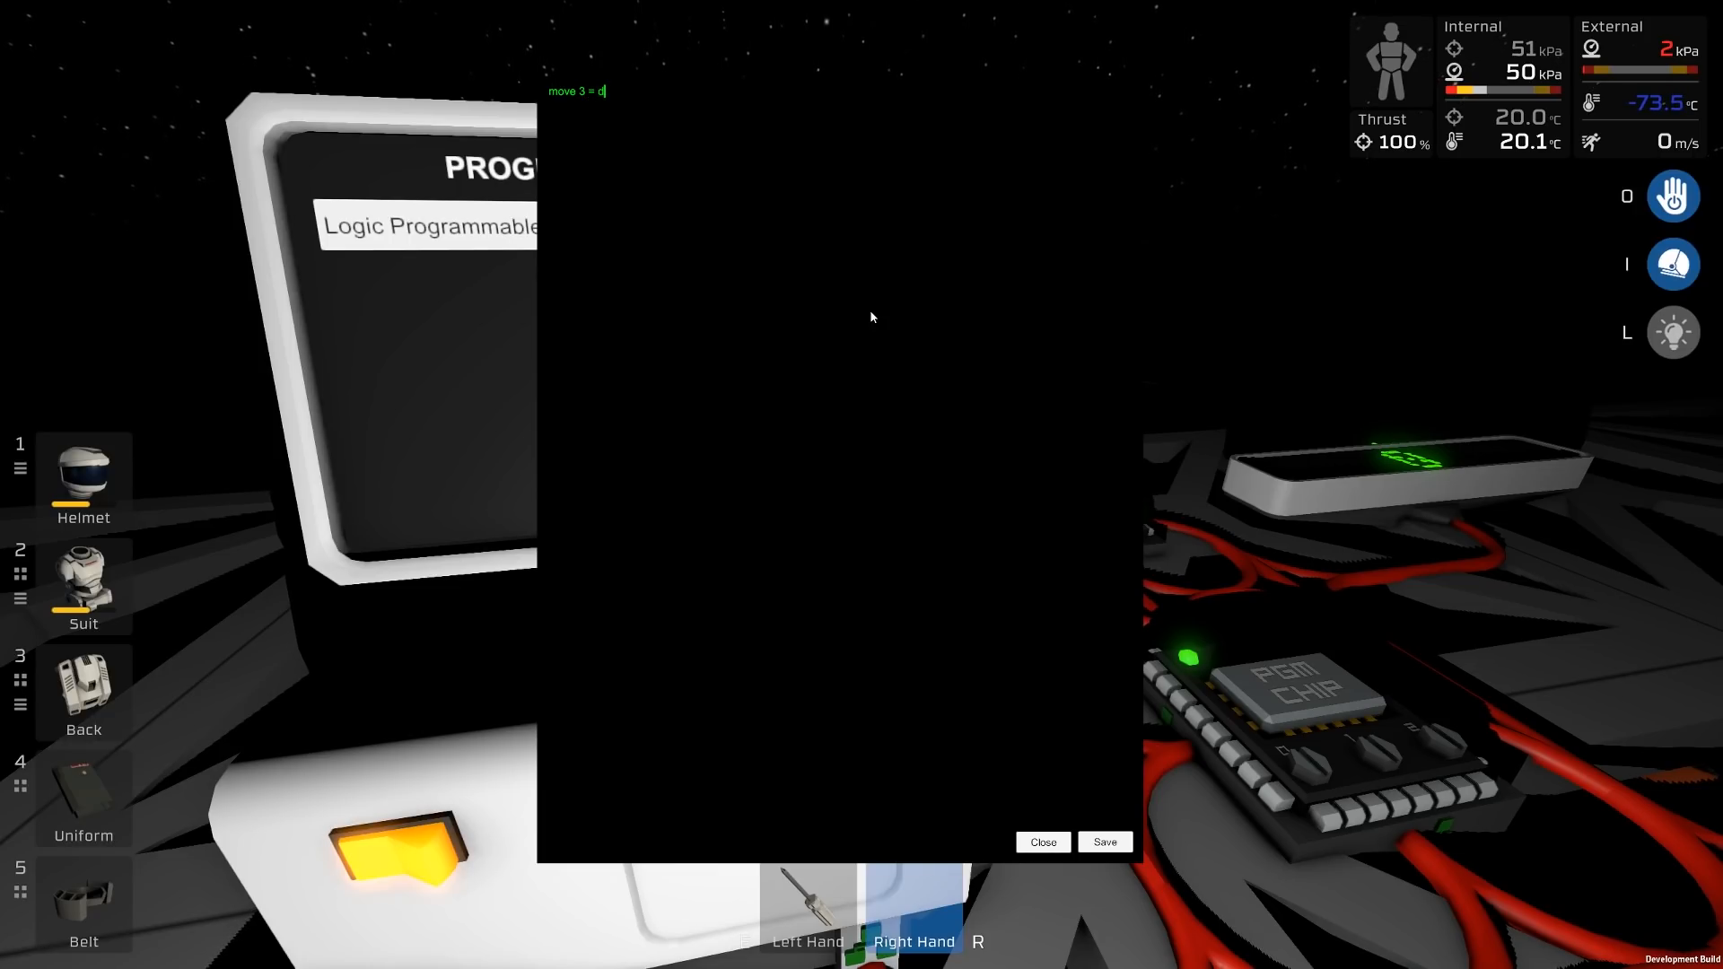
key(backspace)
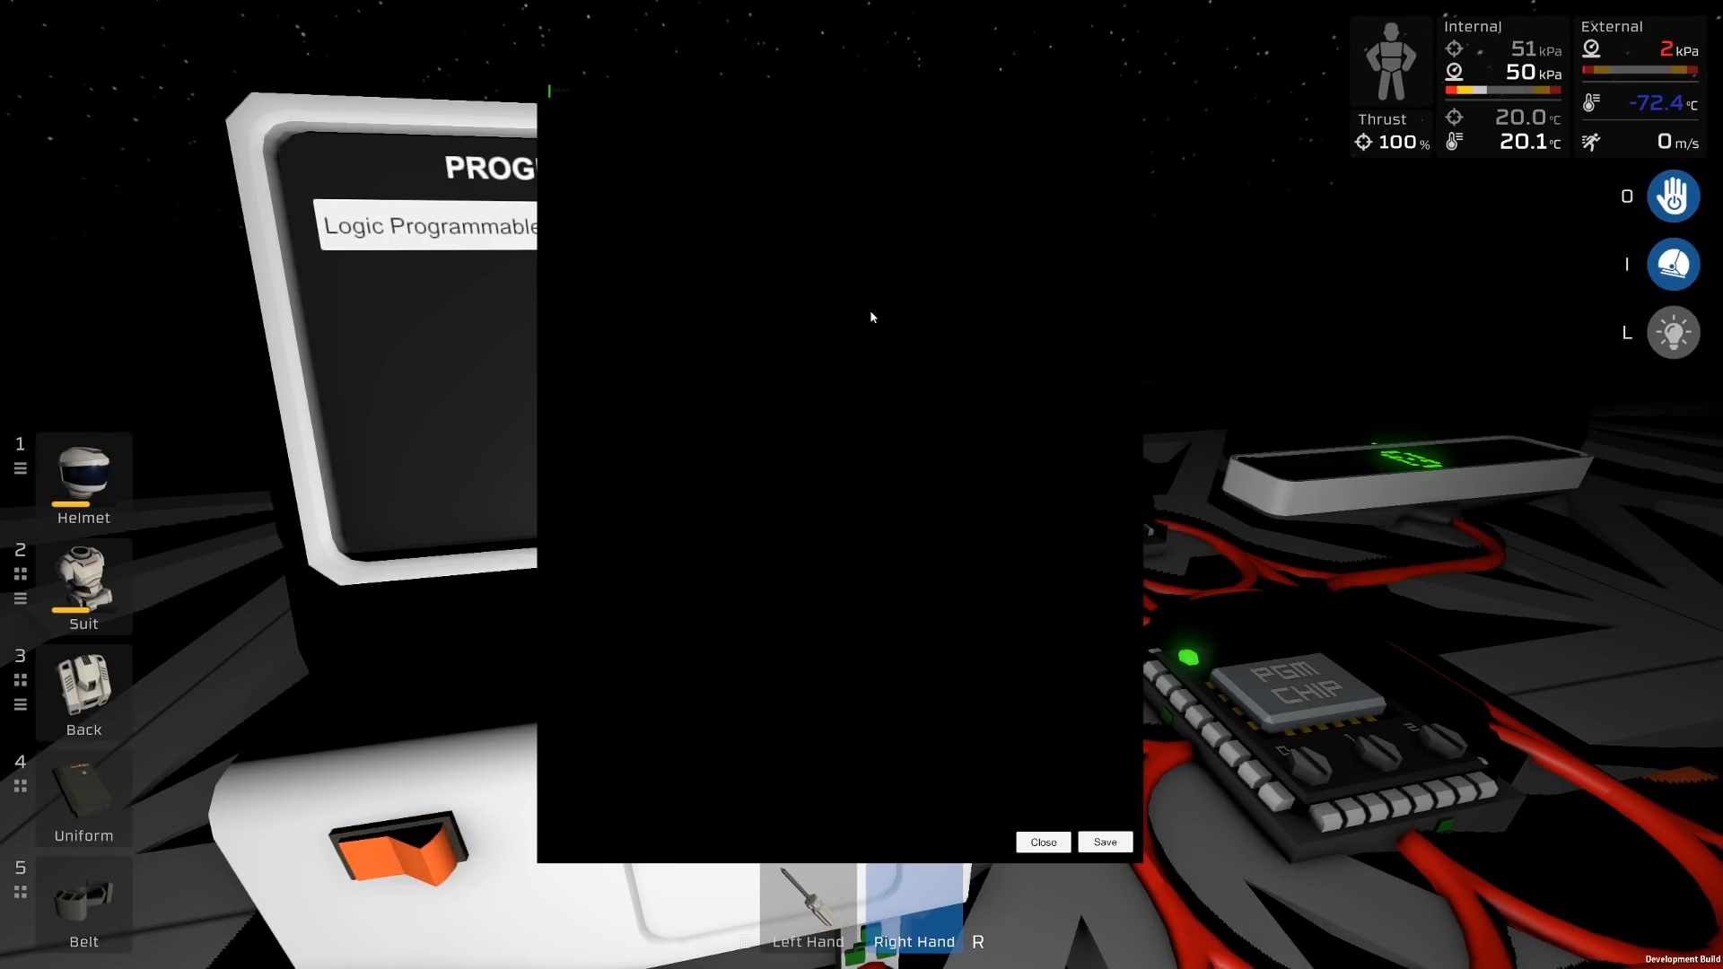
text(var x =)
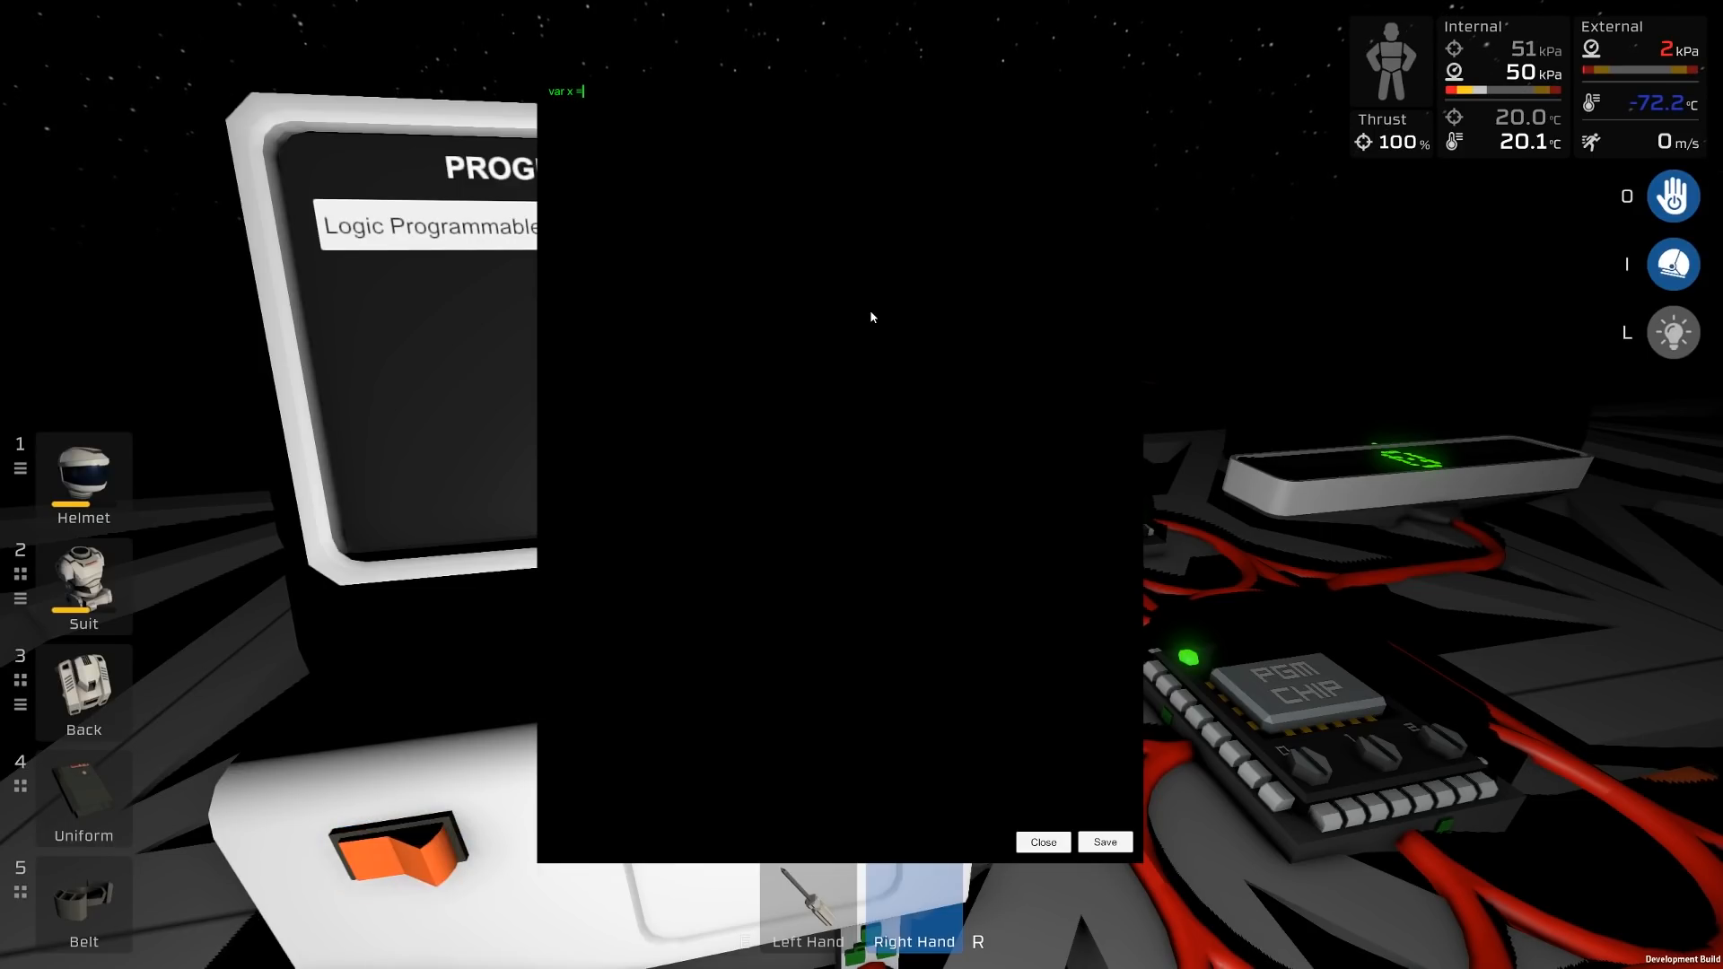
text(30)
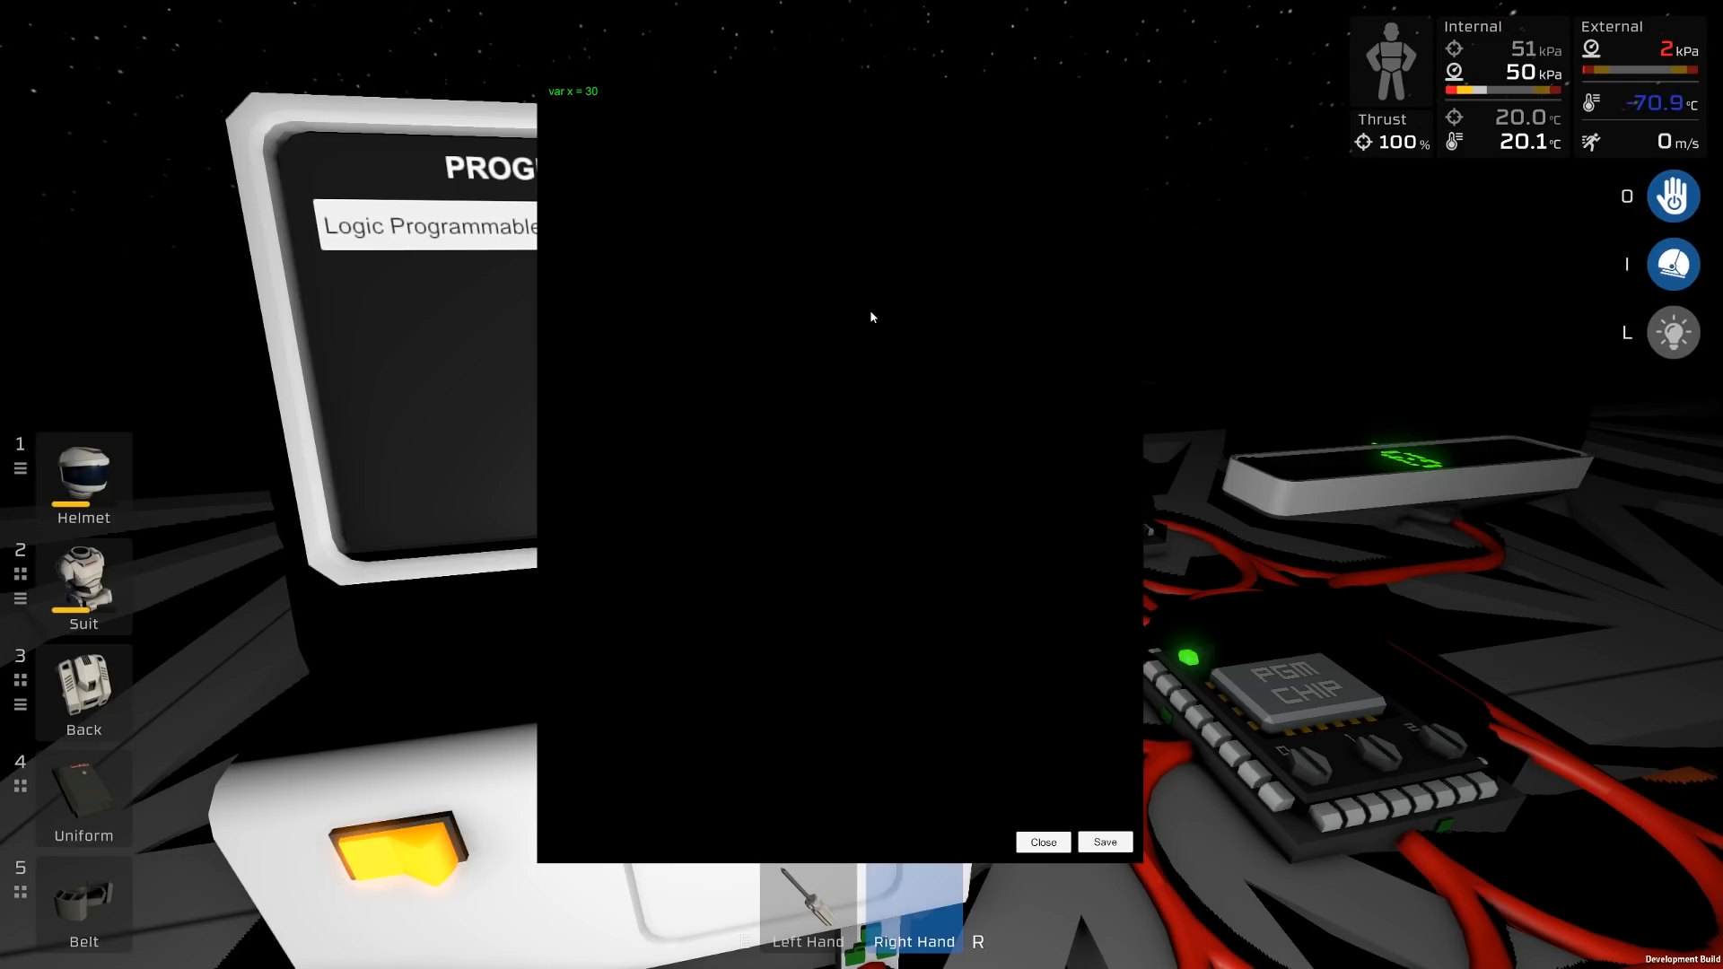
Rewrite the line as 'move o 30' and save it to the chip.
click(398, 846)
text(move)
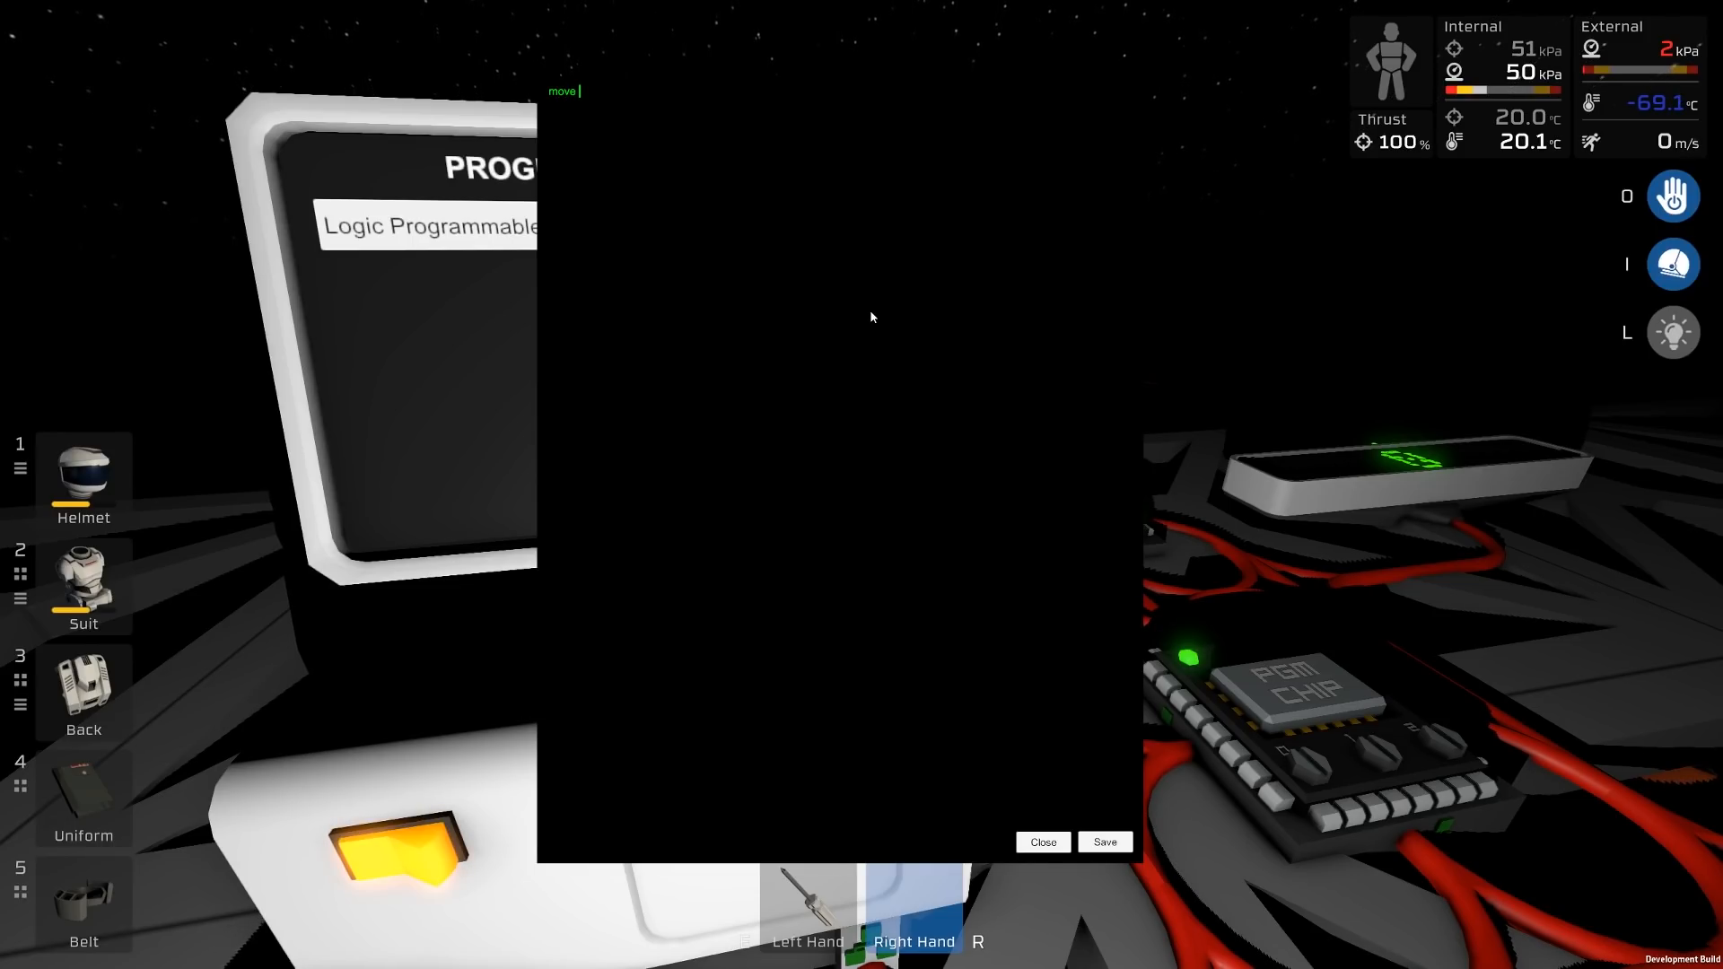
text(o)
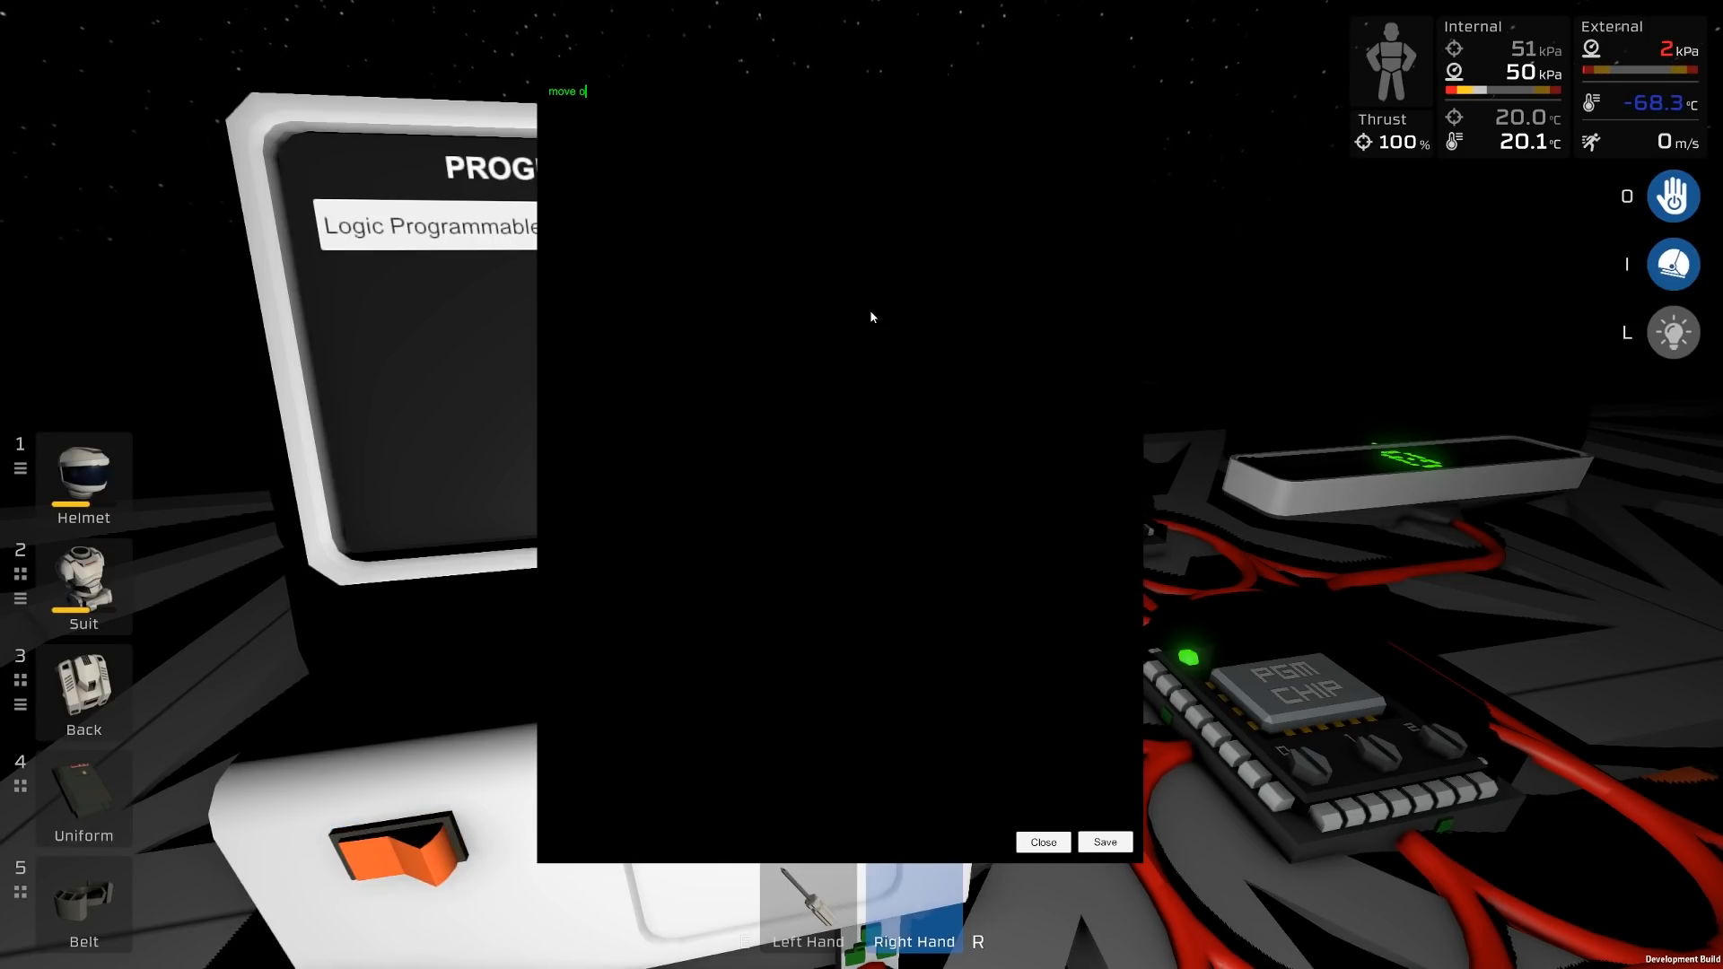
text(30)
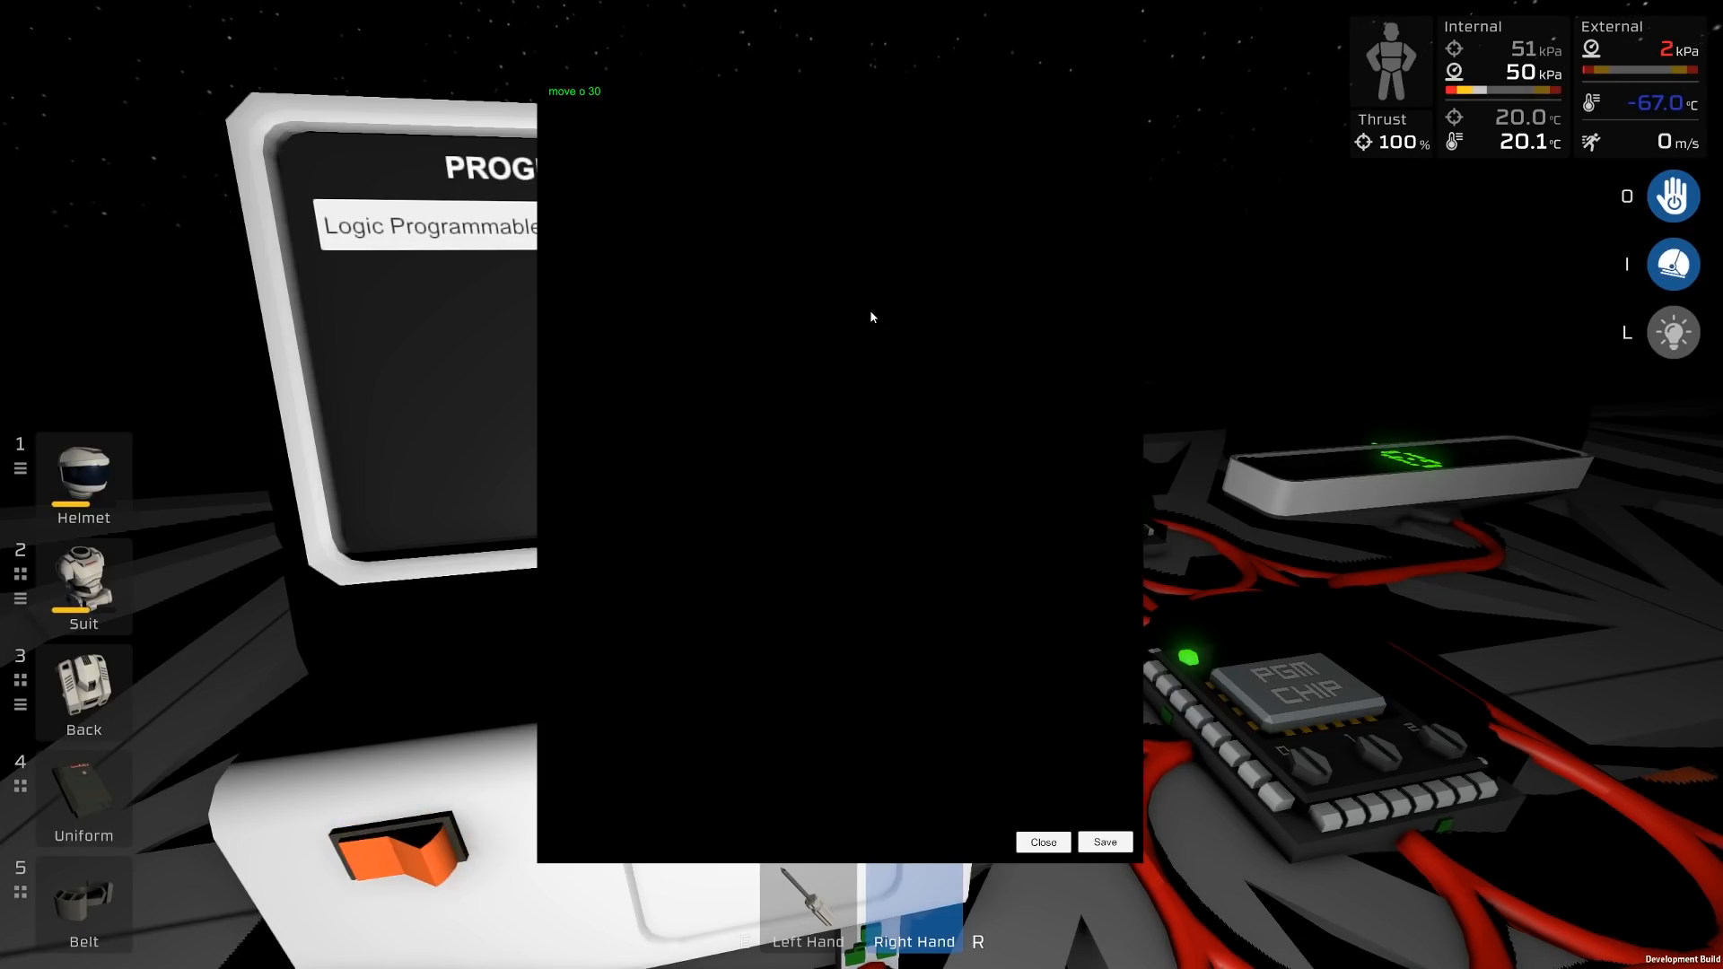
click(1041, 841)
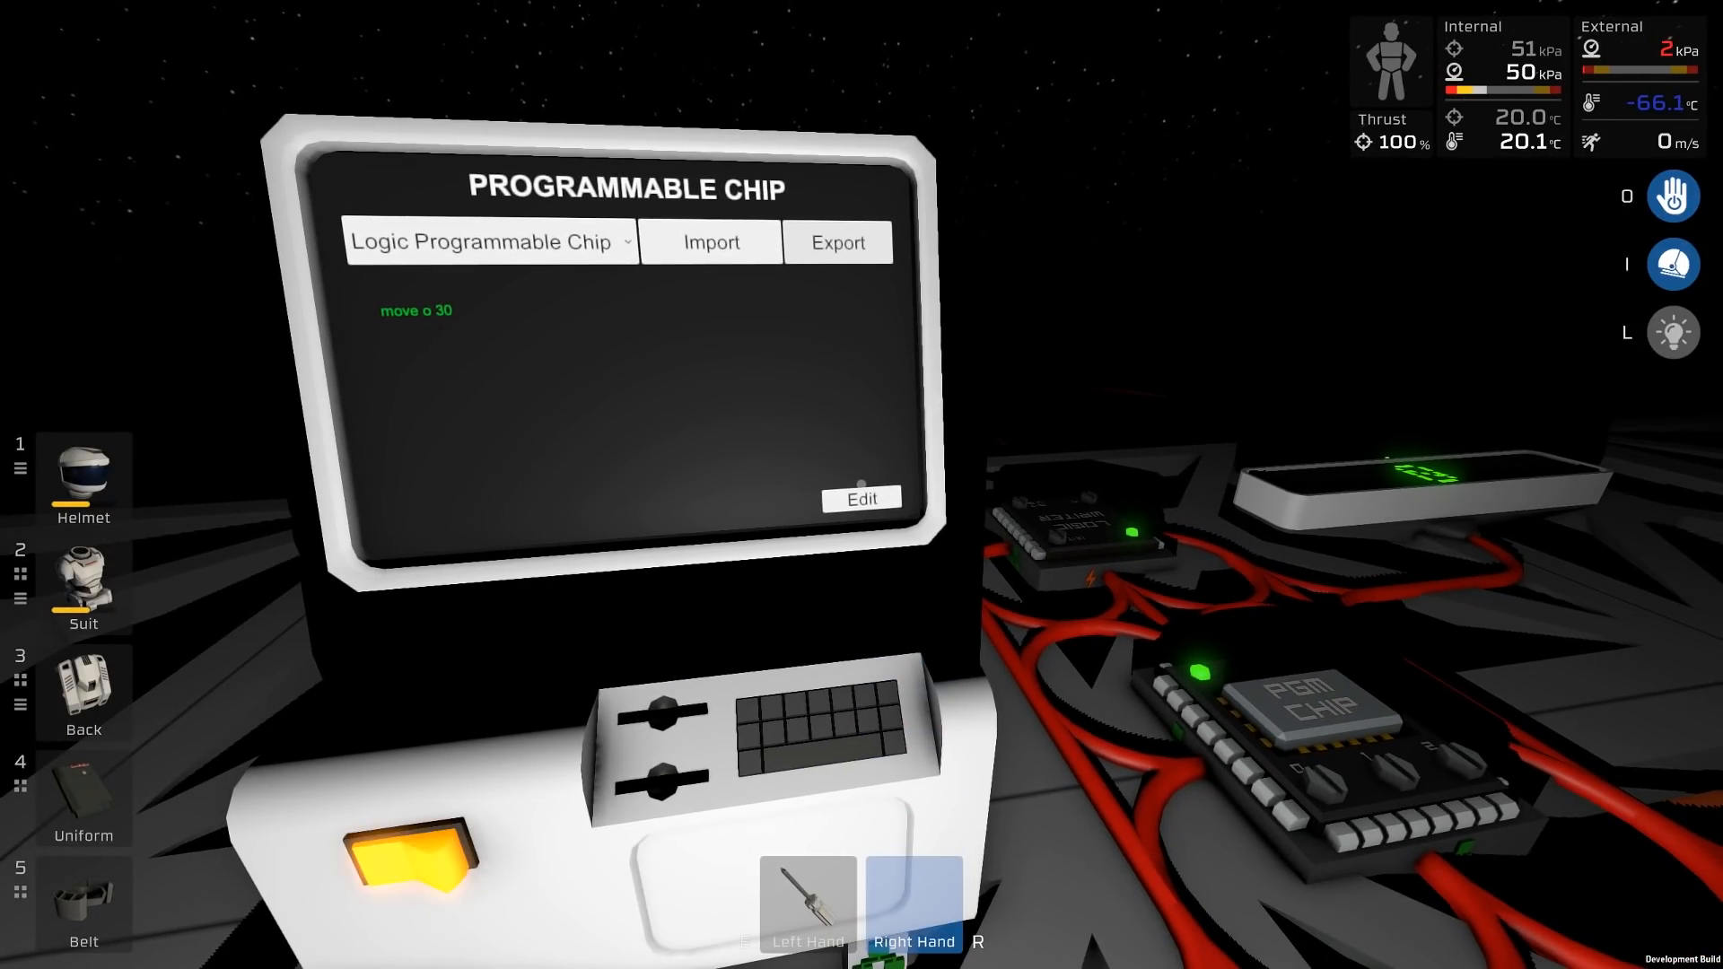
Append 'yield' and 'j 0' so the program loops.
click(860, 499)
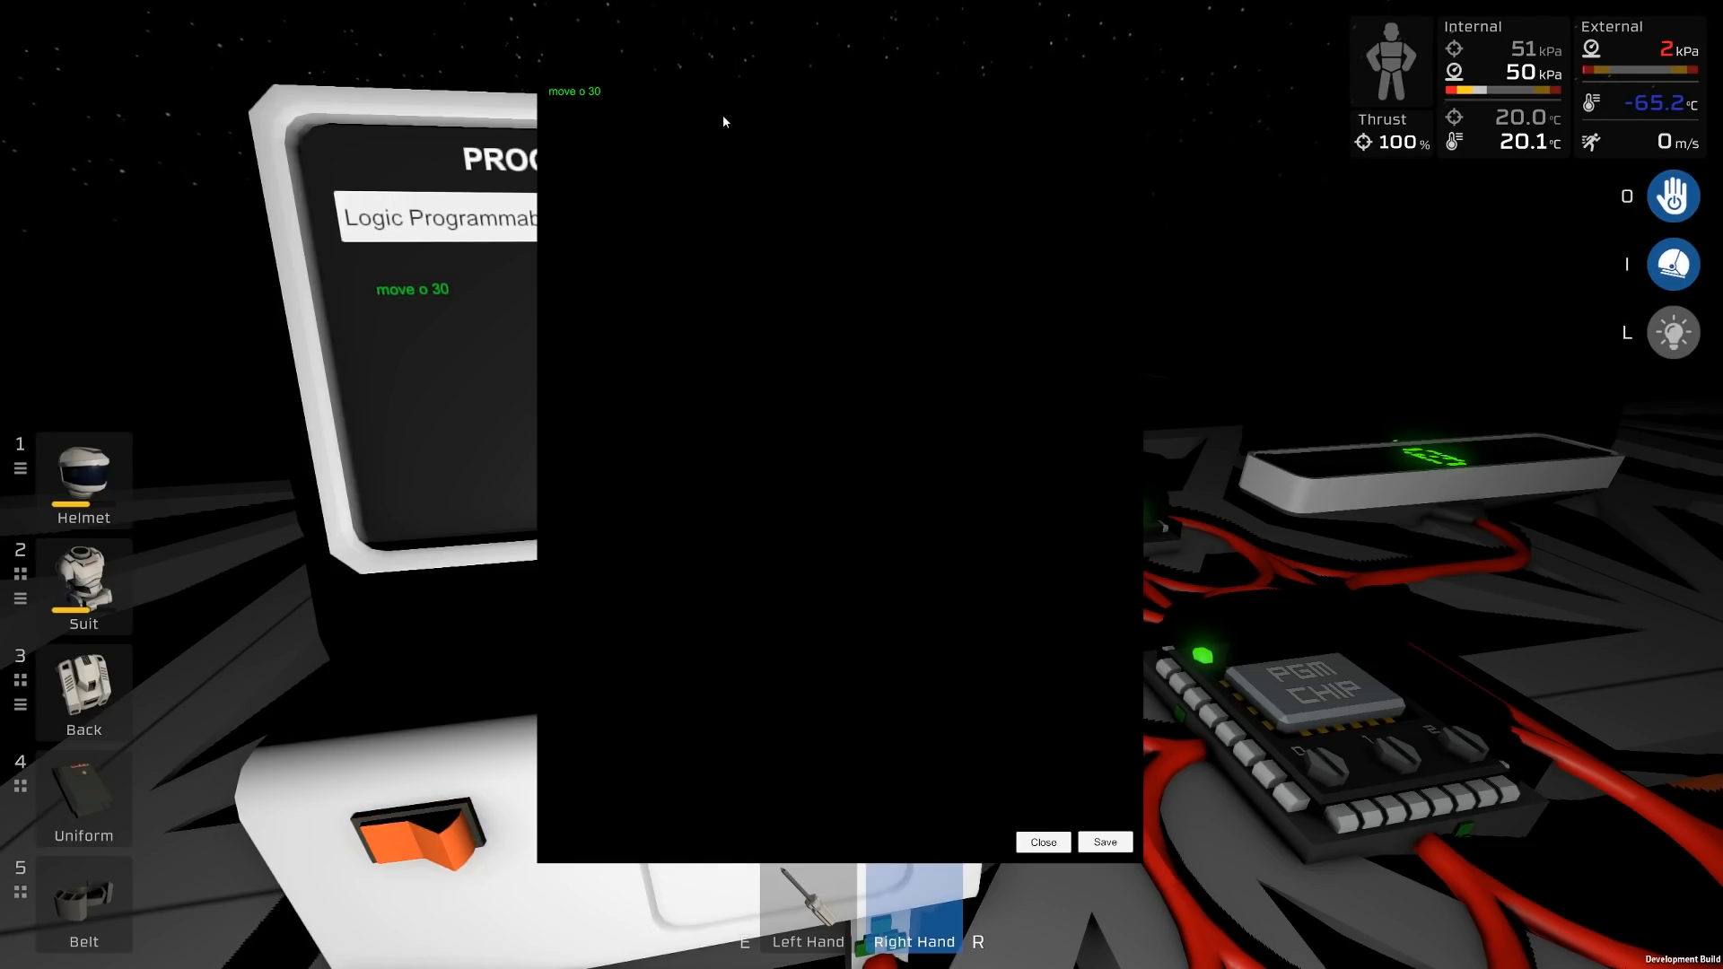
text(yield)
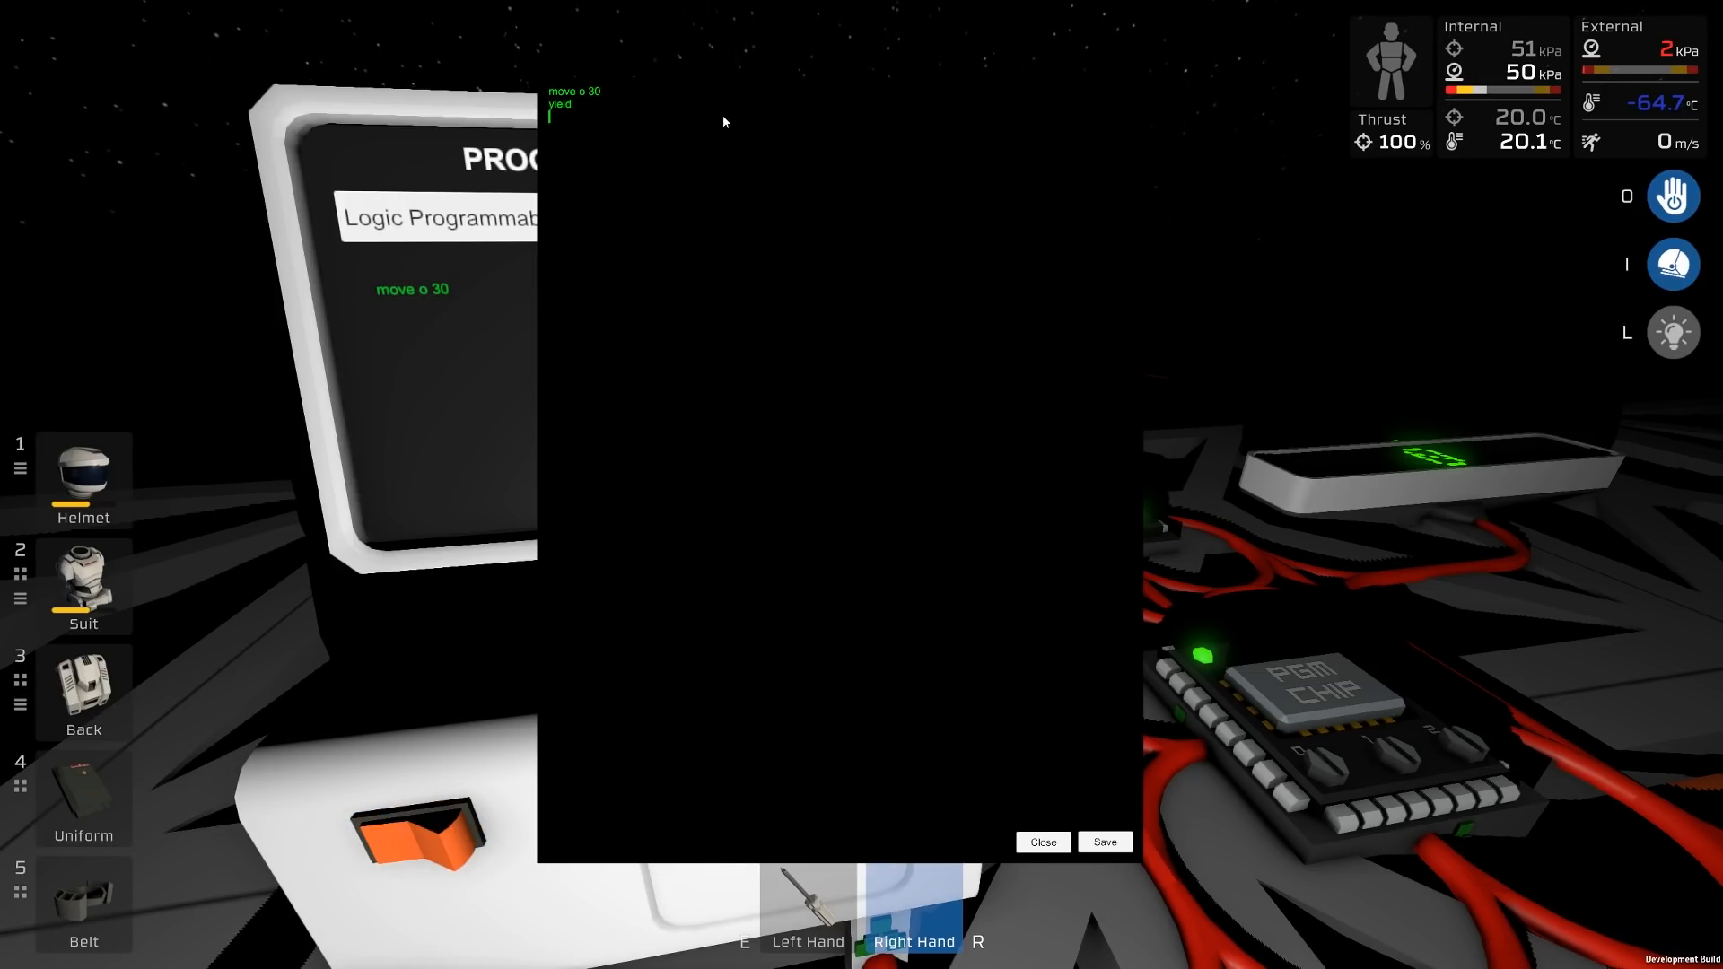
text(j 0)
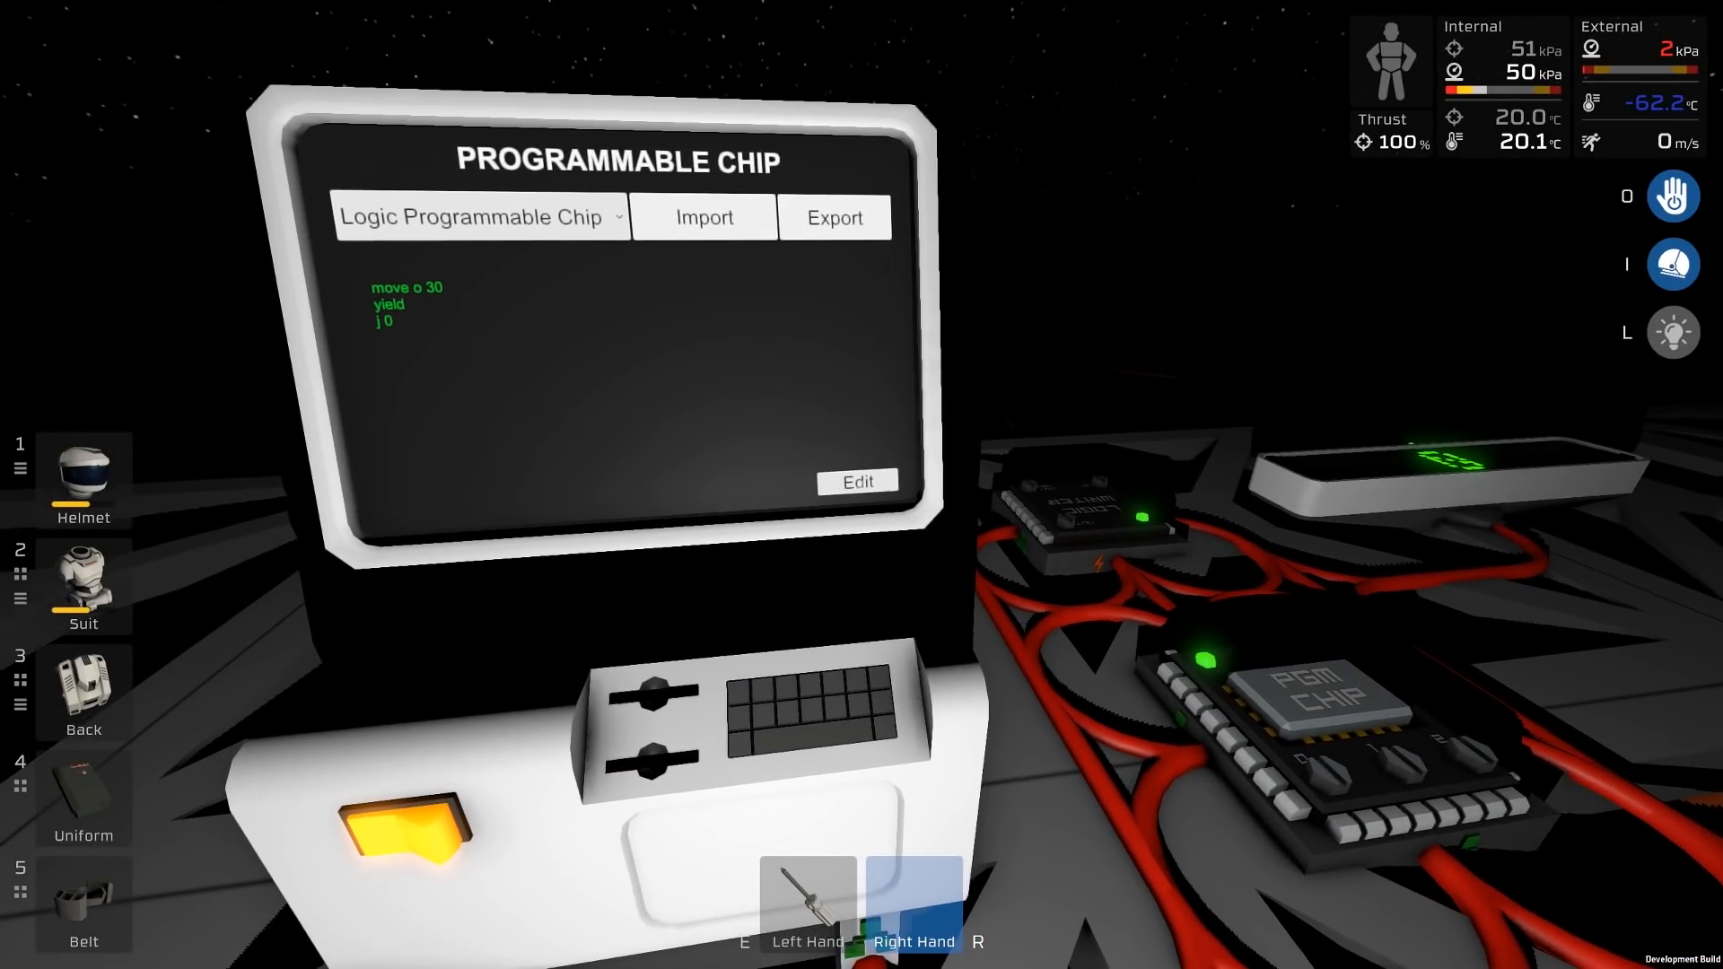
Route the value through r0 with 'move r0 30' and 'move o r0', then save.
click(858, 482)
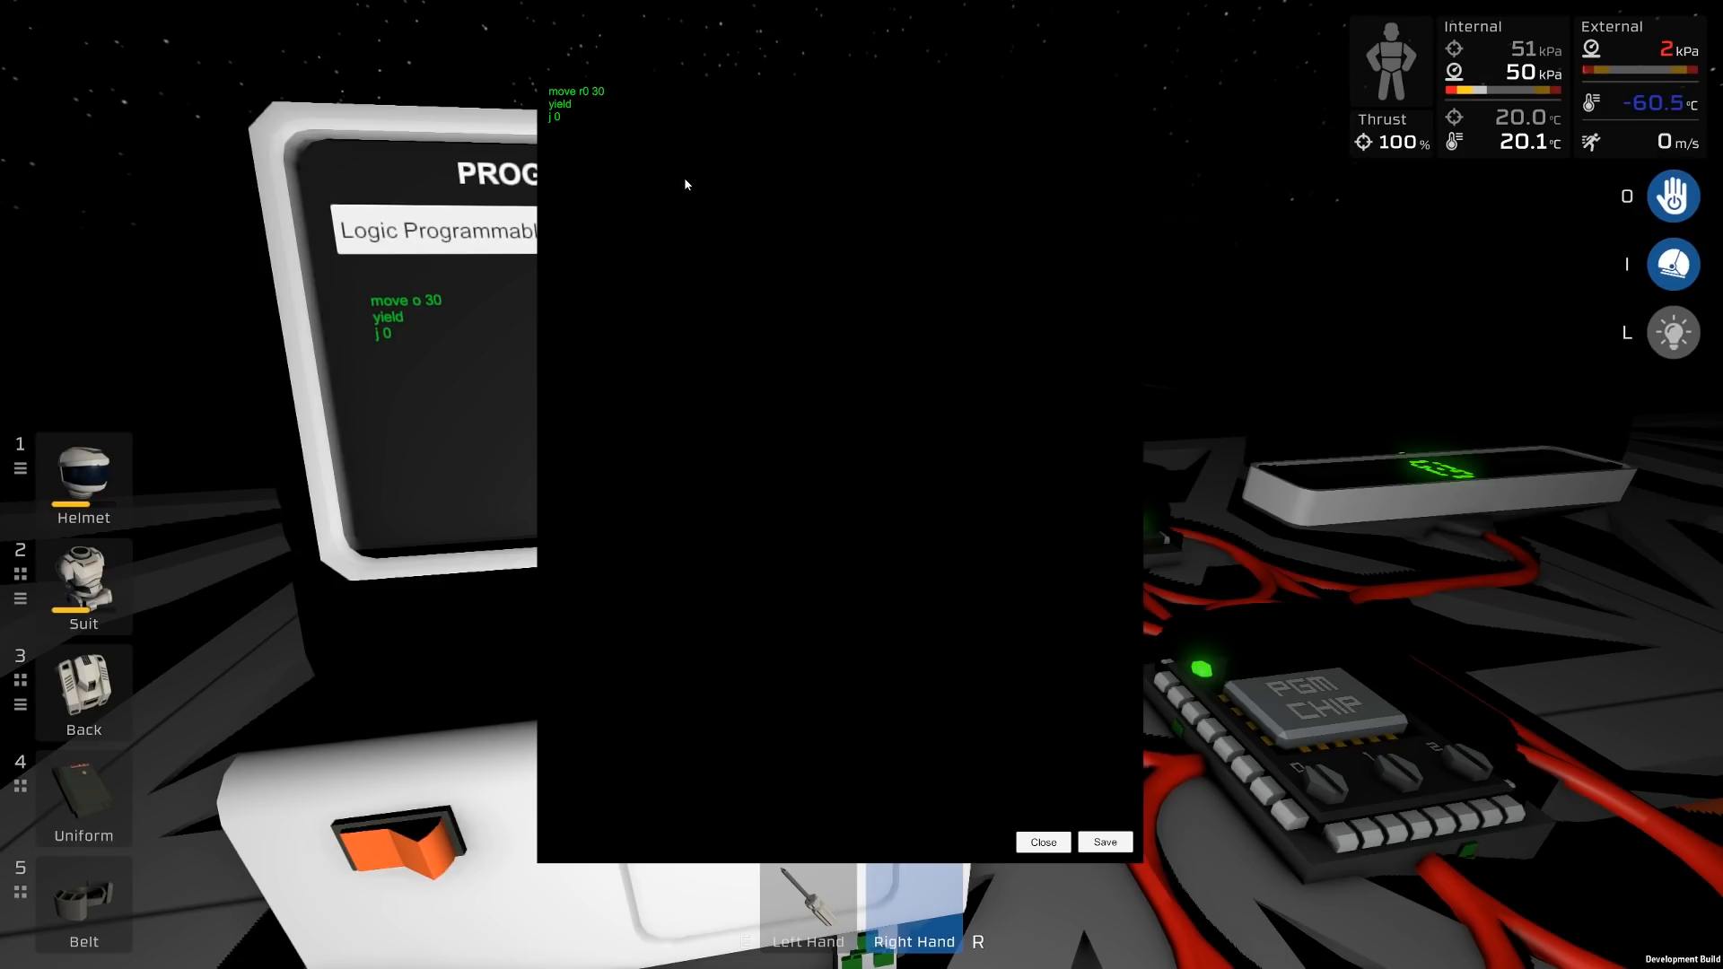
text(move)
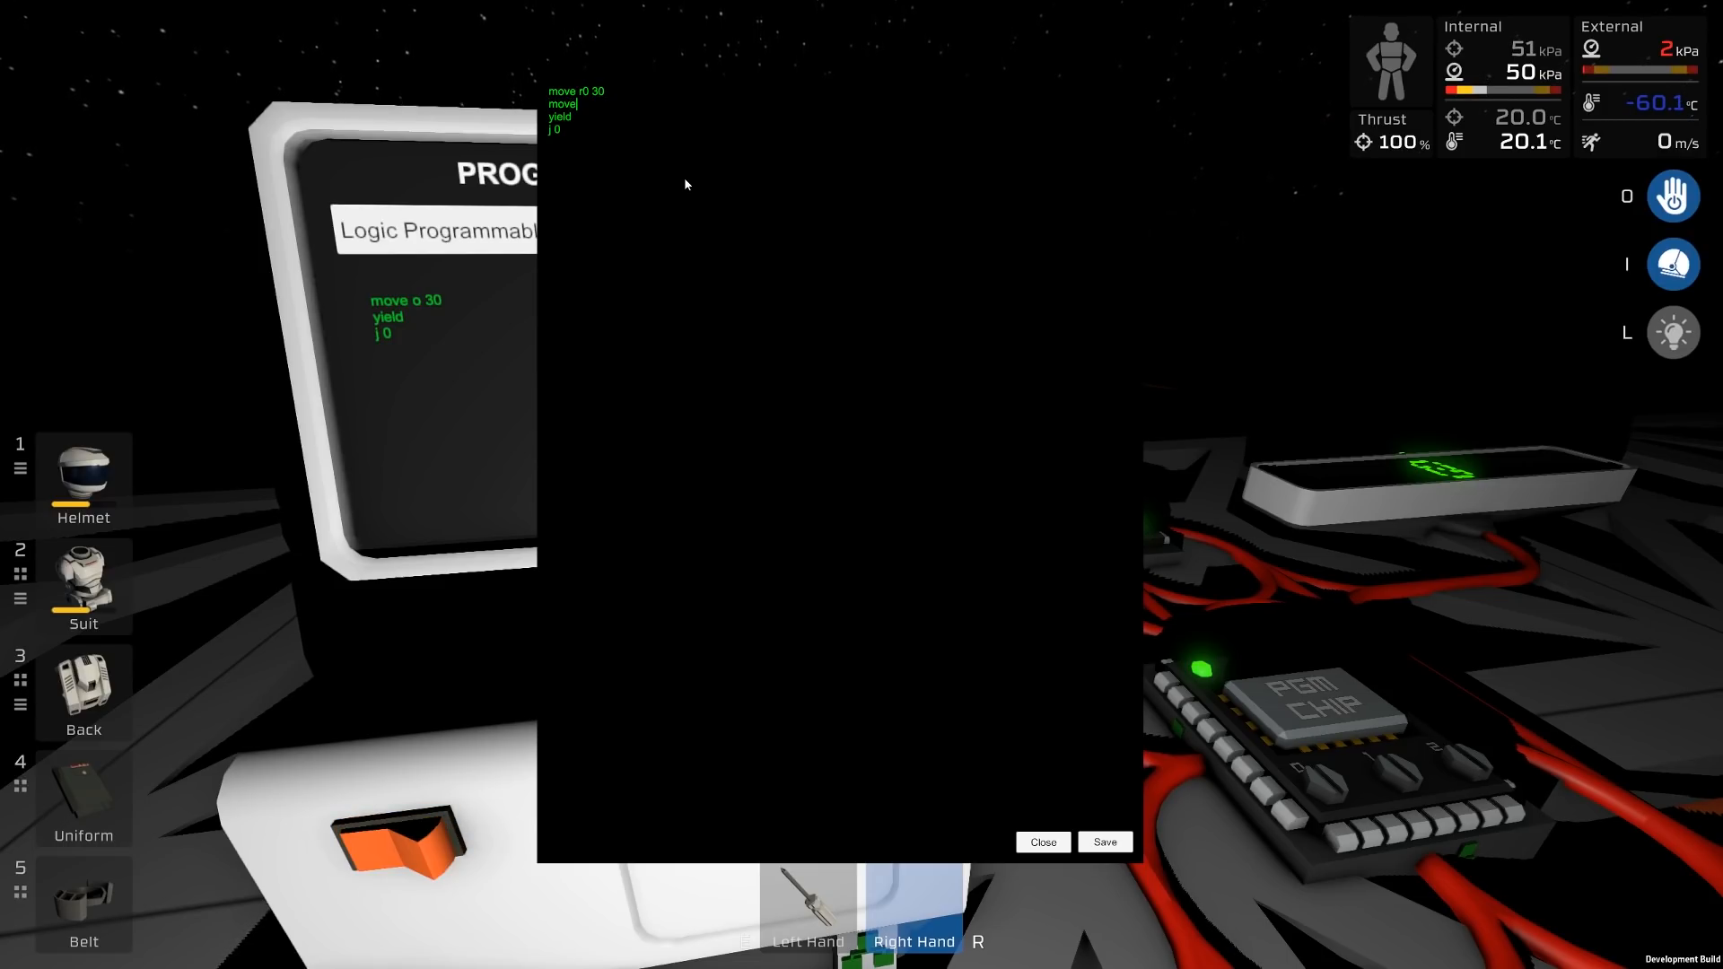
text(o)
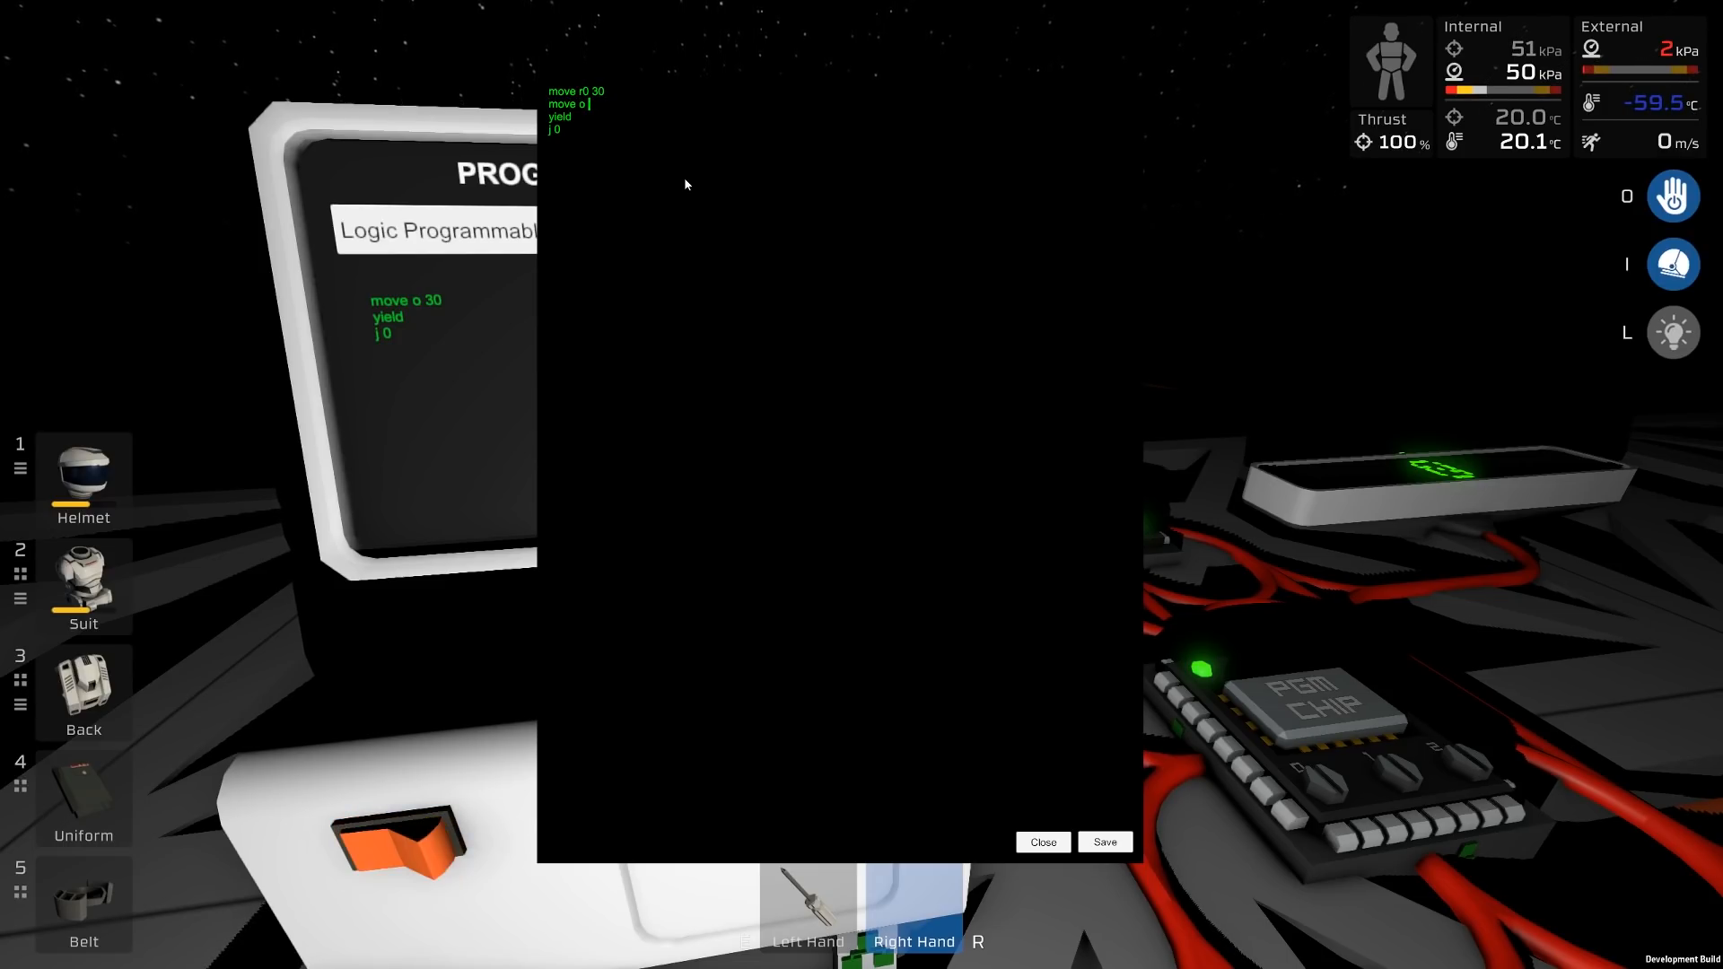
text(r0)
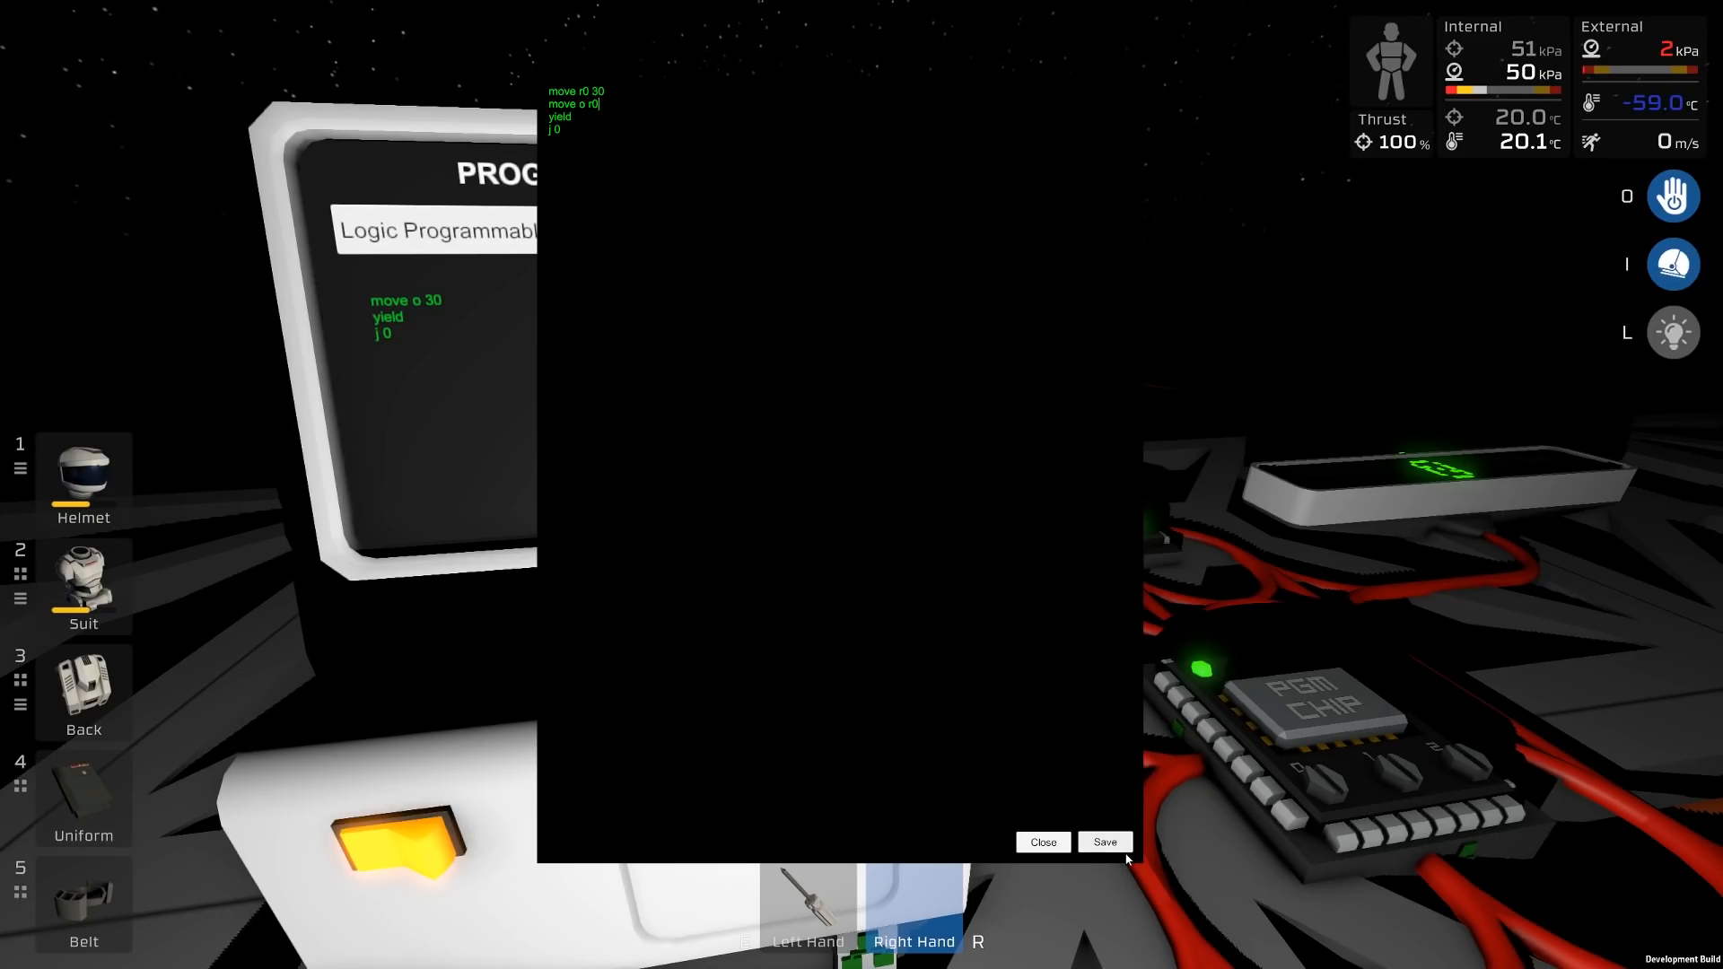
click(1104, 842)
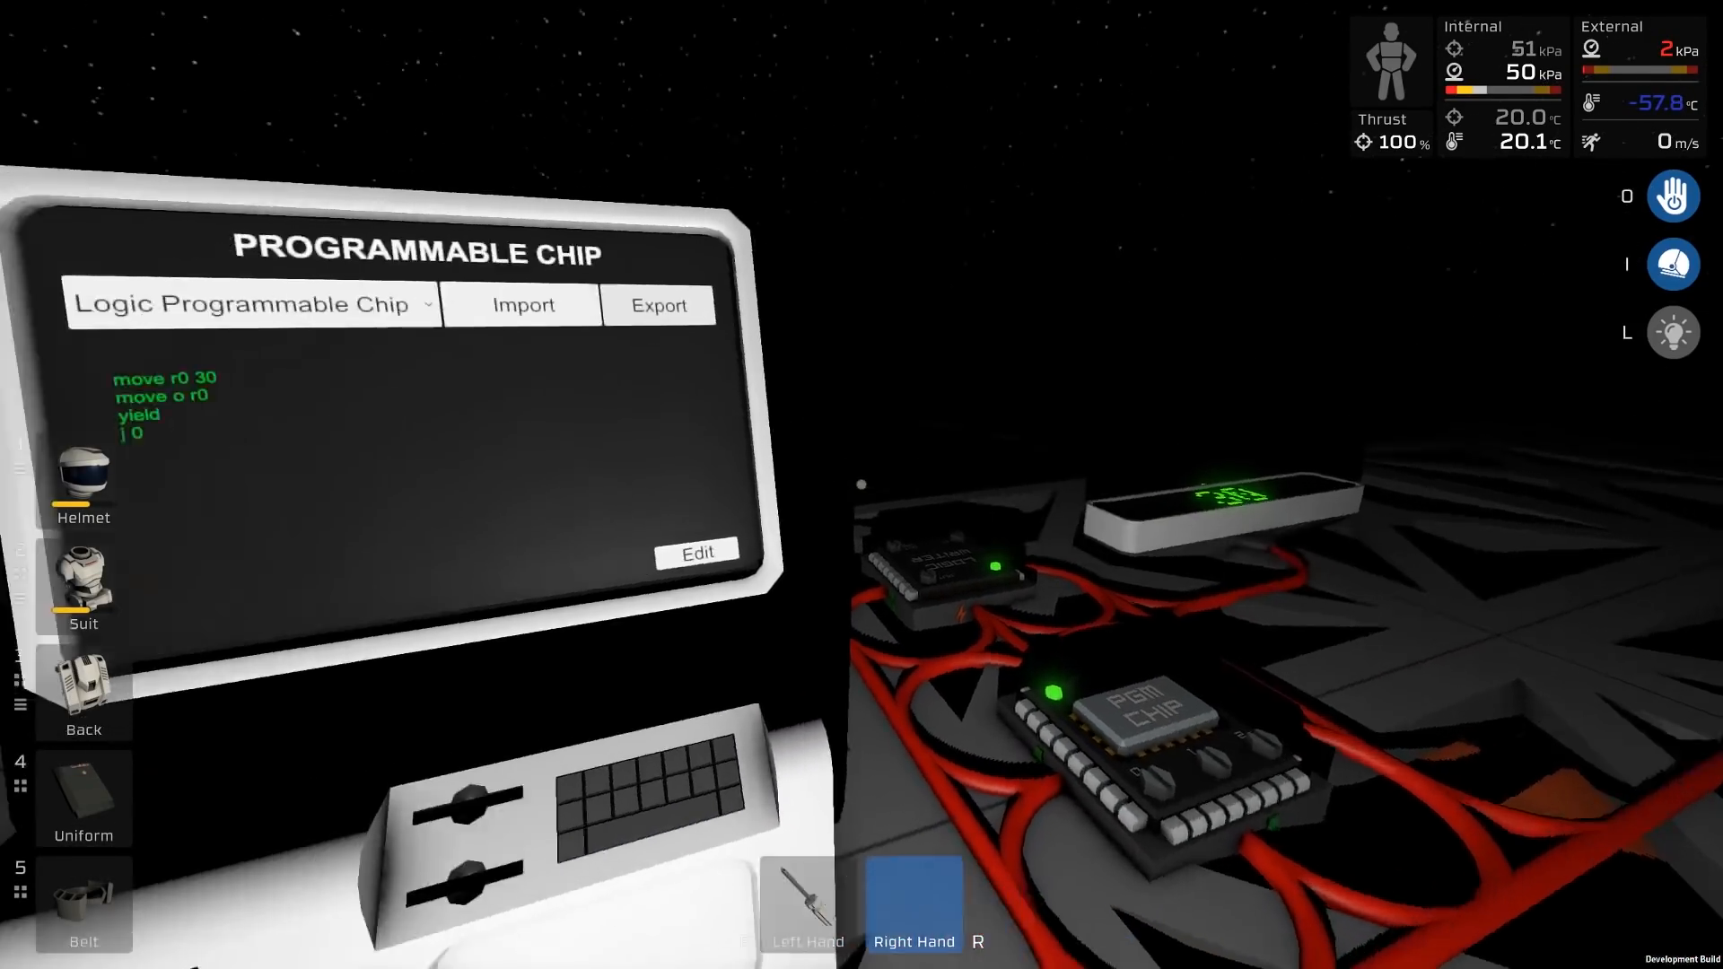
click(696, 552)
text(move o 45)
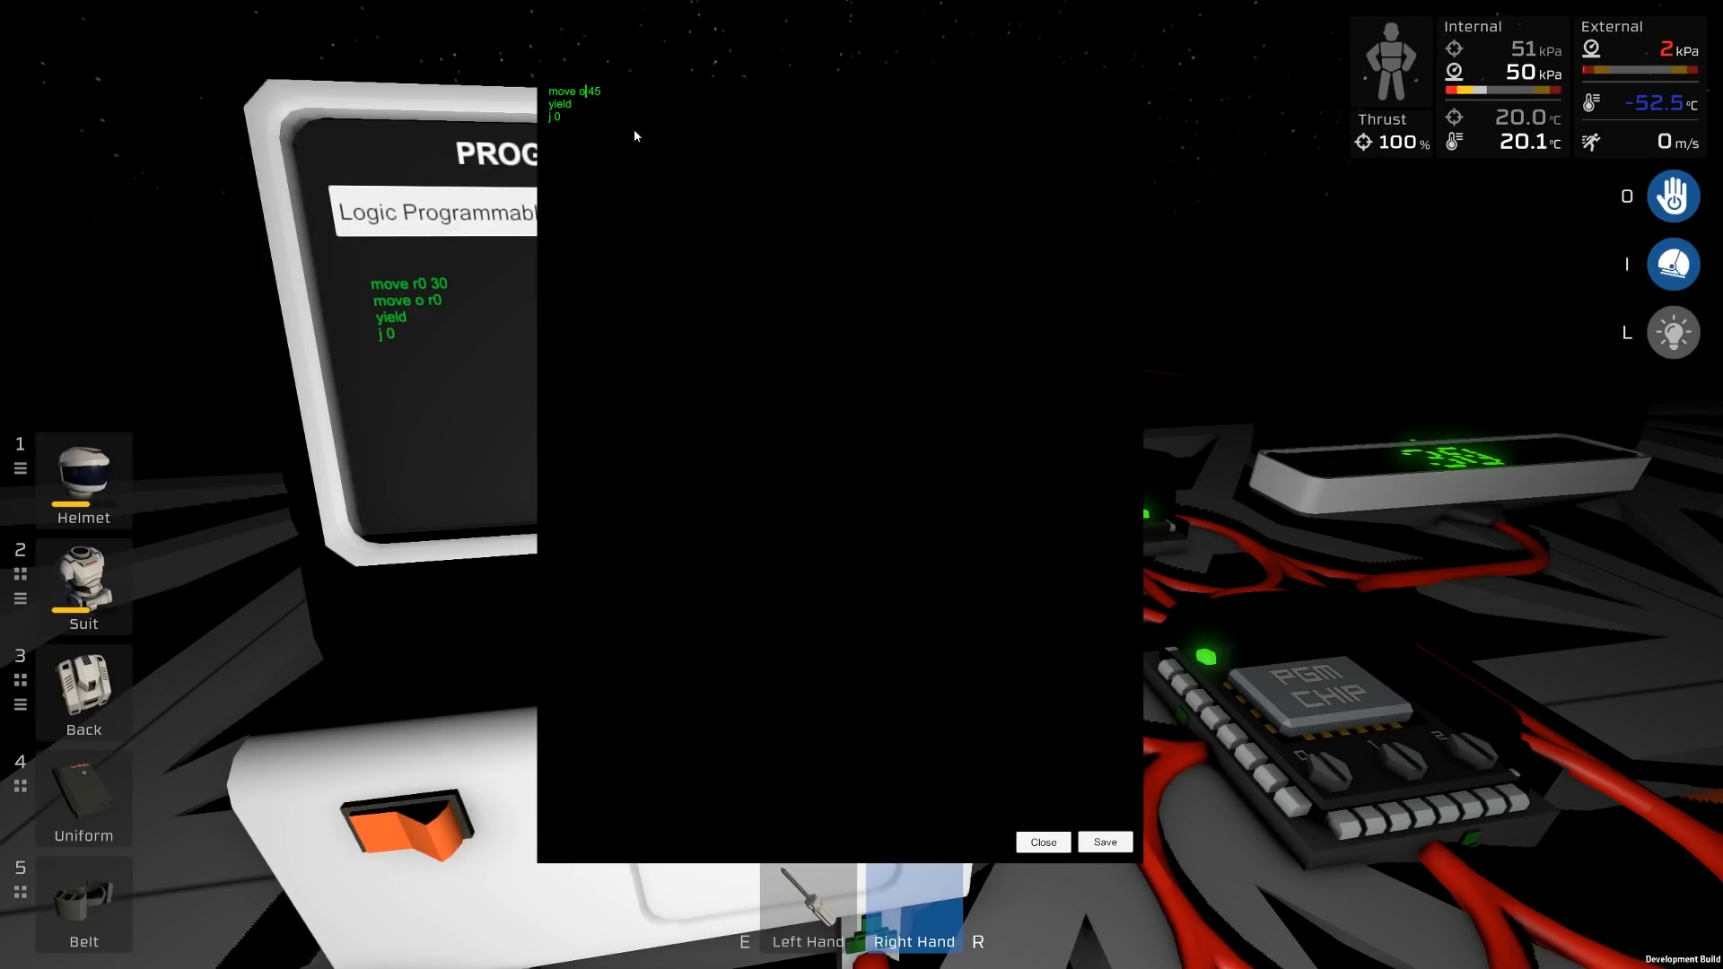
Change the first line to 'move r0 45' and save the loop.
click(1104, 842)
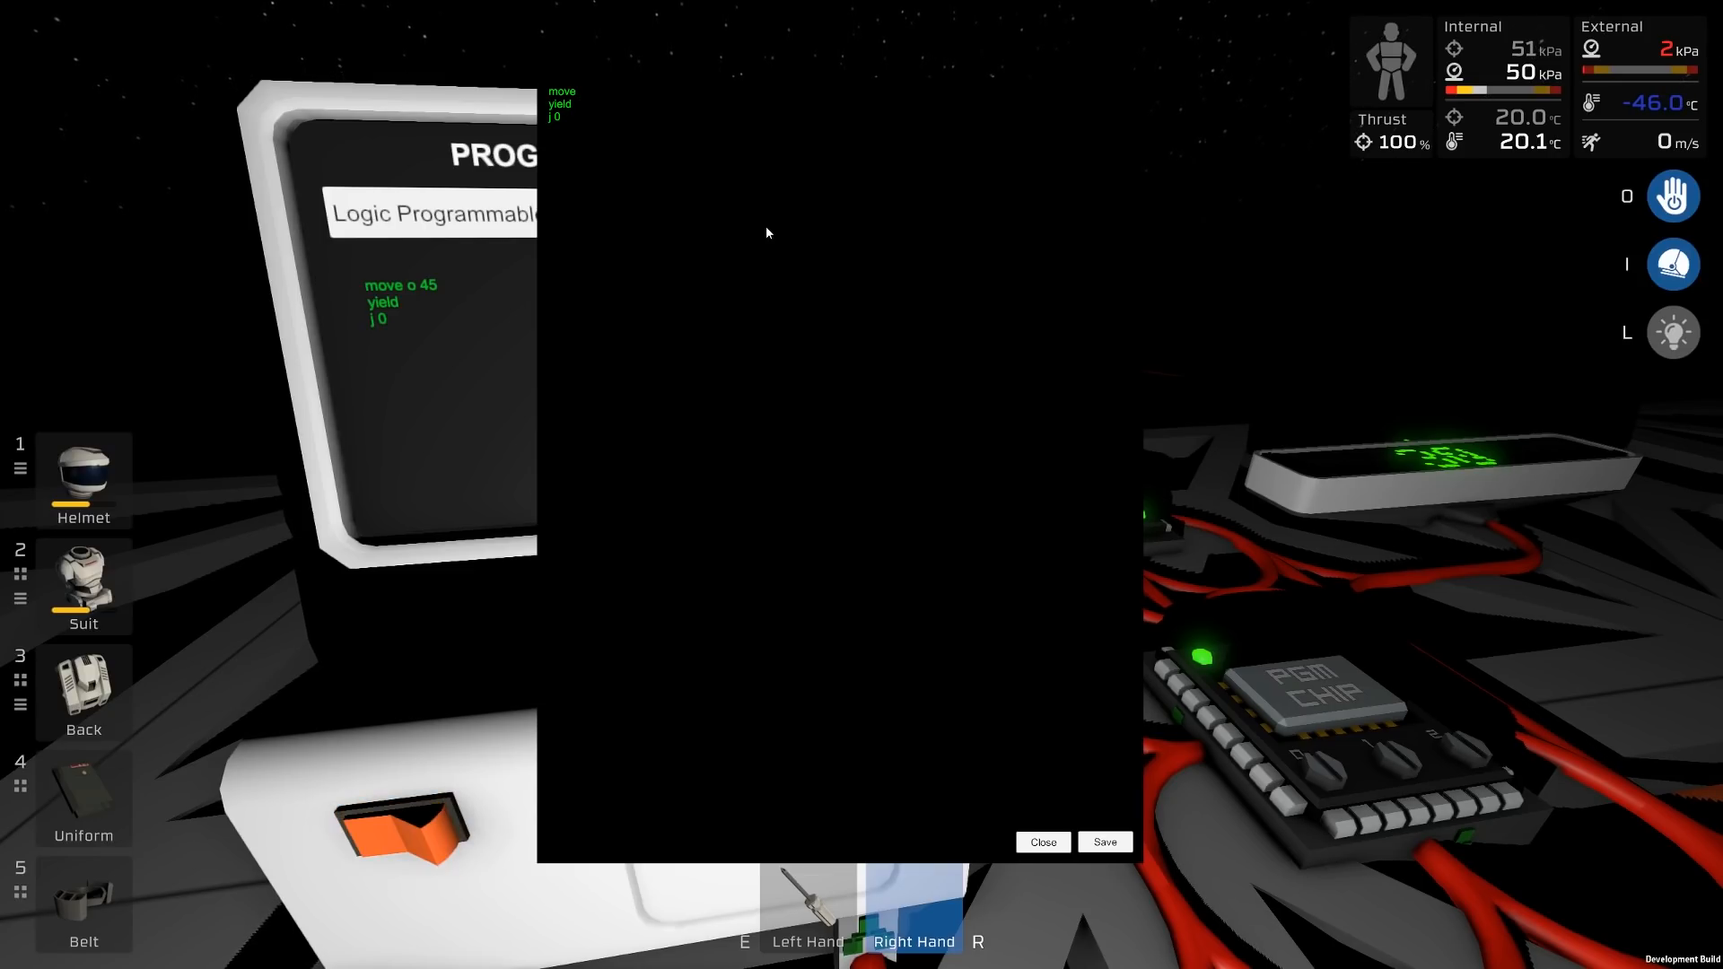
text(r0)
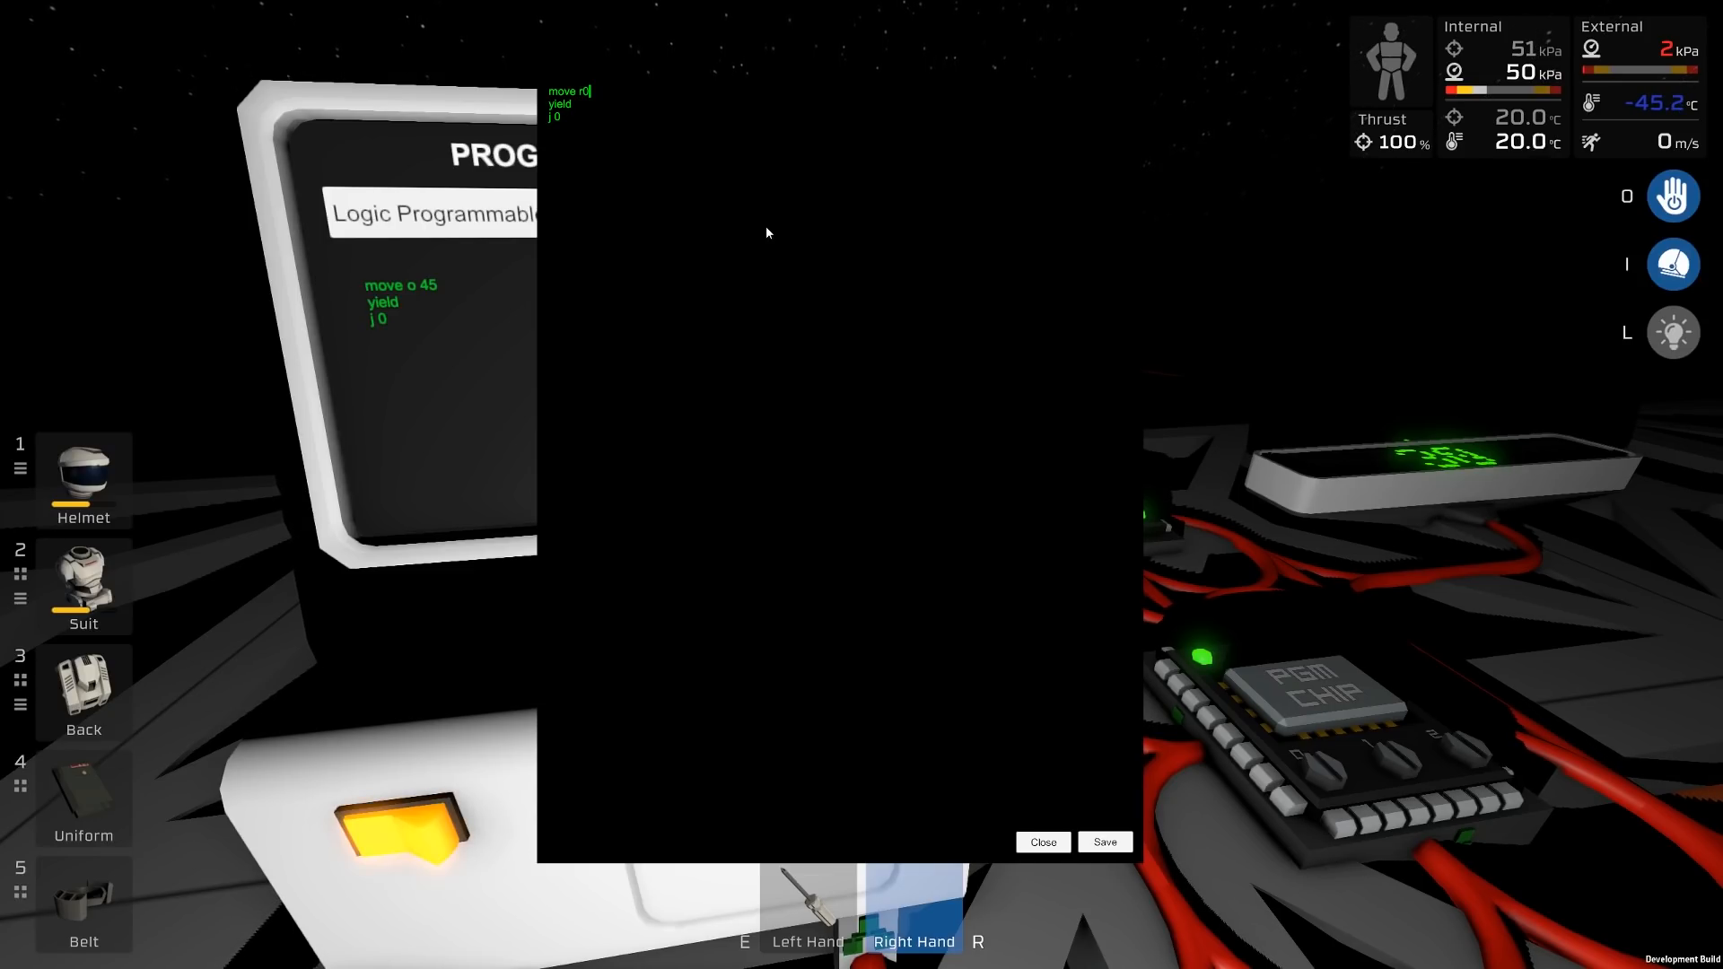
text(45)
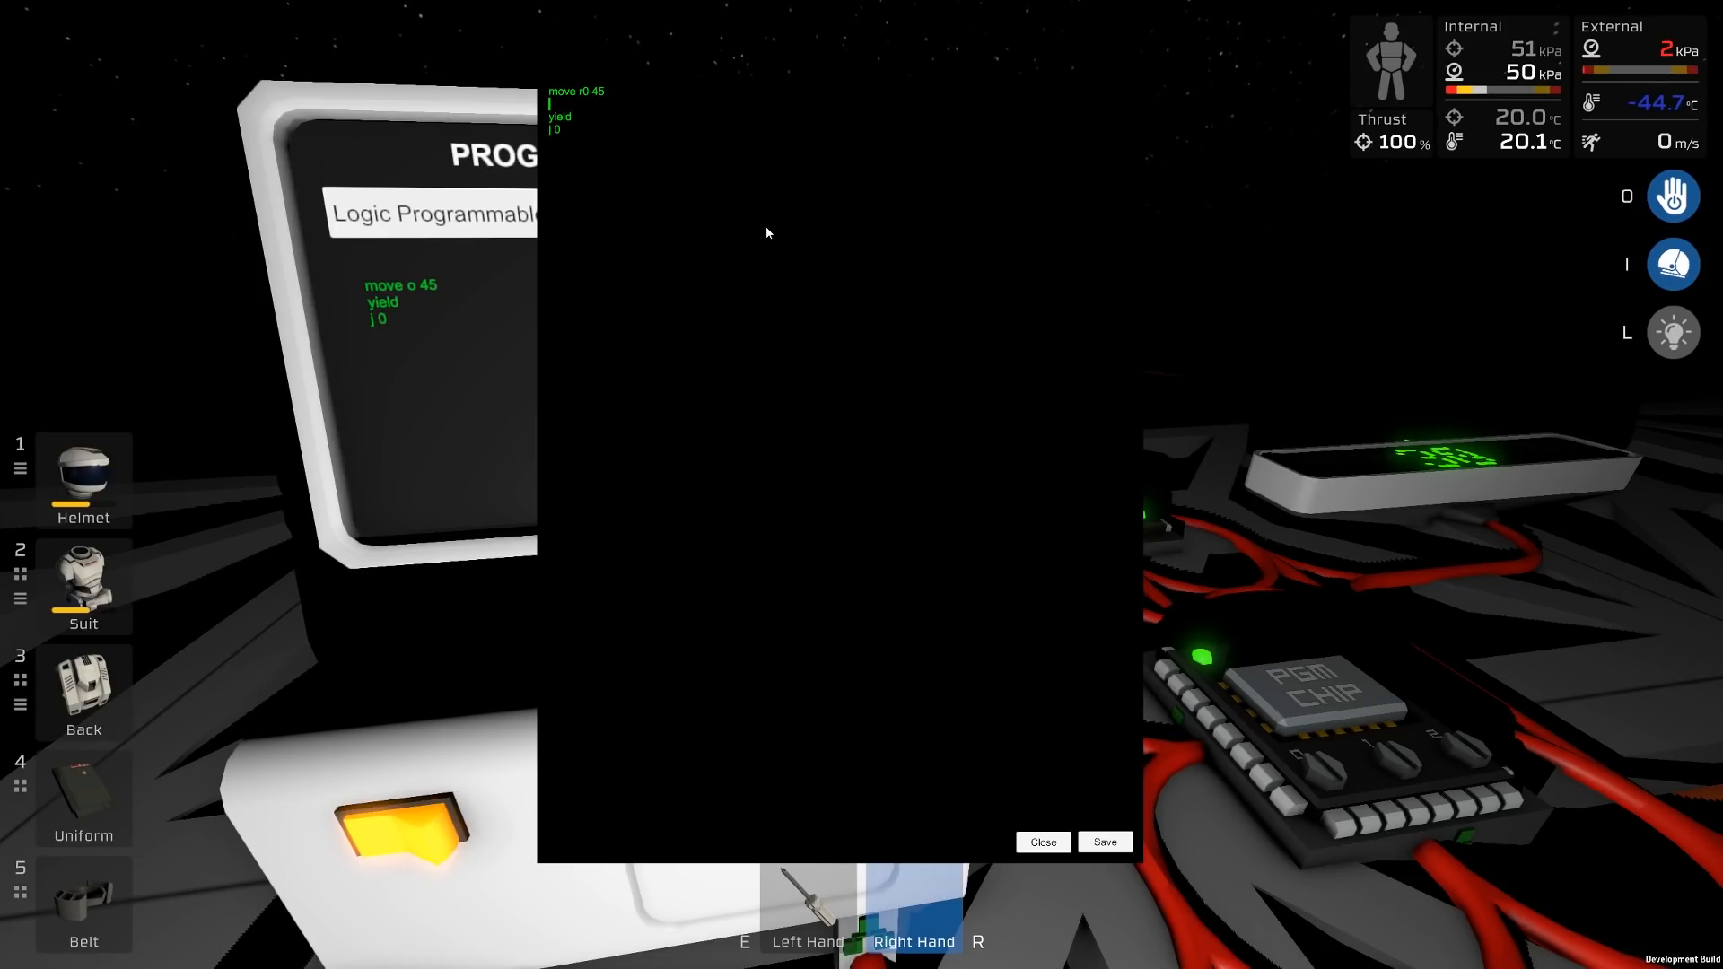
text(move o r0)
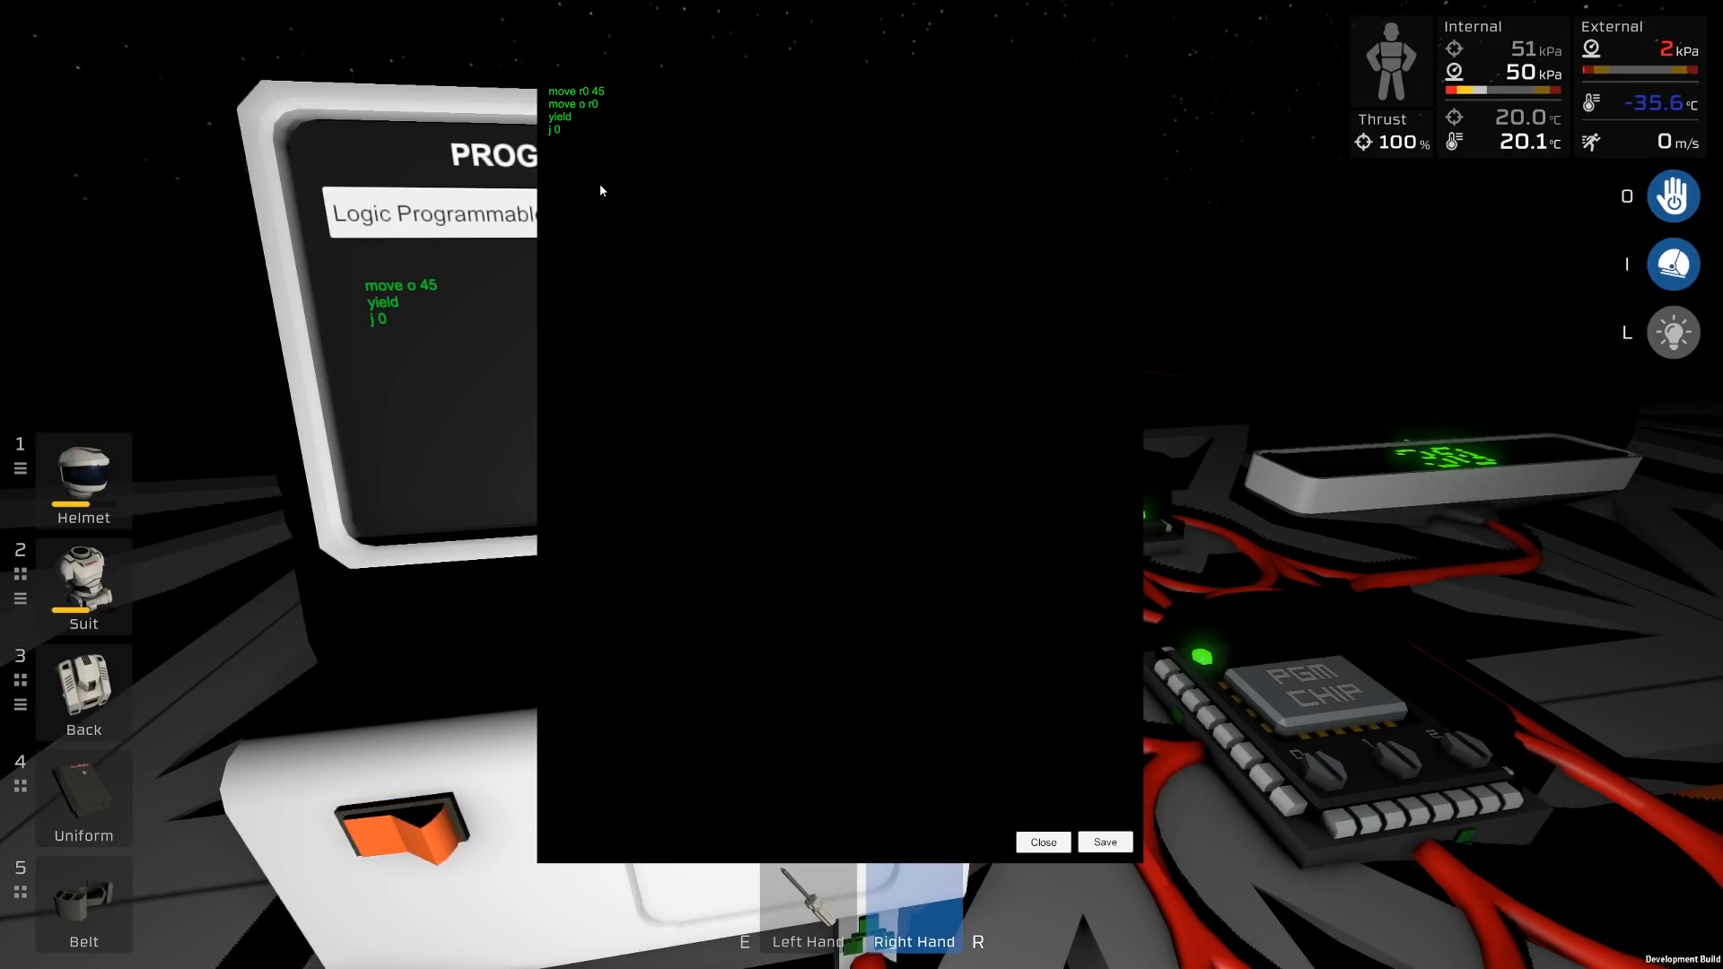
click(399, 833)
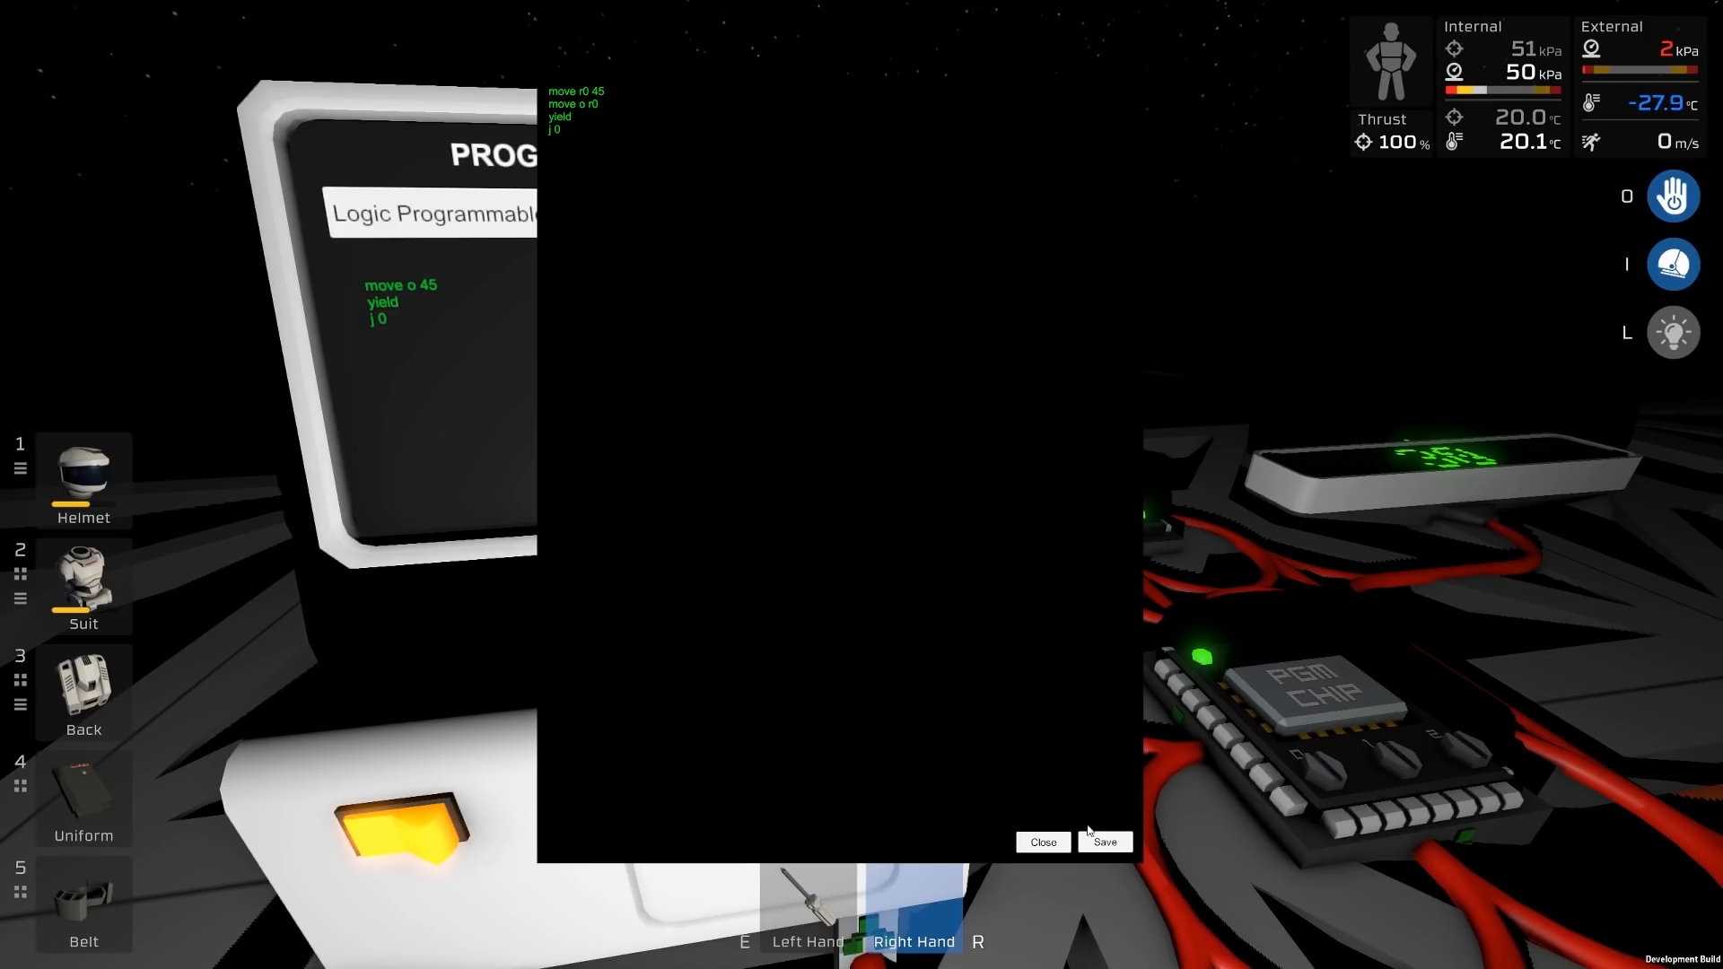
click(1041, 842)
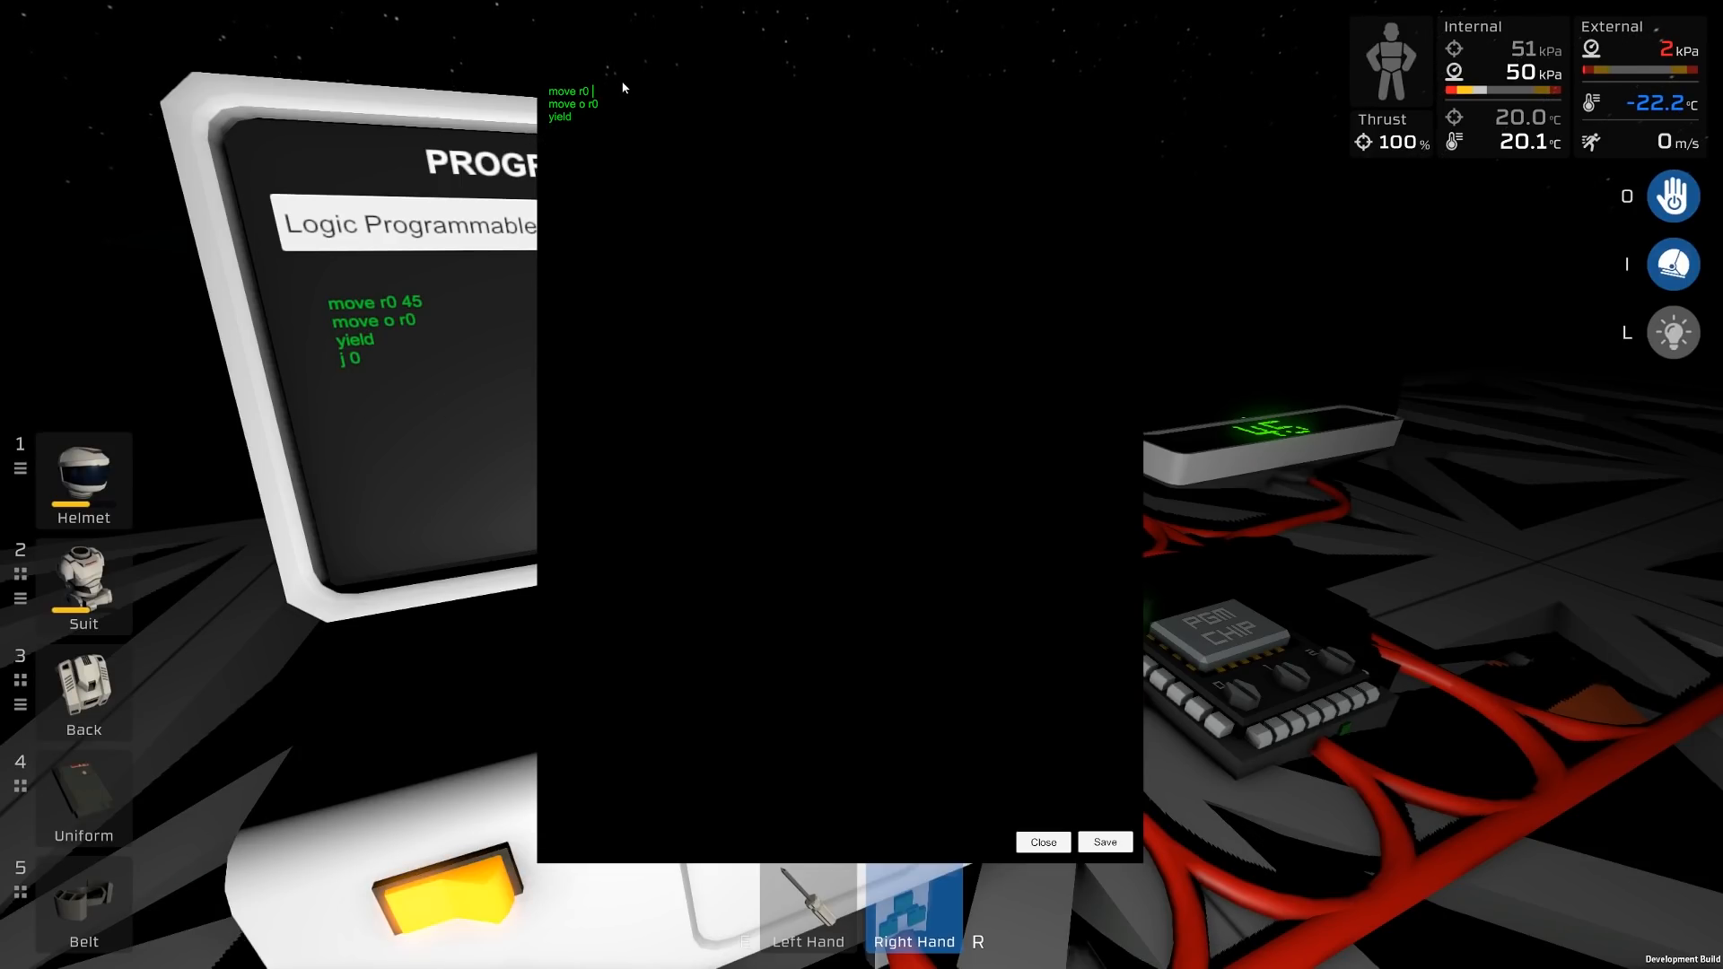
Change the loaded value to 55 and save.
text(55)
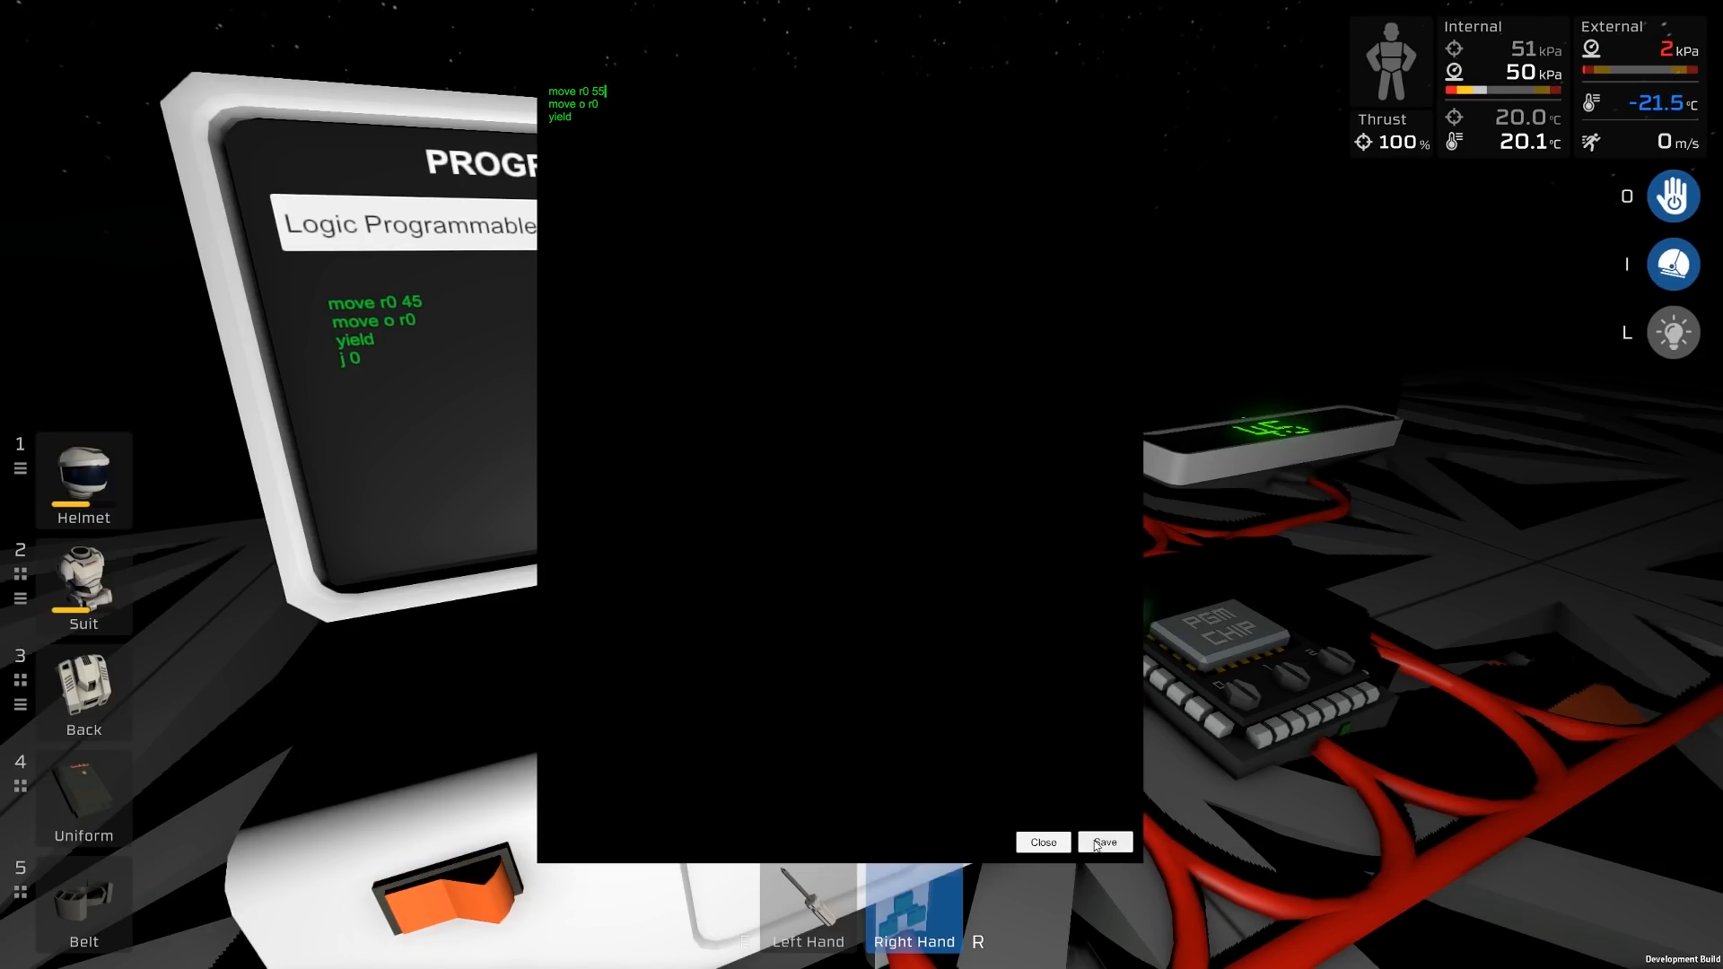
click(1104, 842)
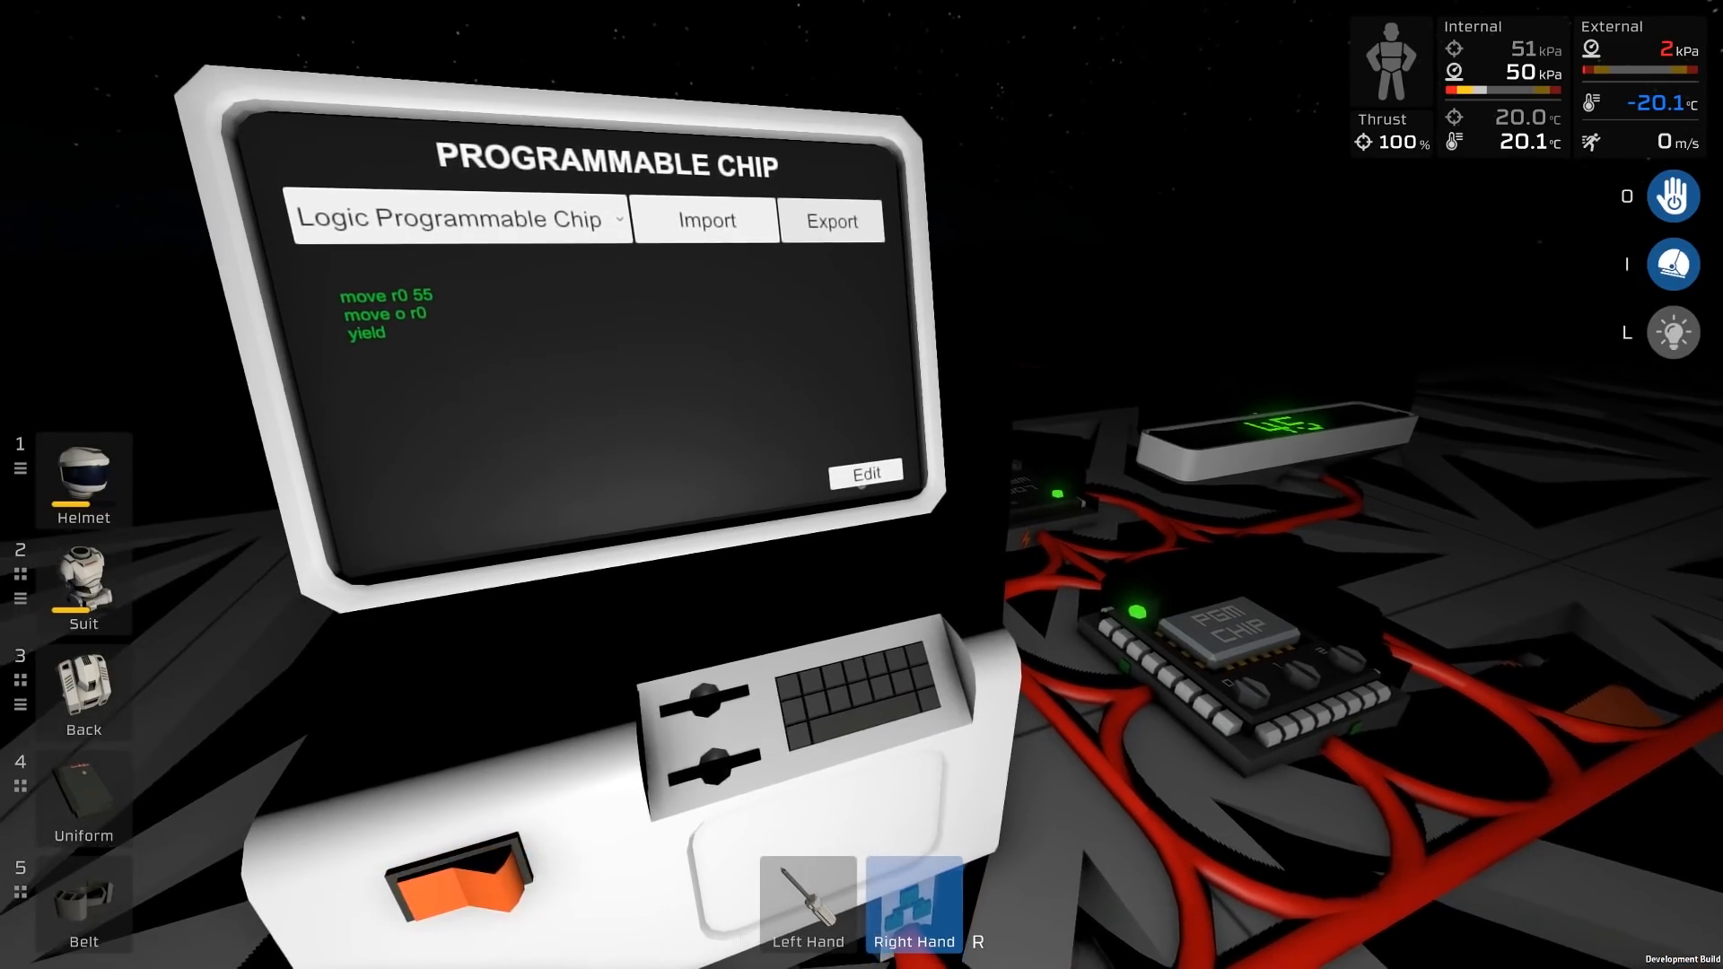
Restore the closing 'j 0' jump and save again.
click(865, 474)
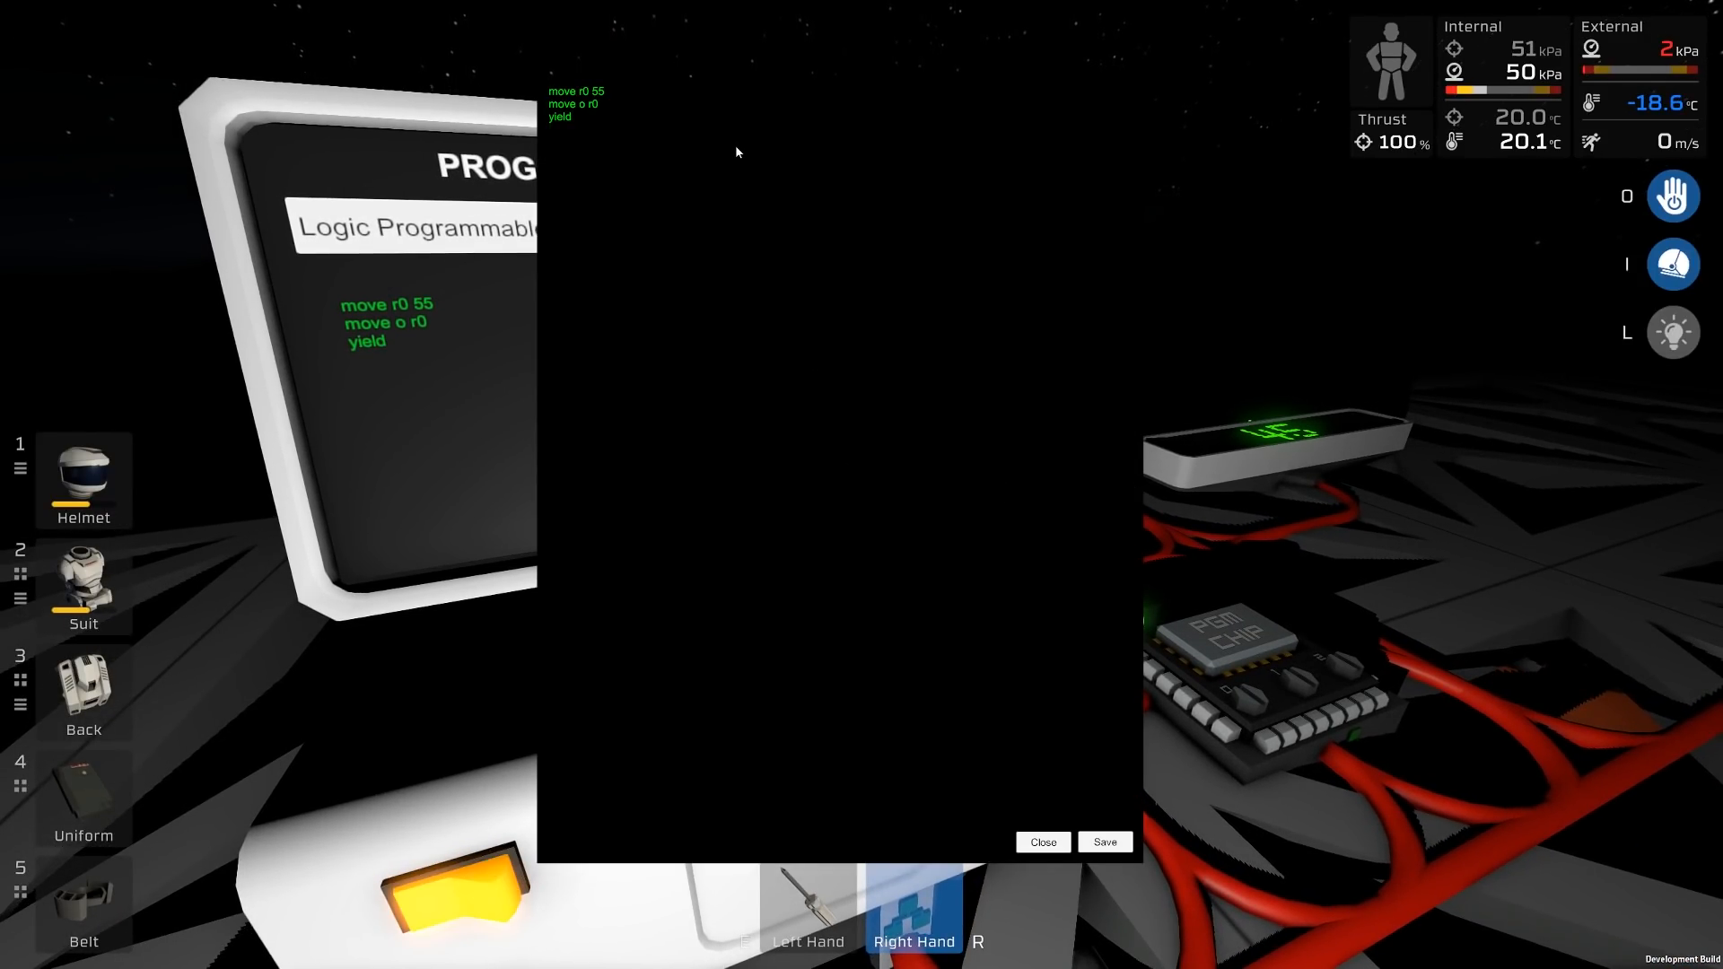
text(j 0)
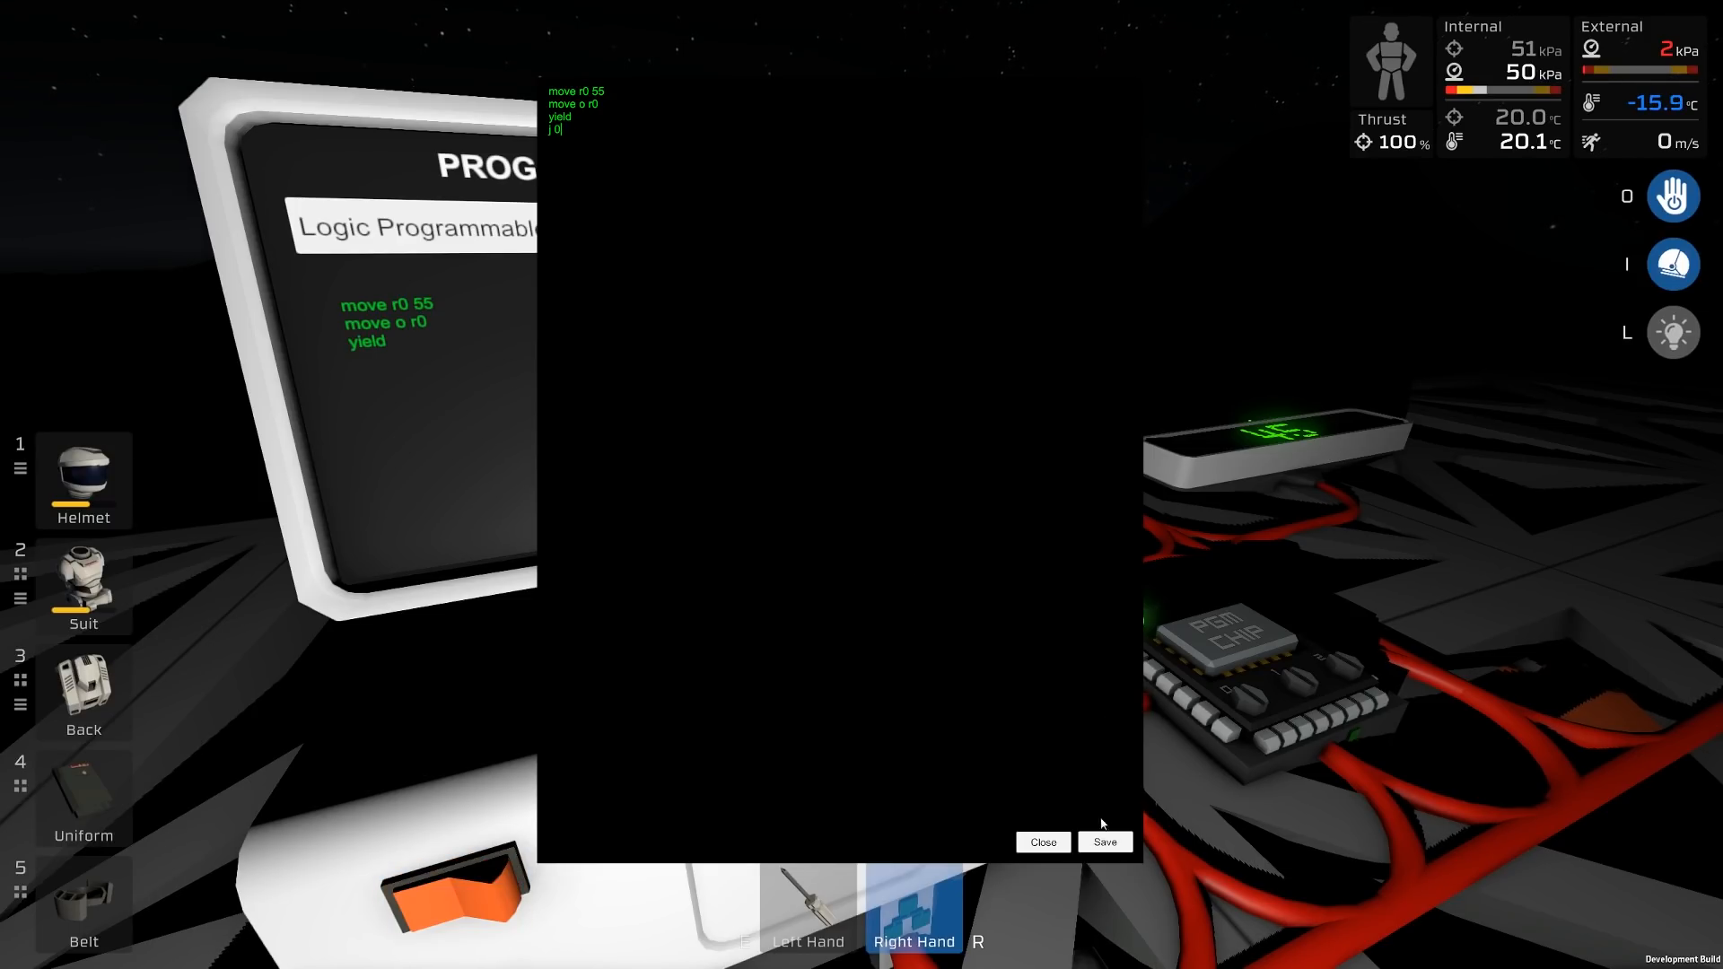
click(1104, 841)
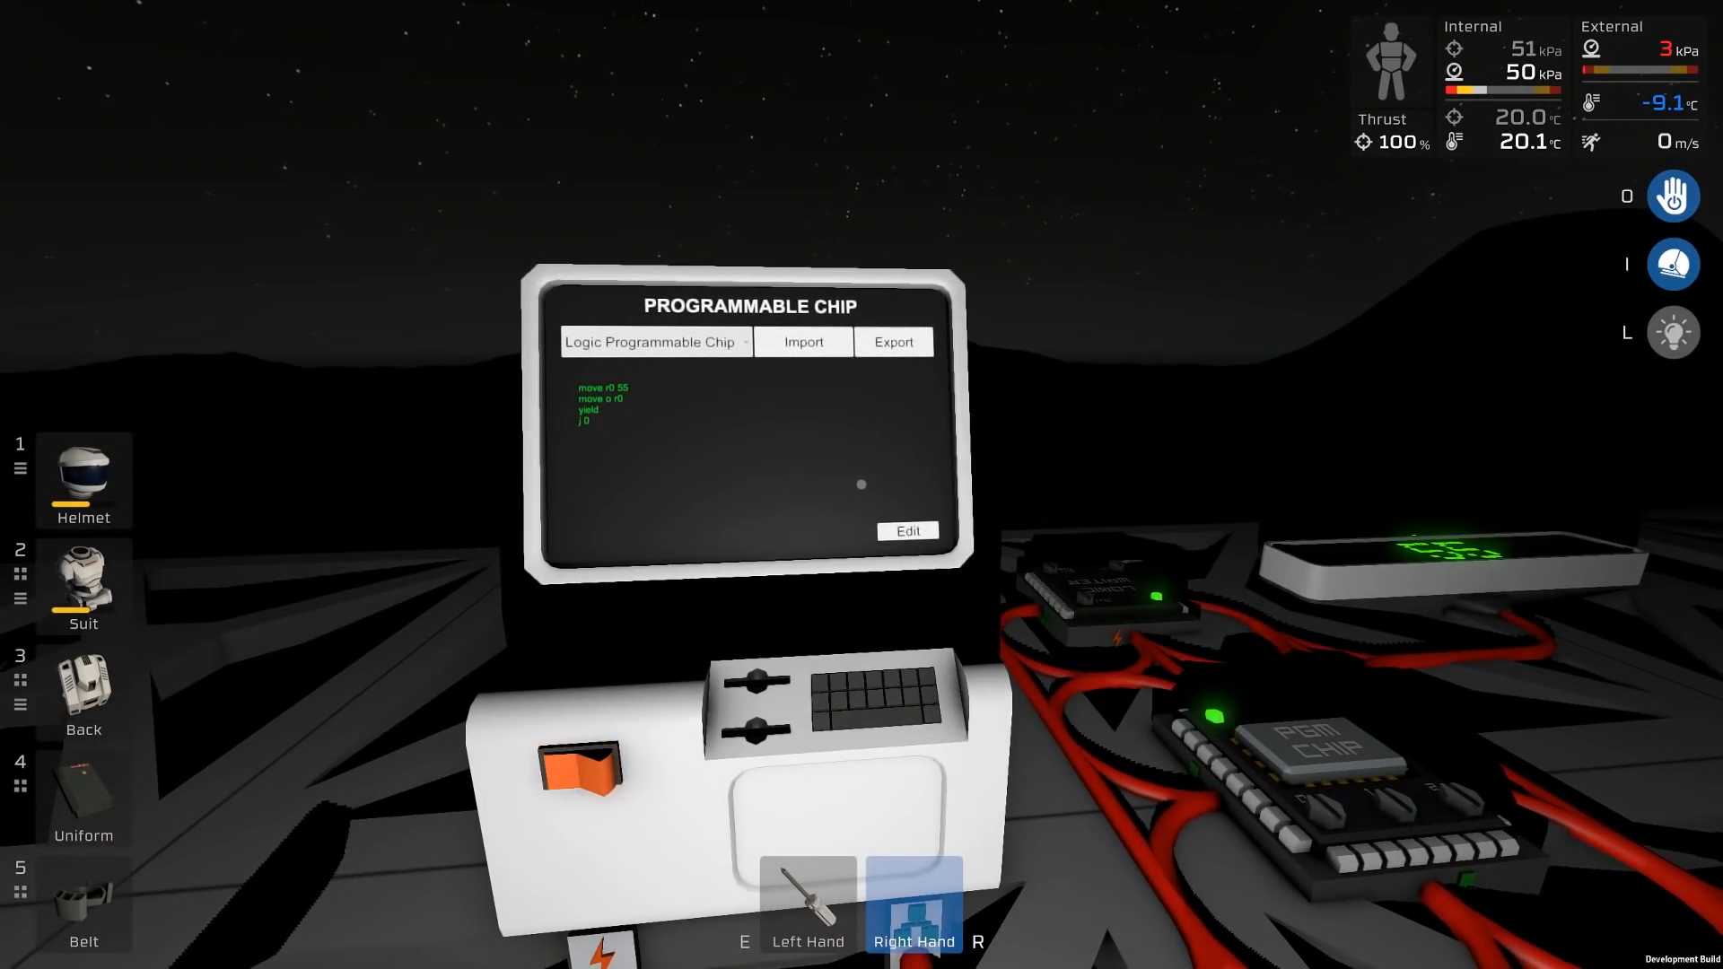
Inspect the chip setup and screen, then return to editing the 55-output program.
click(577, 767)
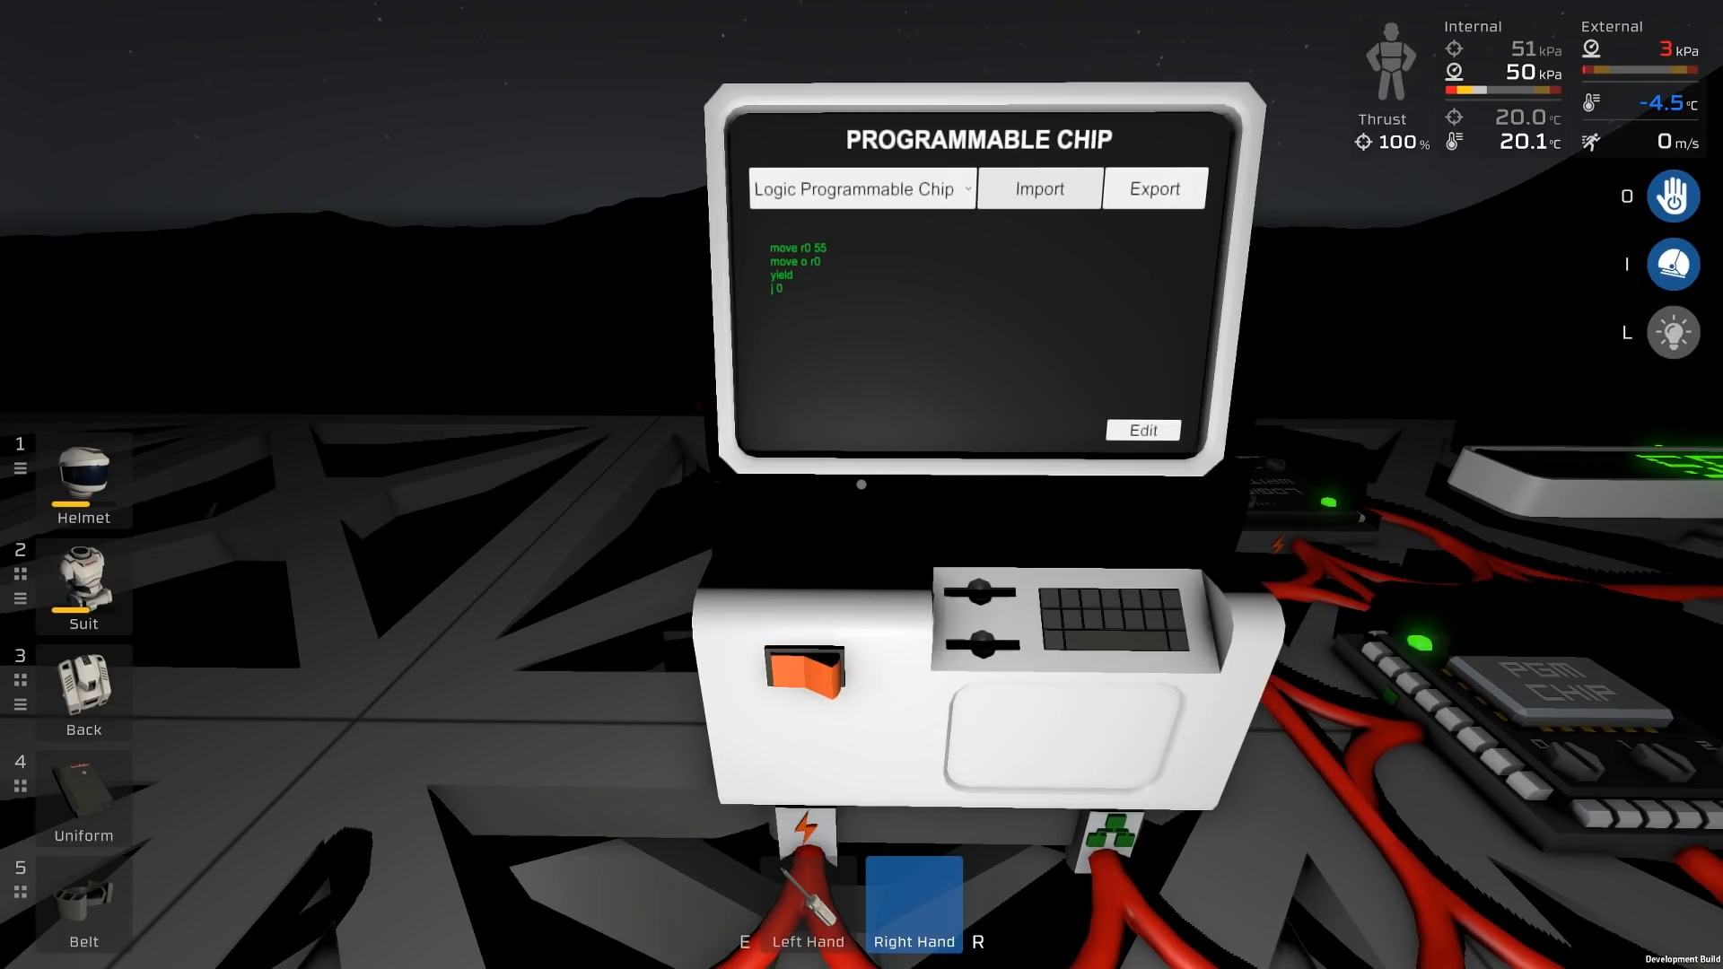
click(810, 670)
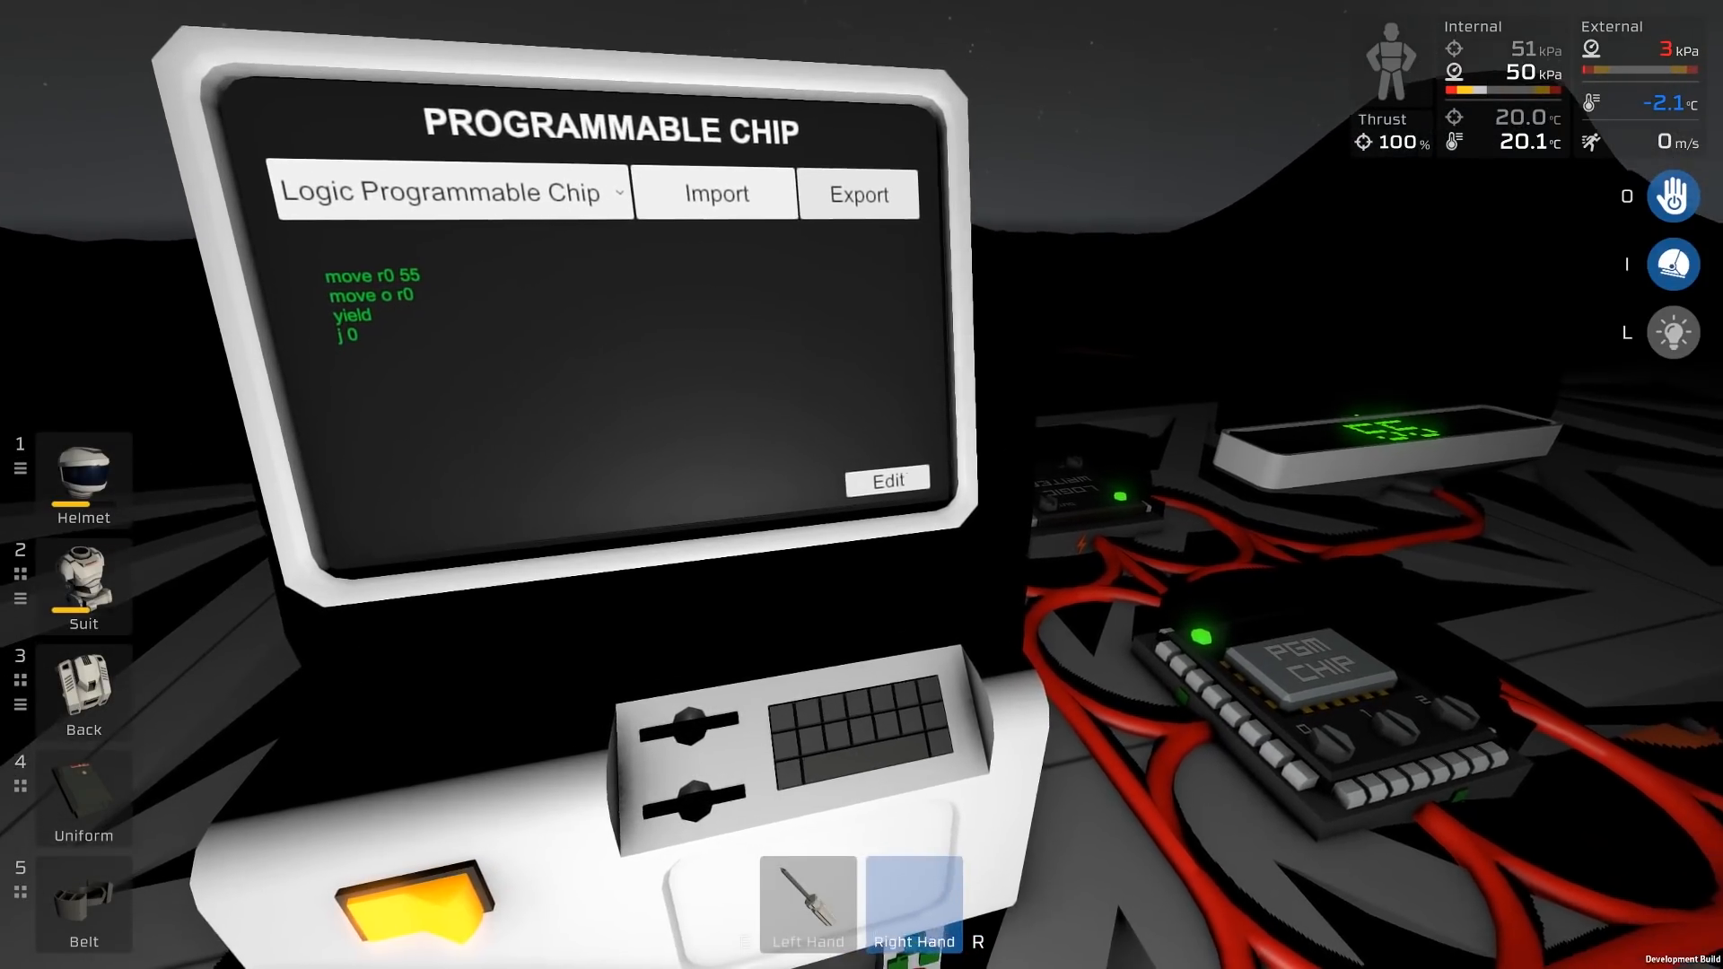
click(887, 479)
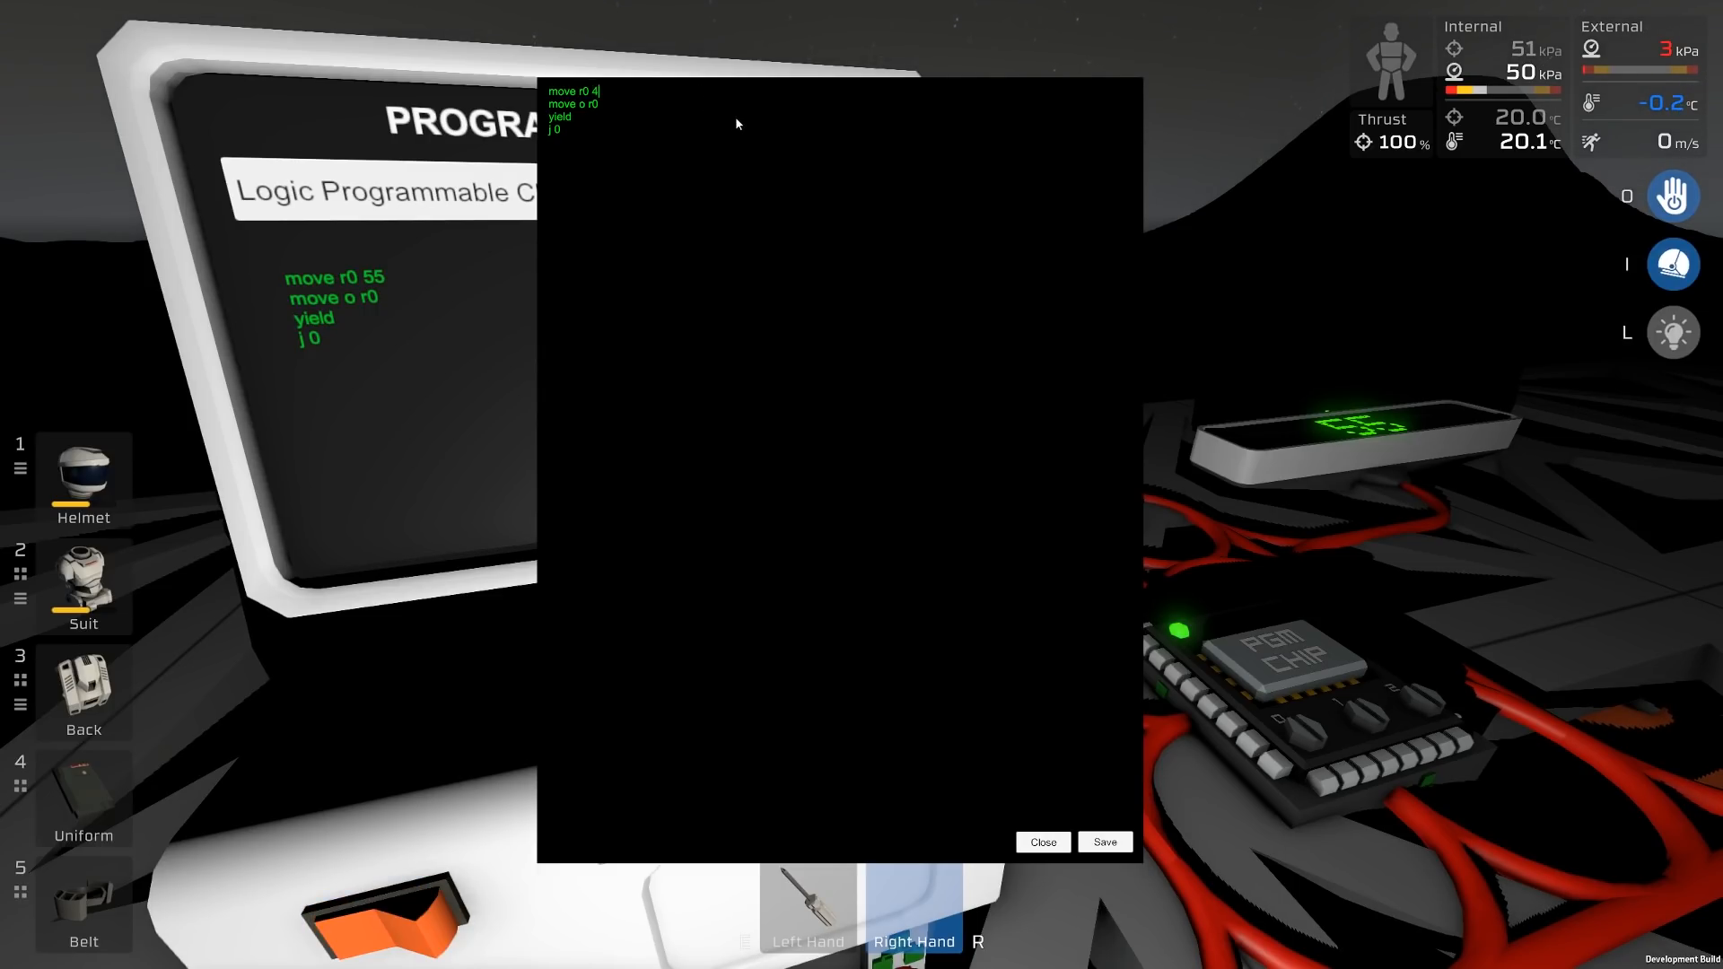
Make the program 'move r0 45, sin r1 r0, move o r1, yield, j 0' and save it.
text(5)
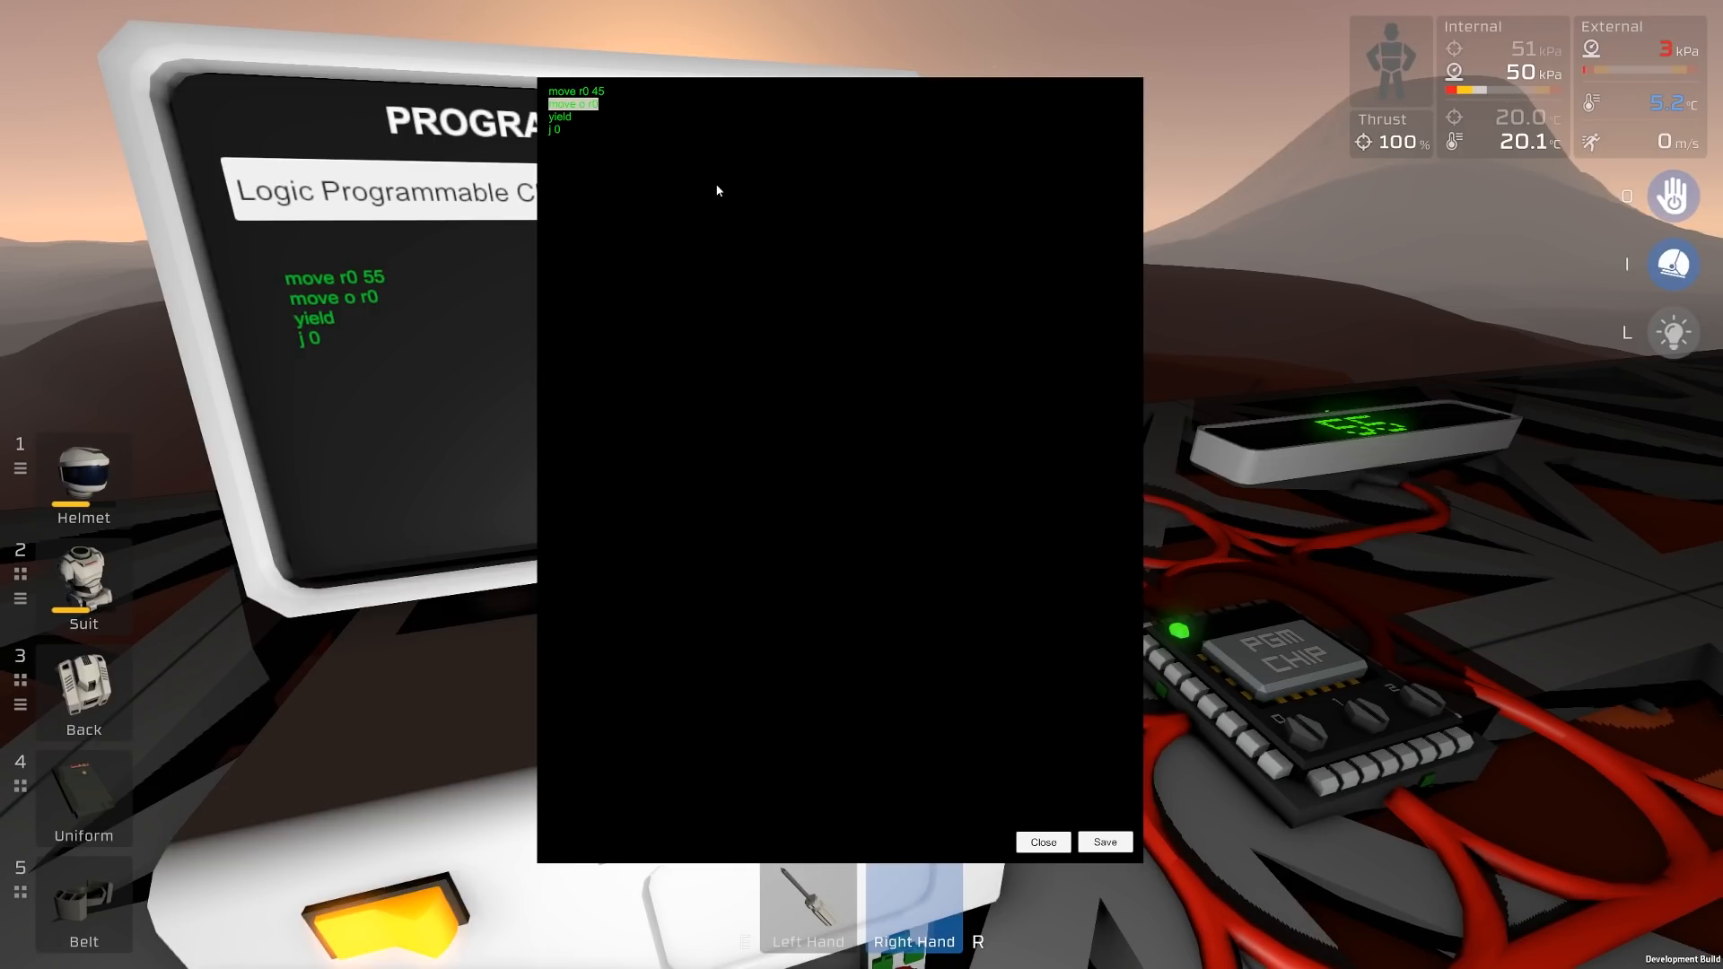
text(sin)
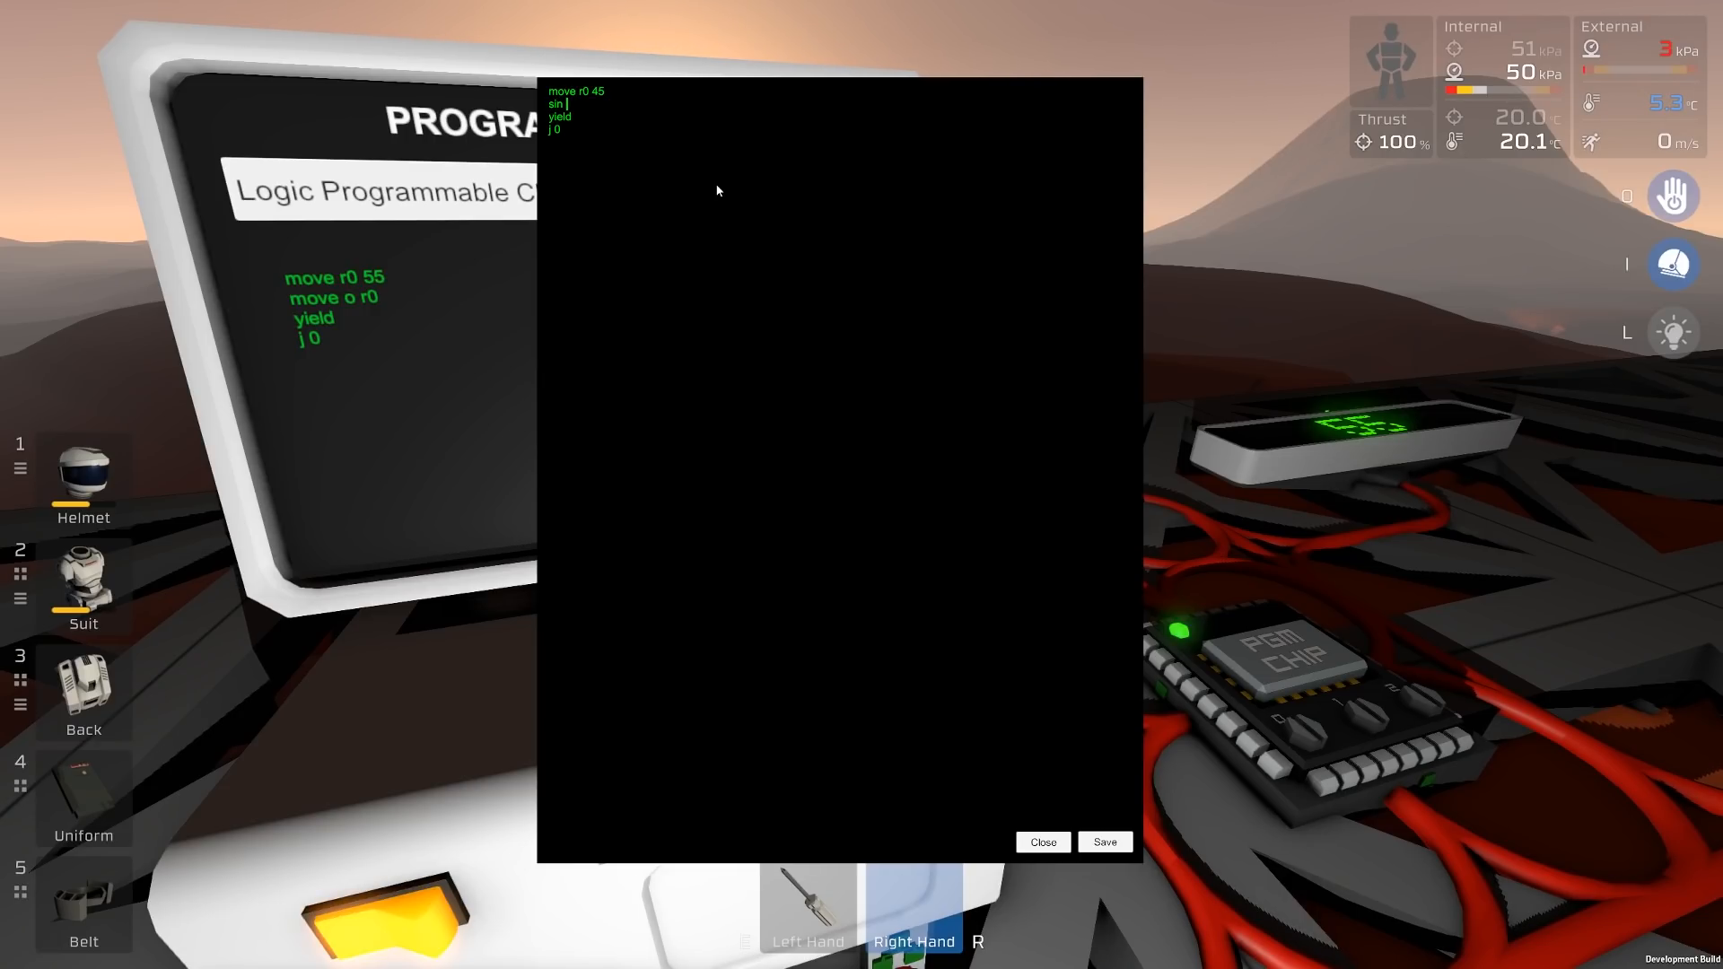
text(r1 r0)
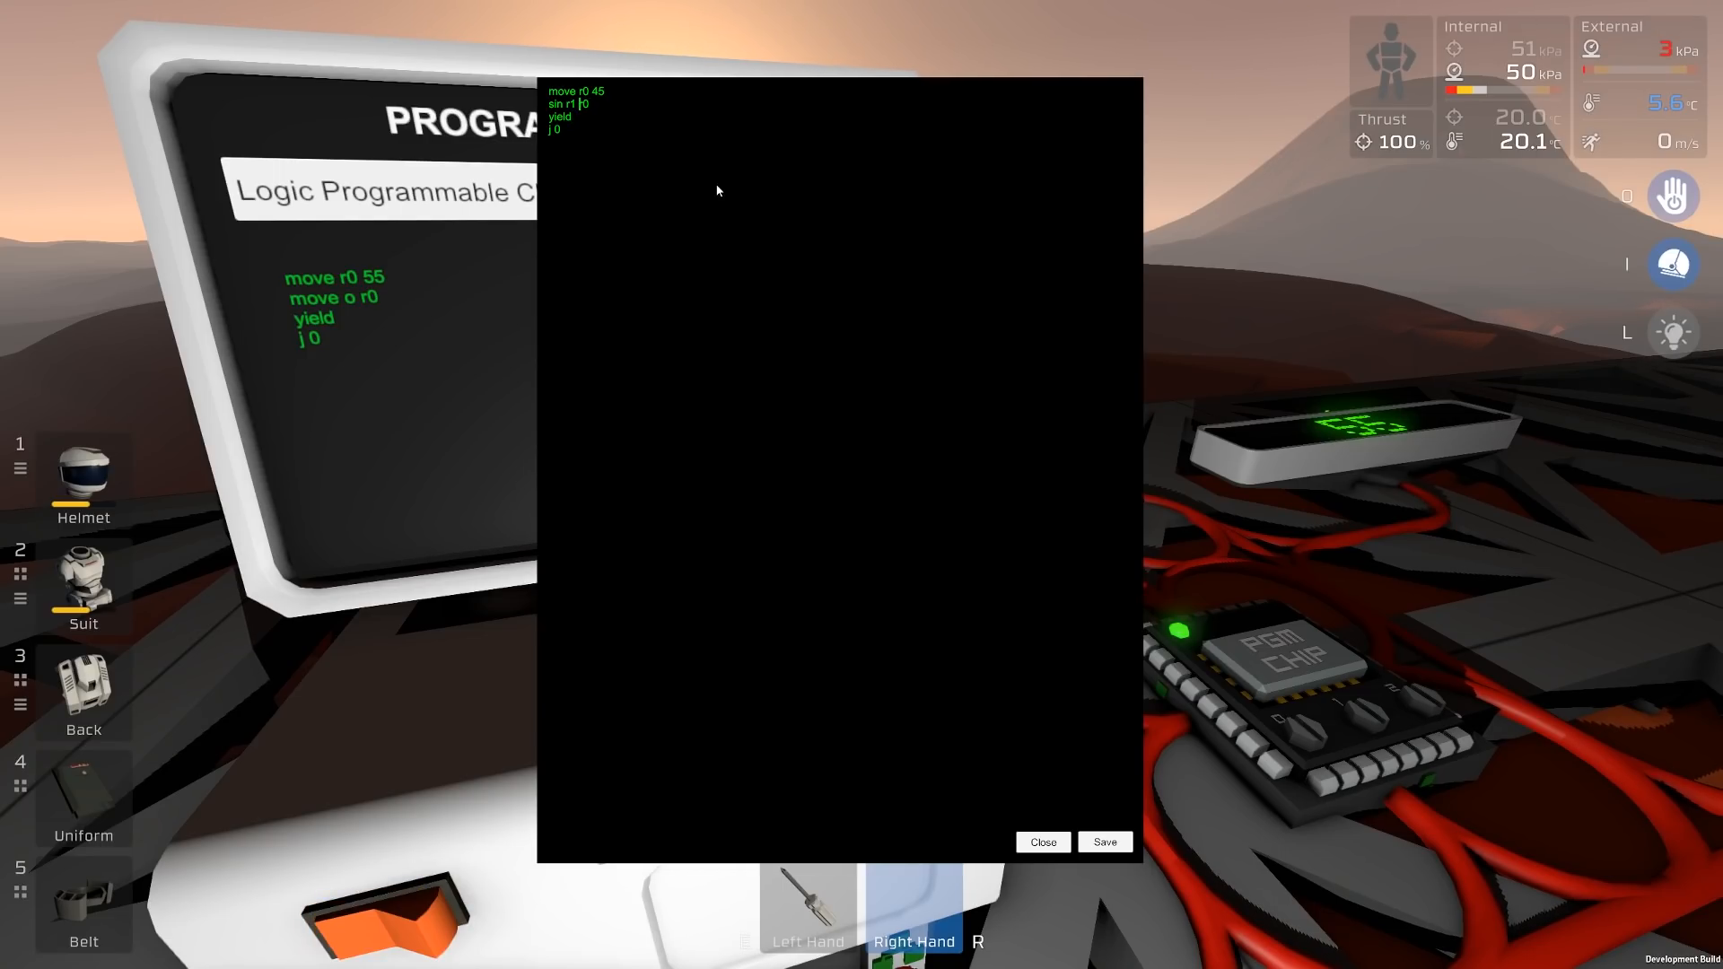
text(move o r1)
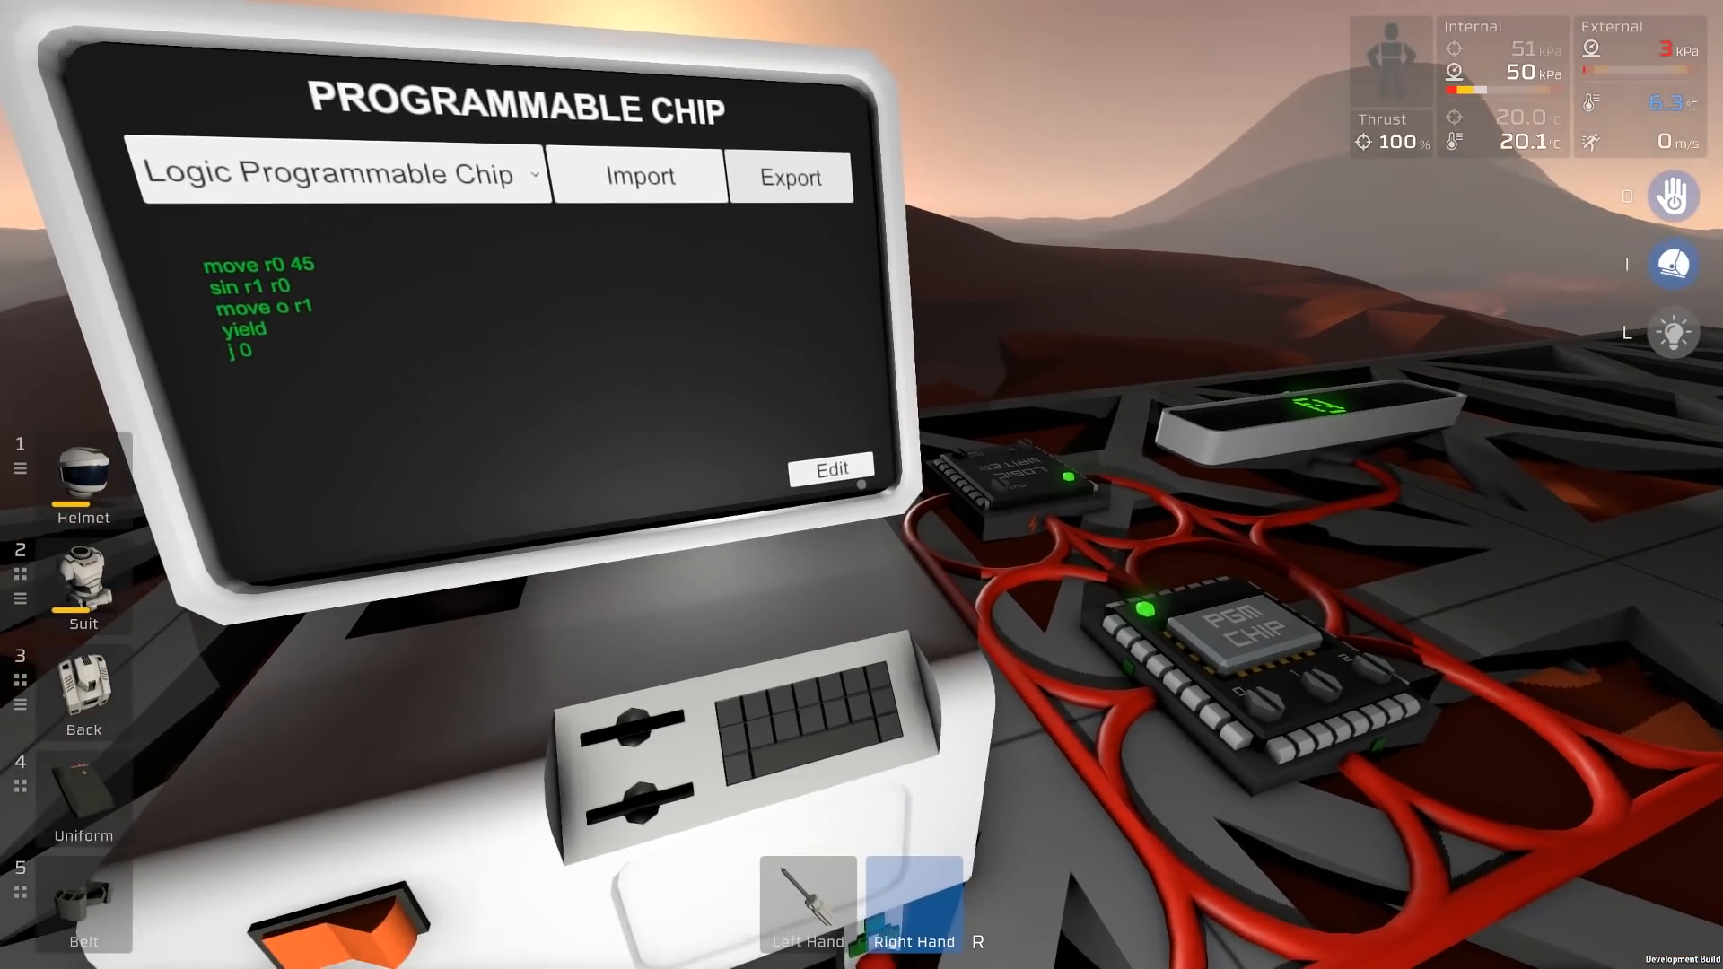
click(831, 469)
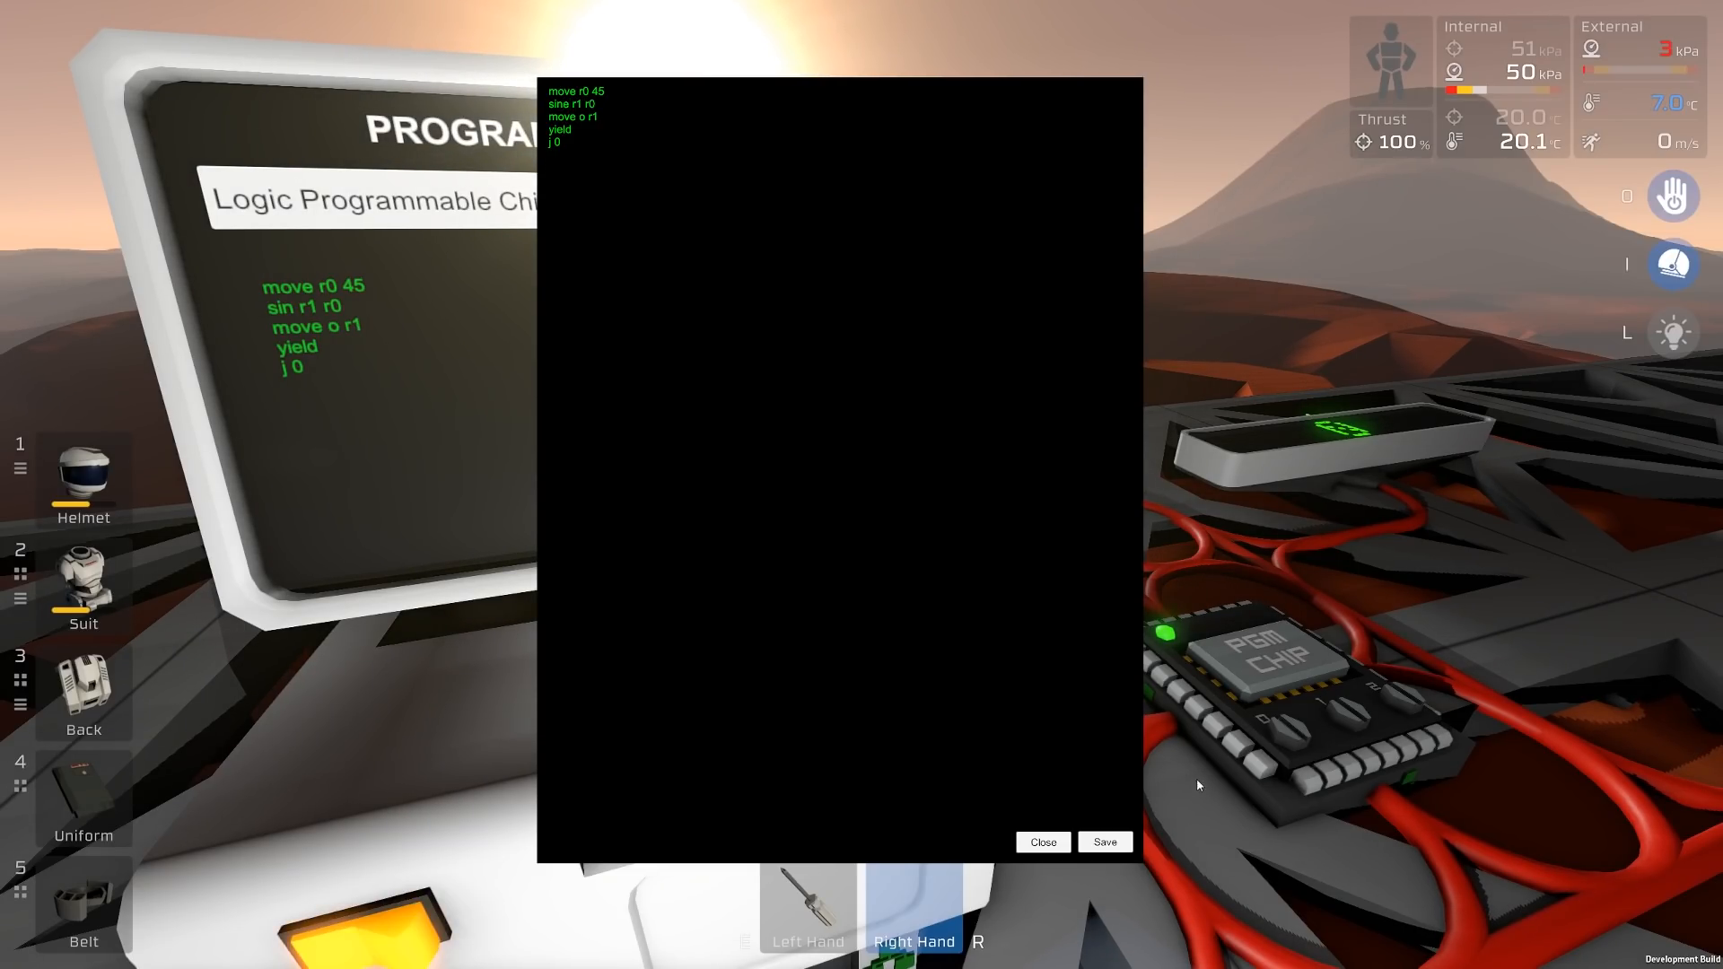
Save, return to the editor and clear the sine instruction on line two.
click(1041, 842)
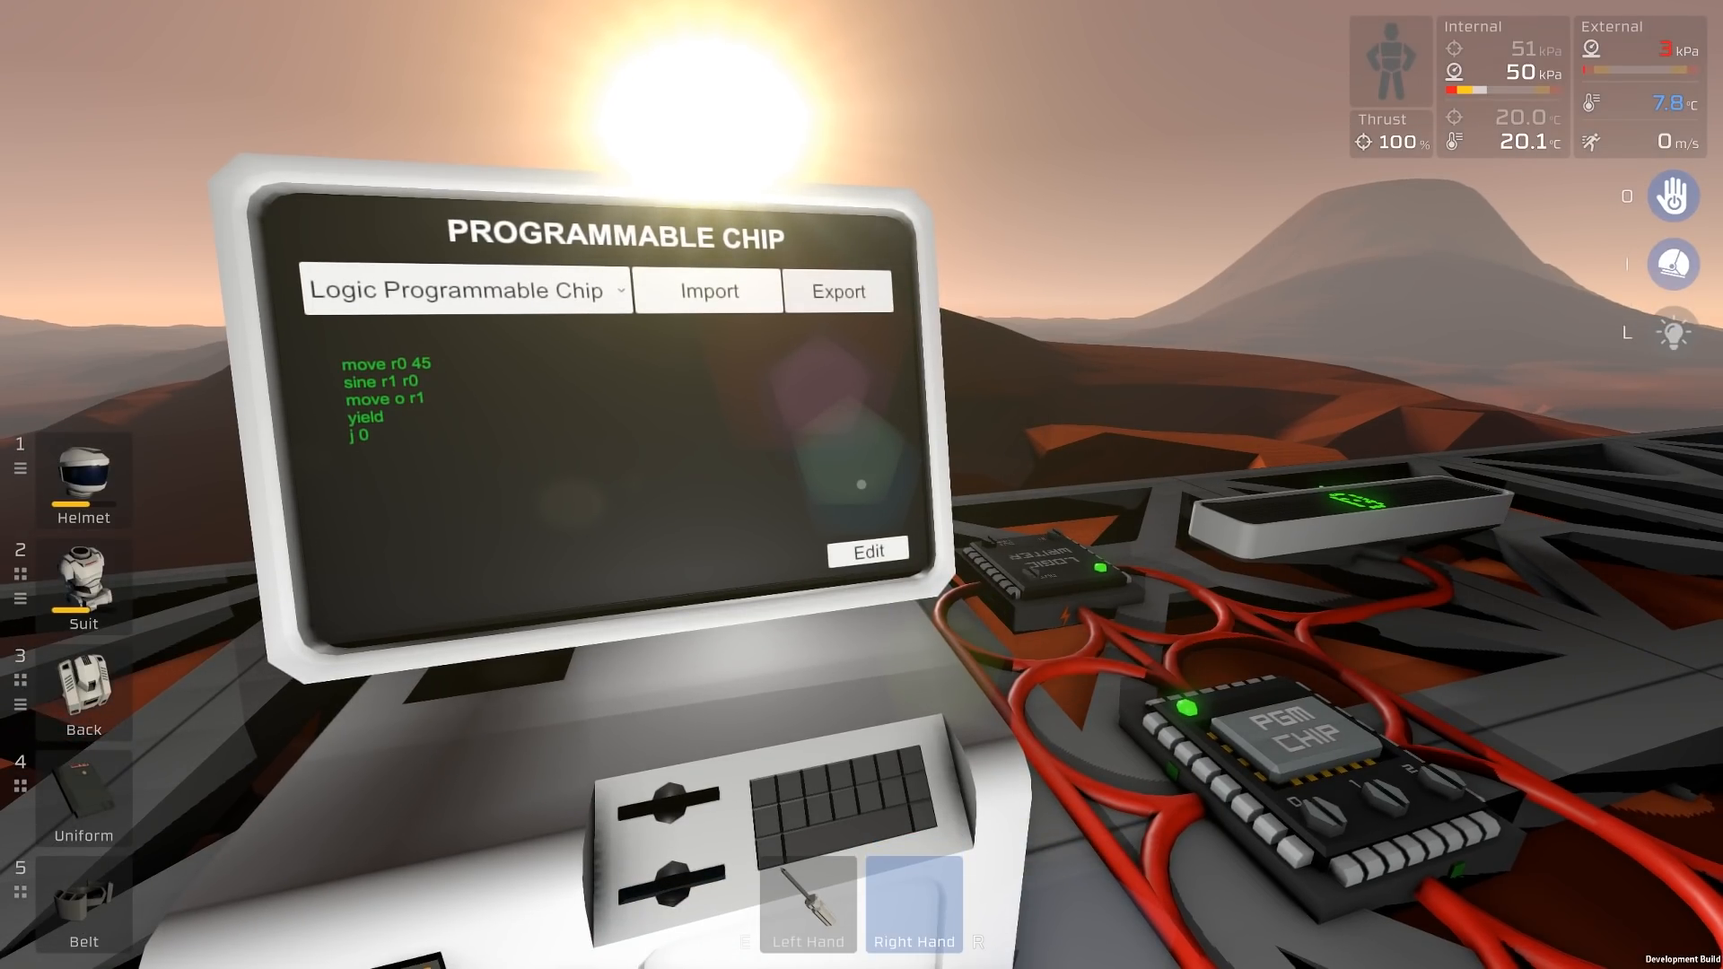
click(867, 551)
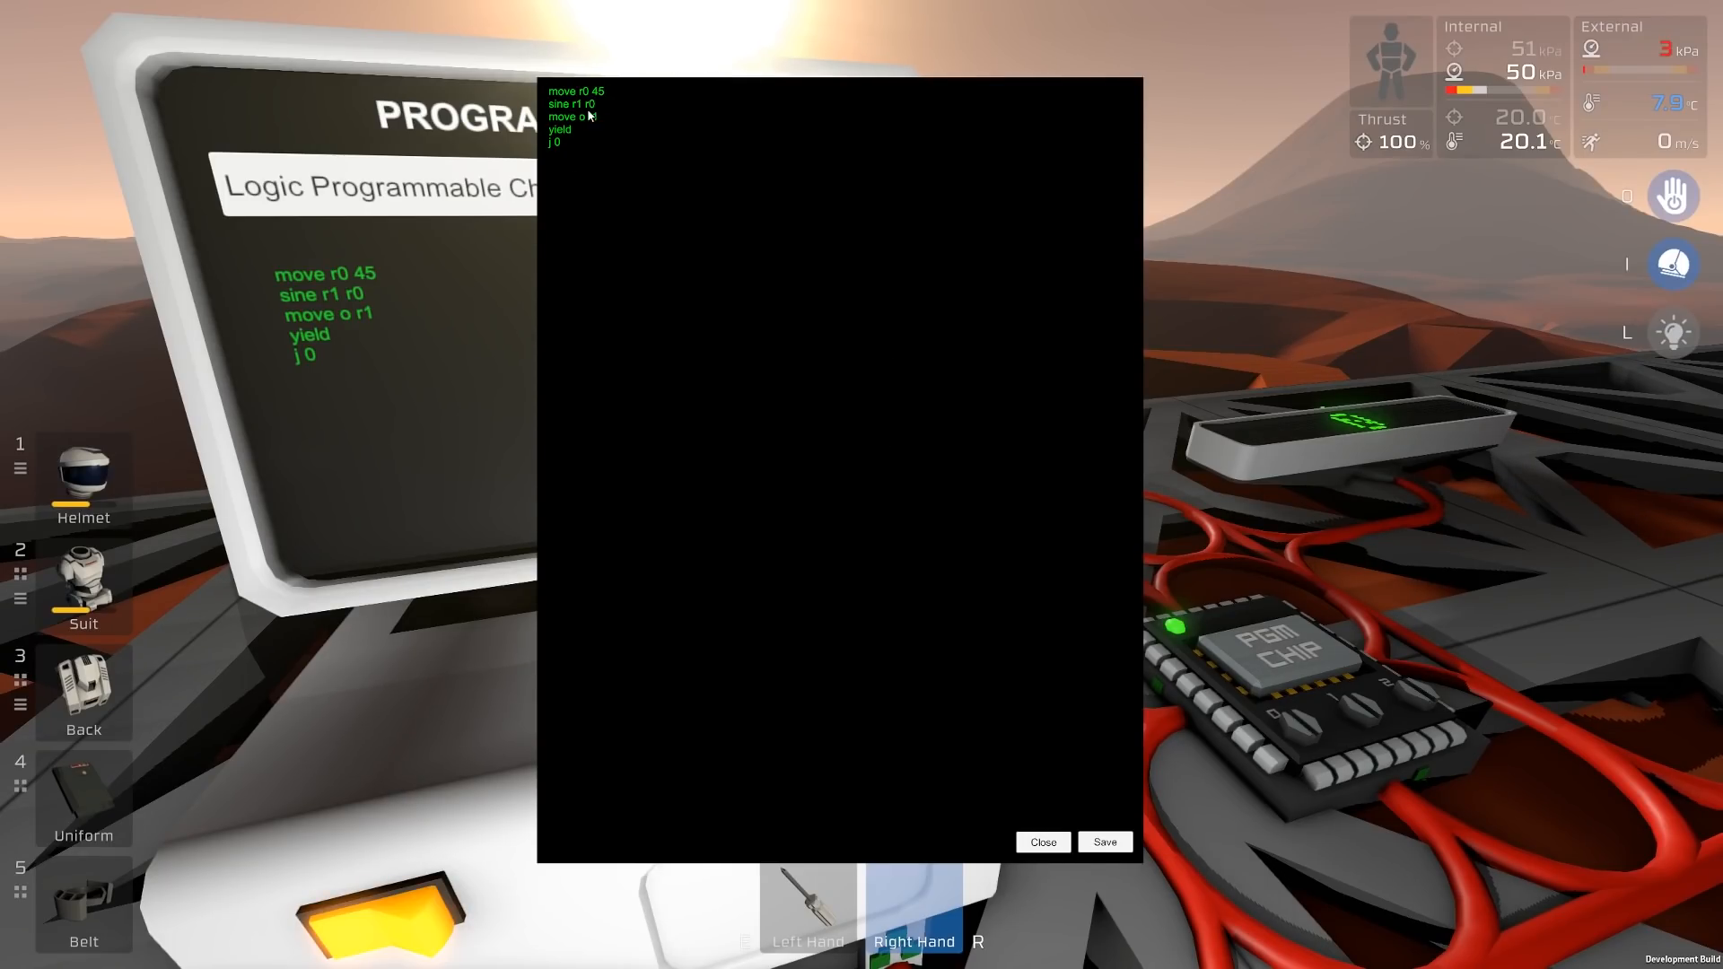
mouse_move(752, 167)
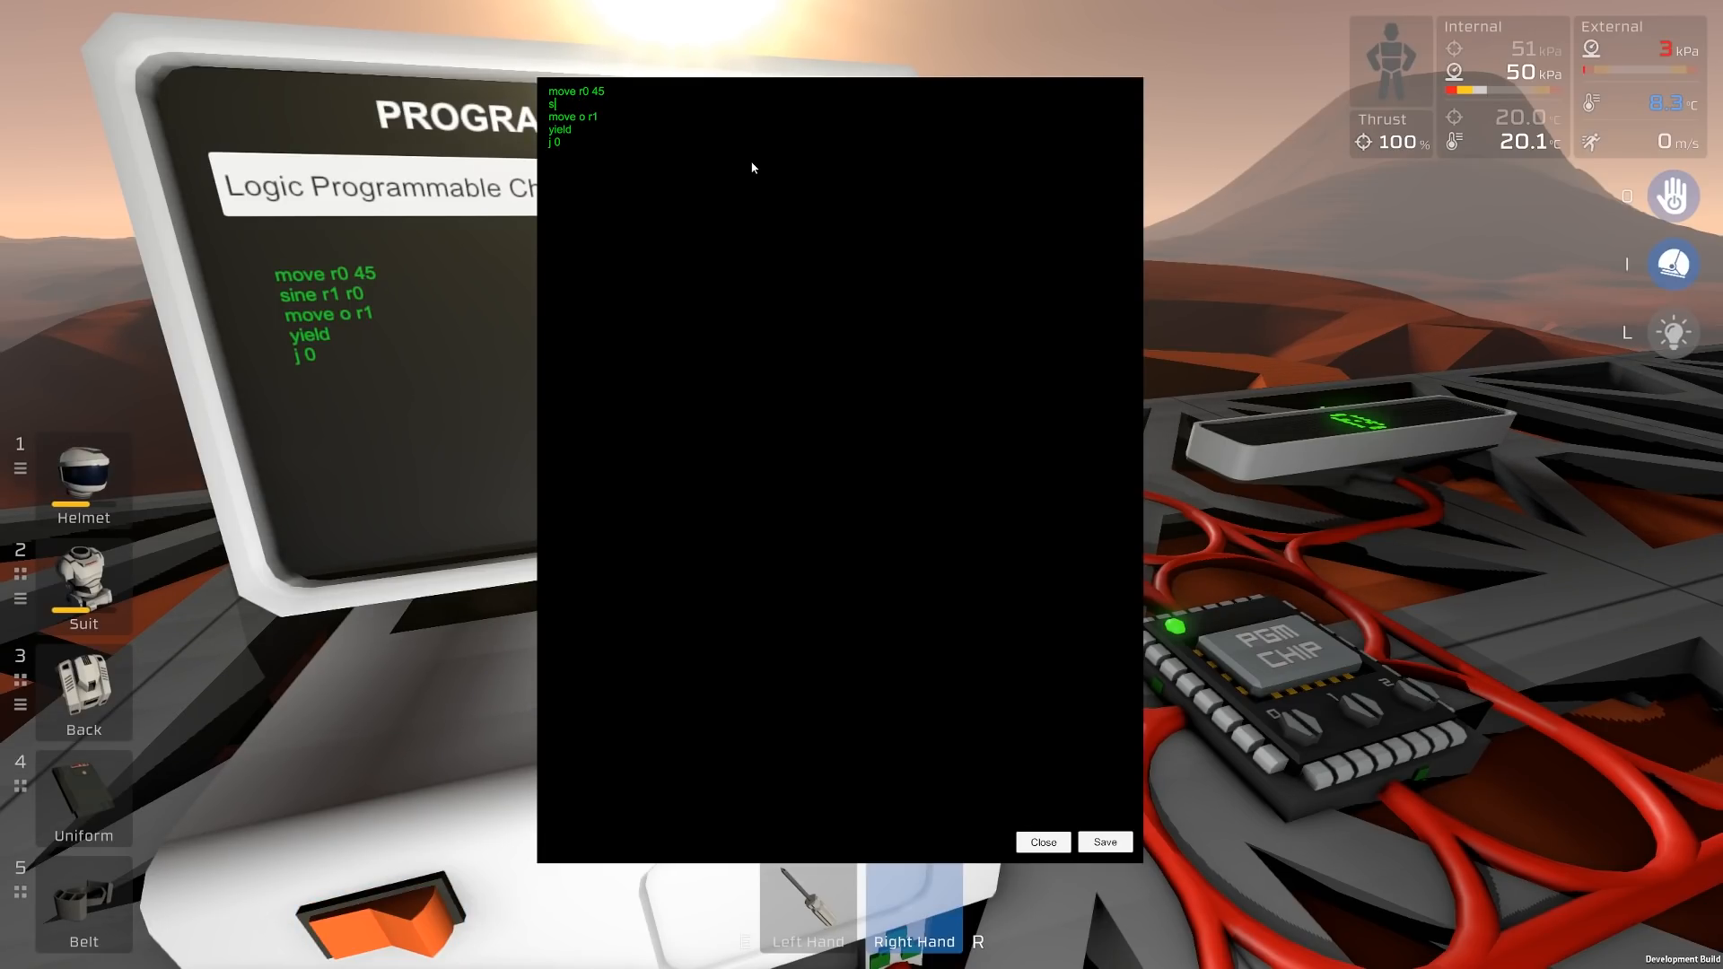
key(Backspace)
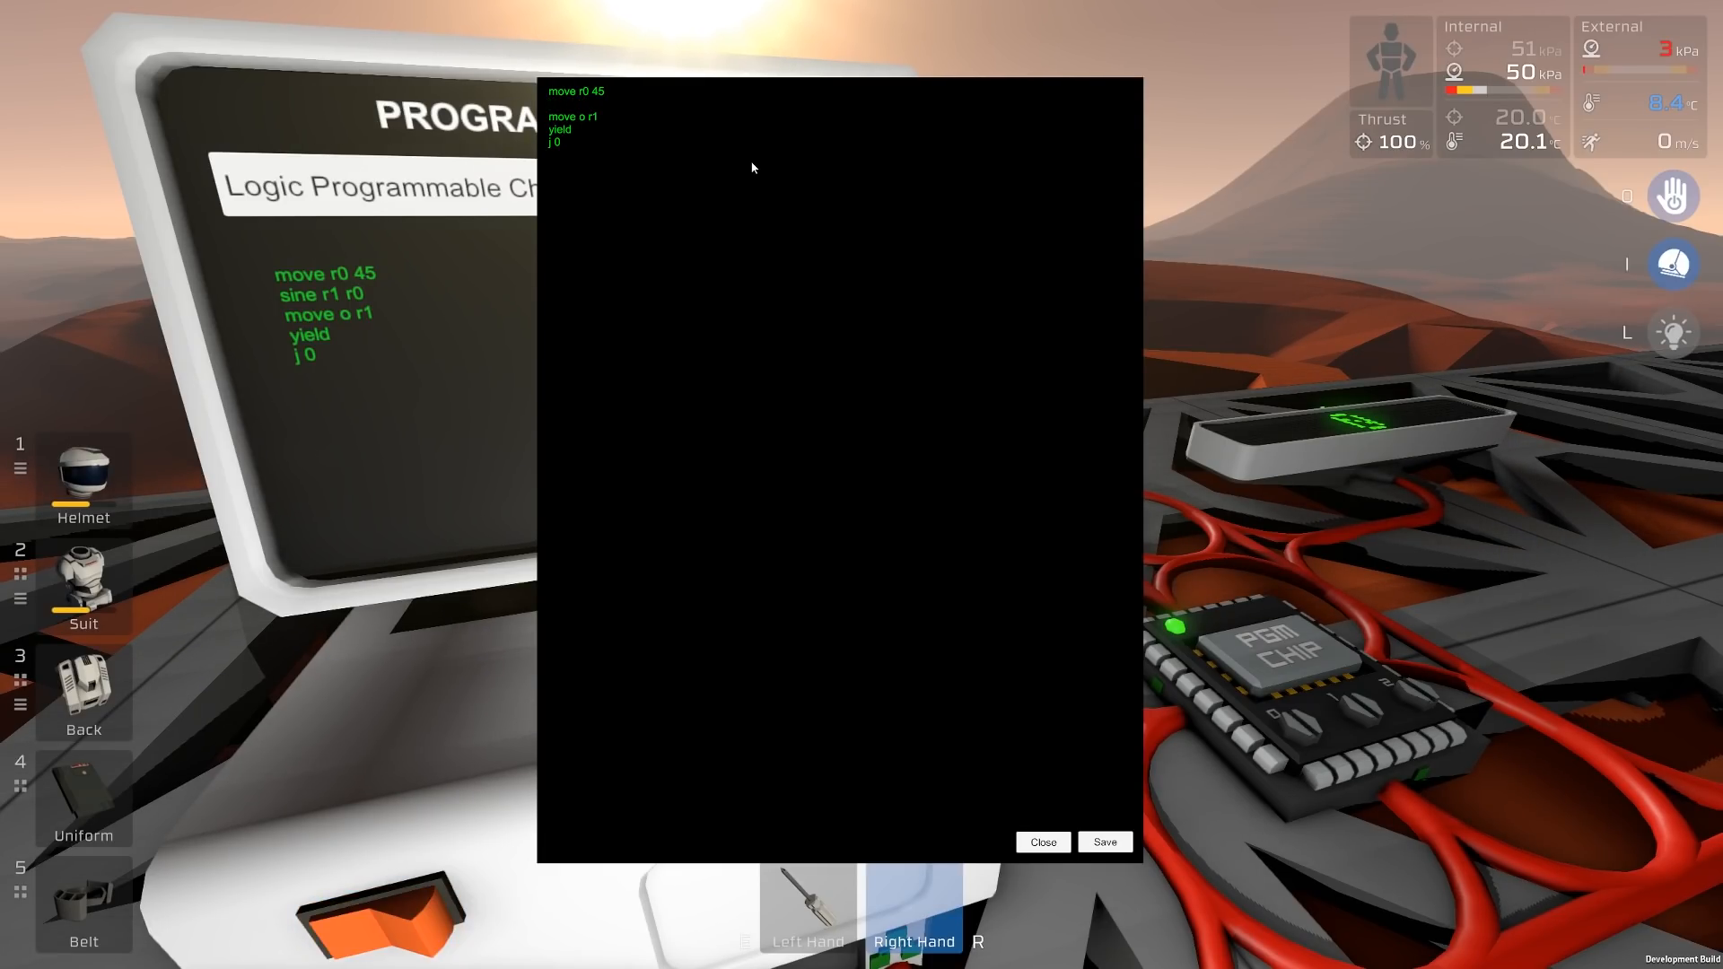
Write 'mul r1 r0 2' as the second instruction.
text(mul)
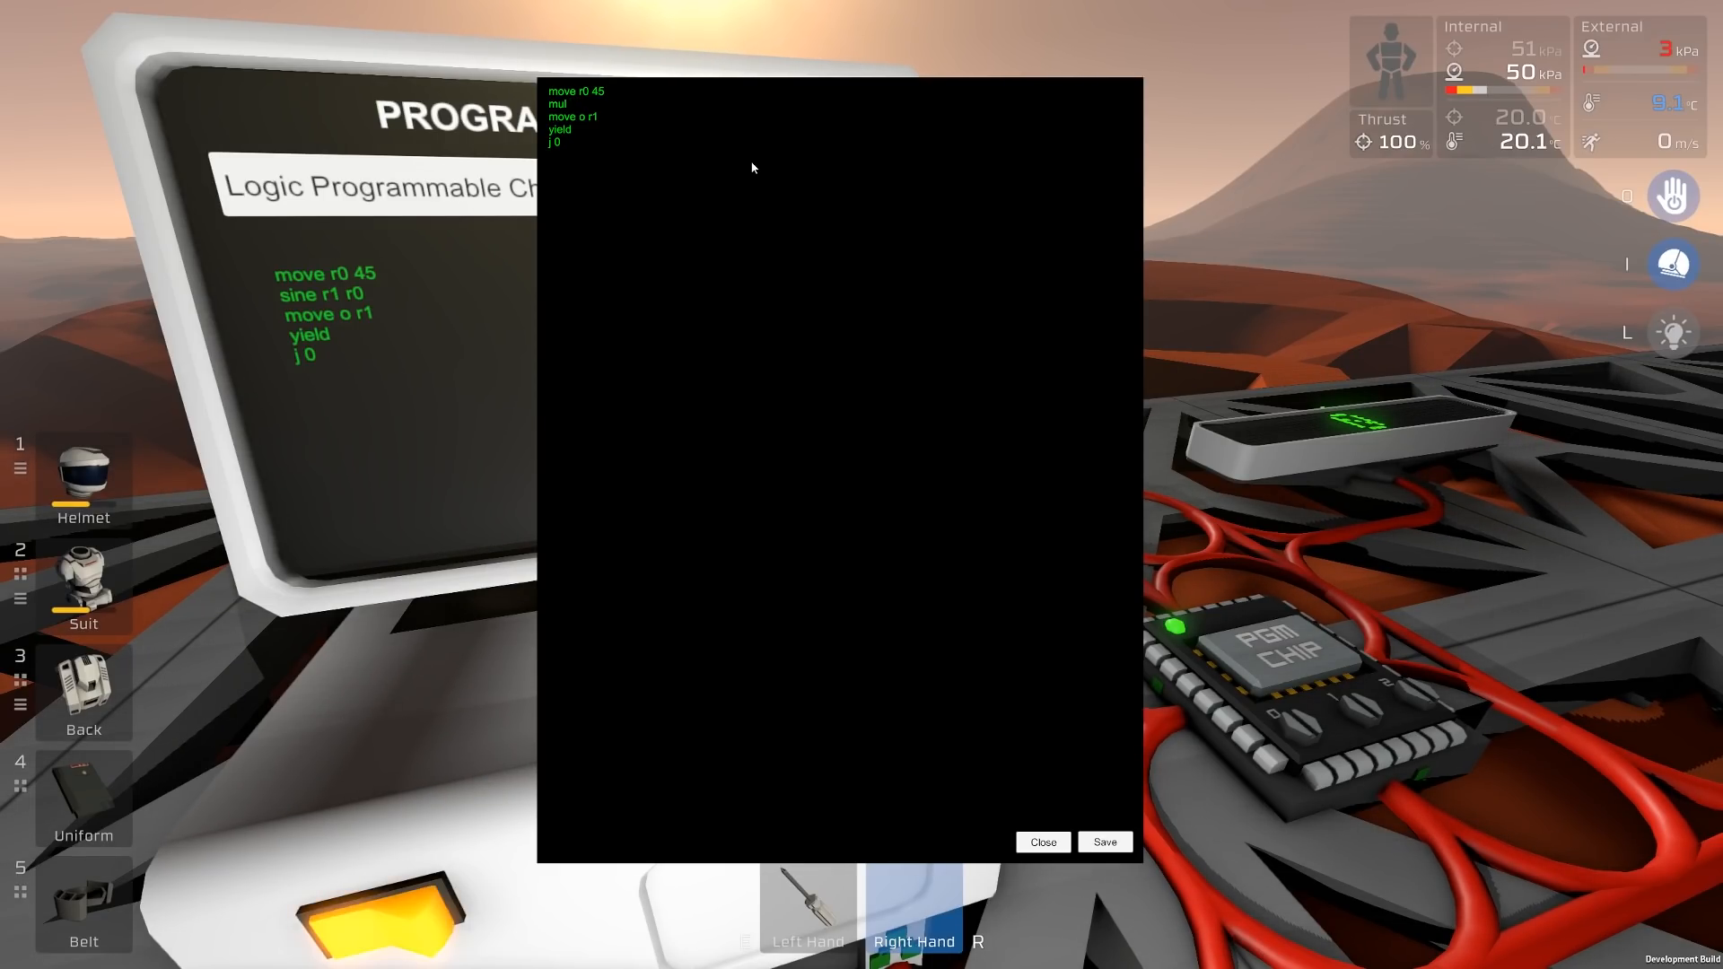
text(r1)
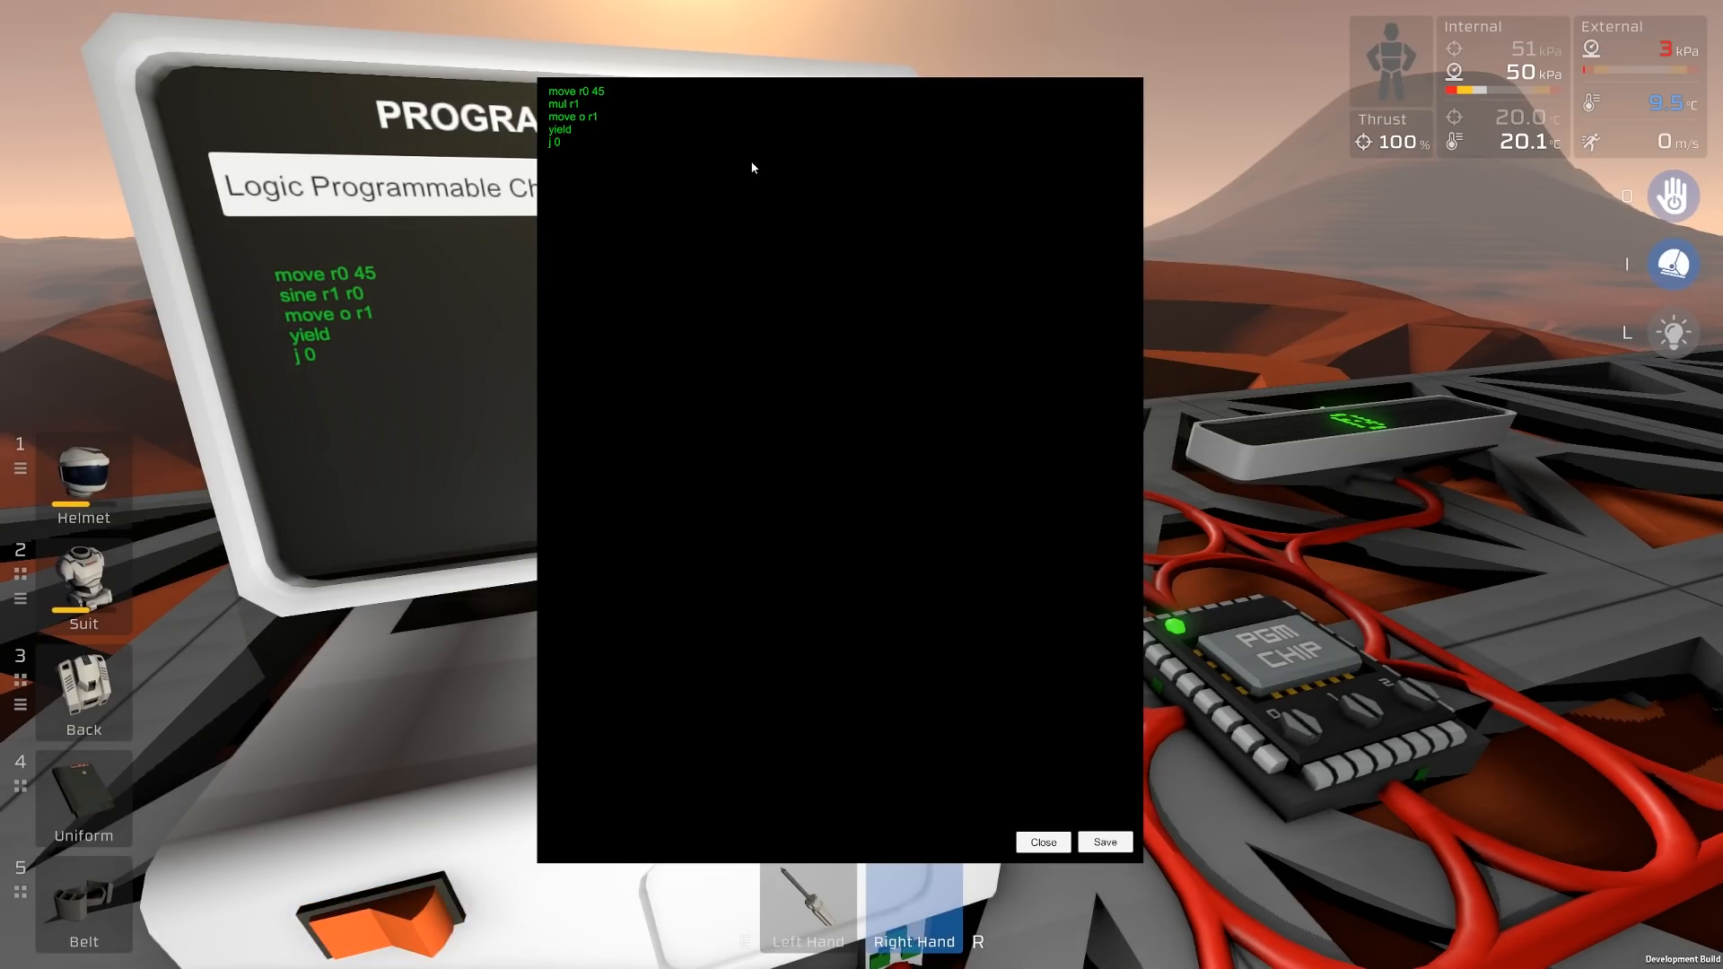
text(r0)
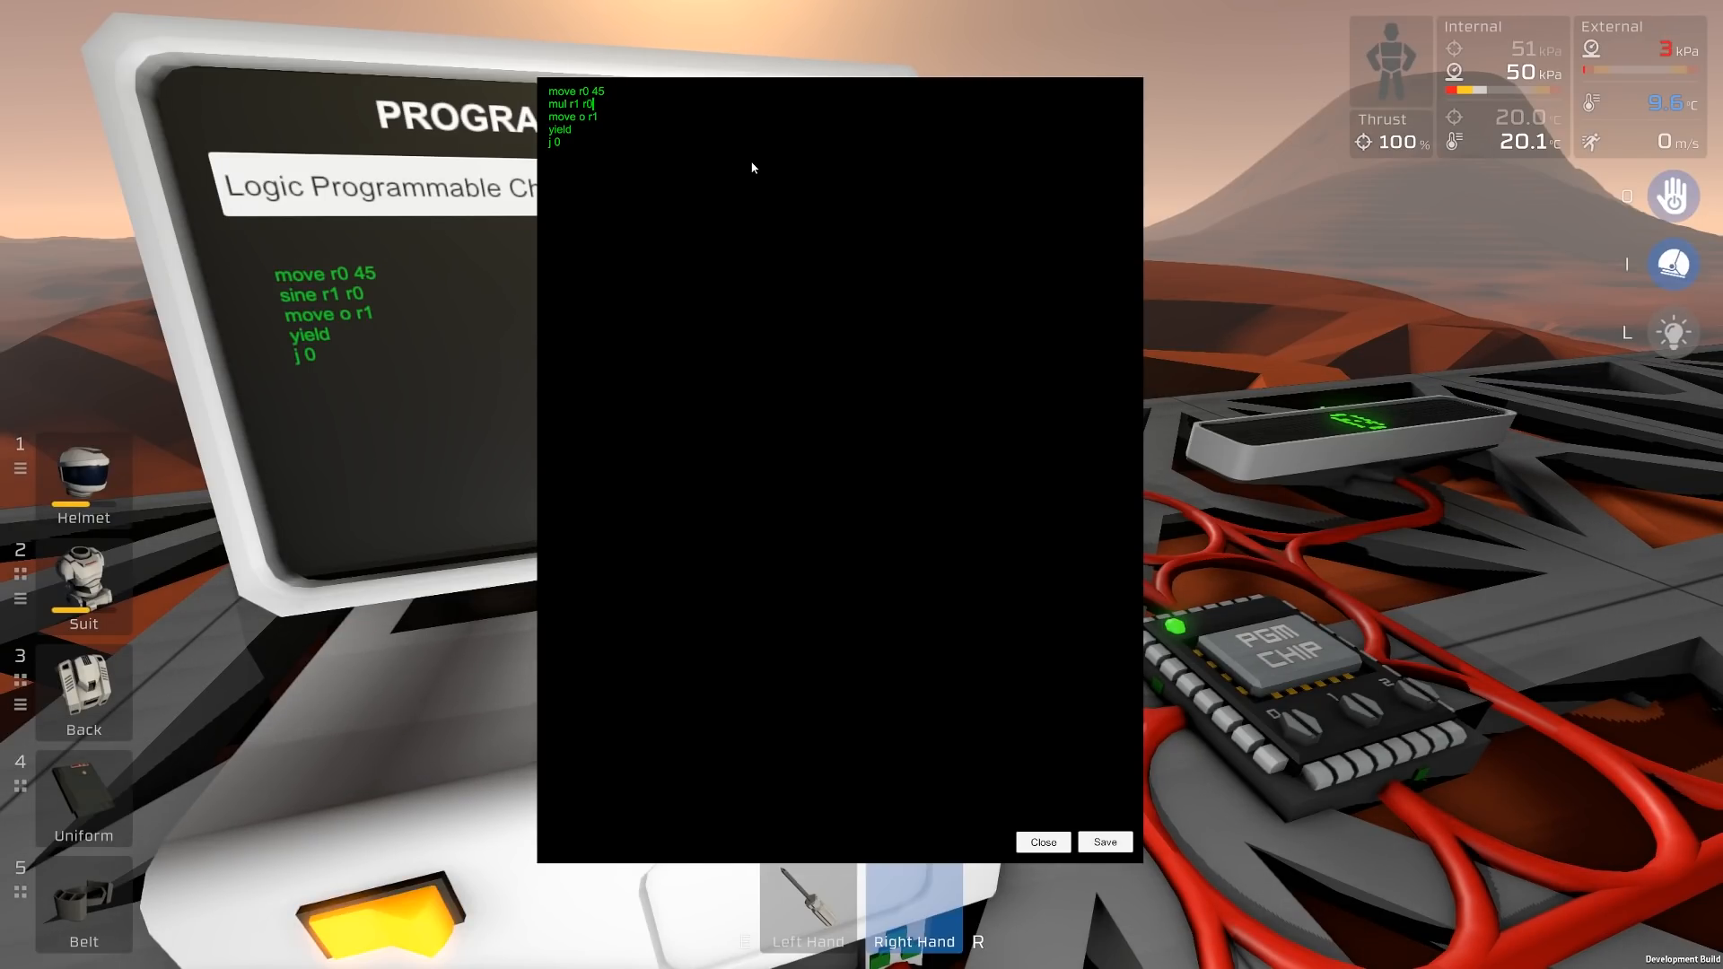
text(2)
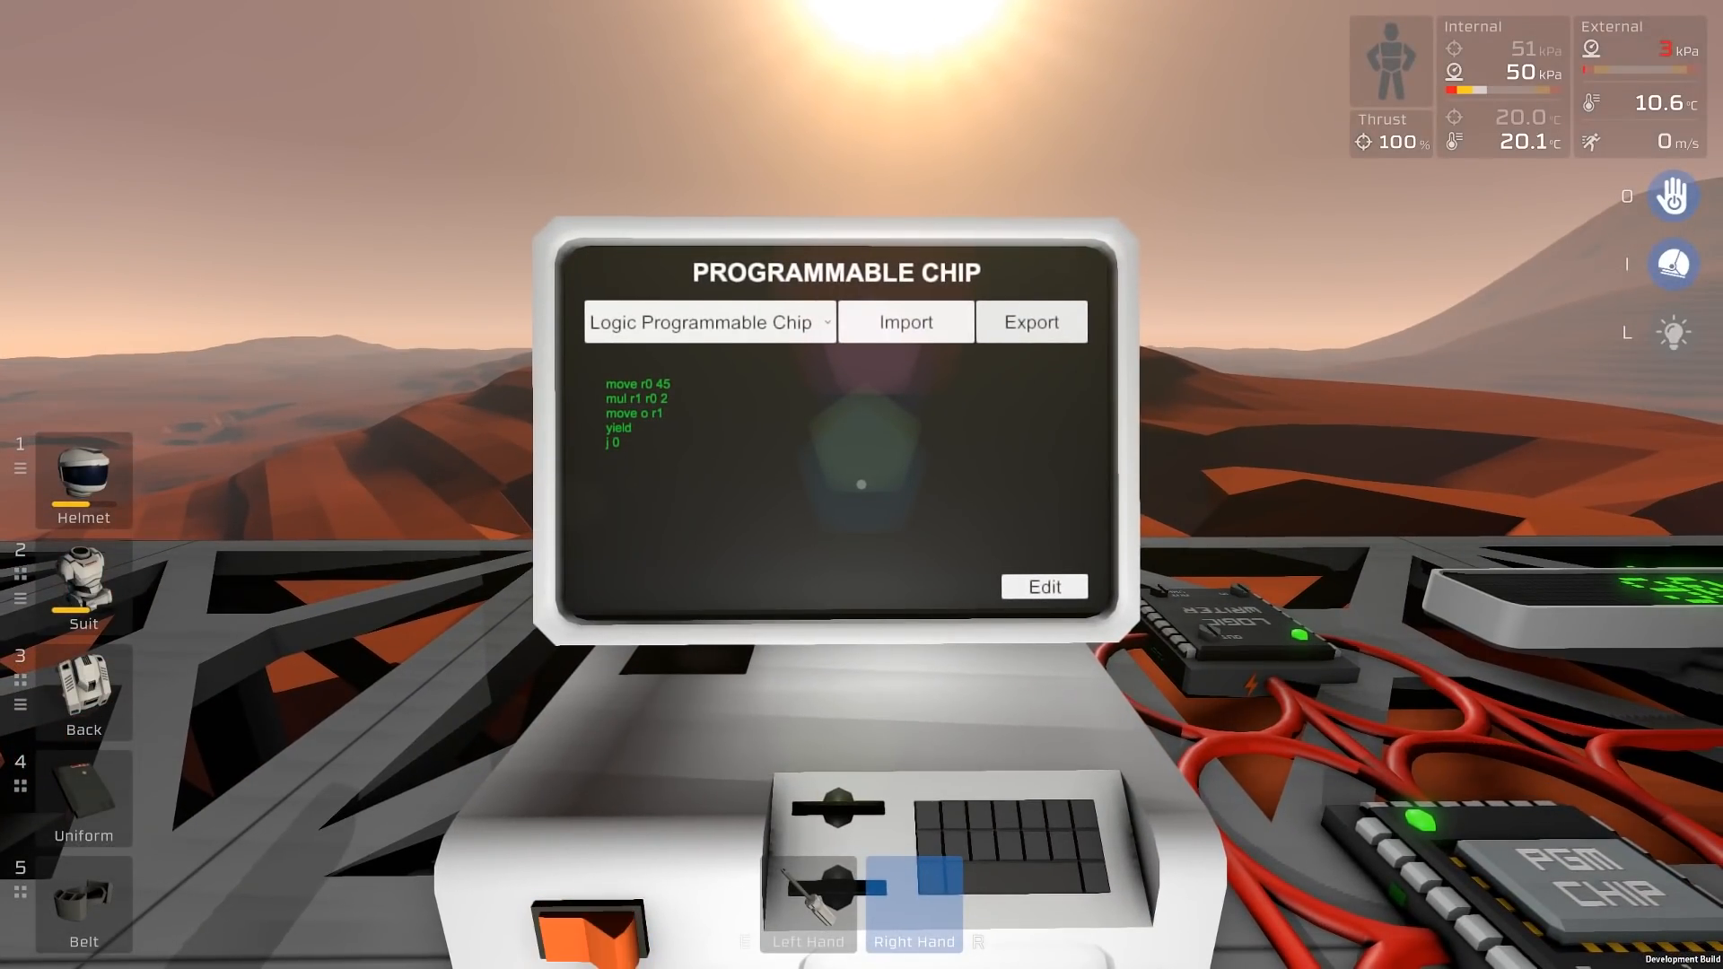
Change line two from mul to 'mod r1 r0 2' and save.
click(1041, 587)
text(od)
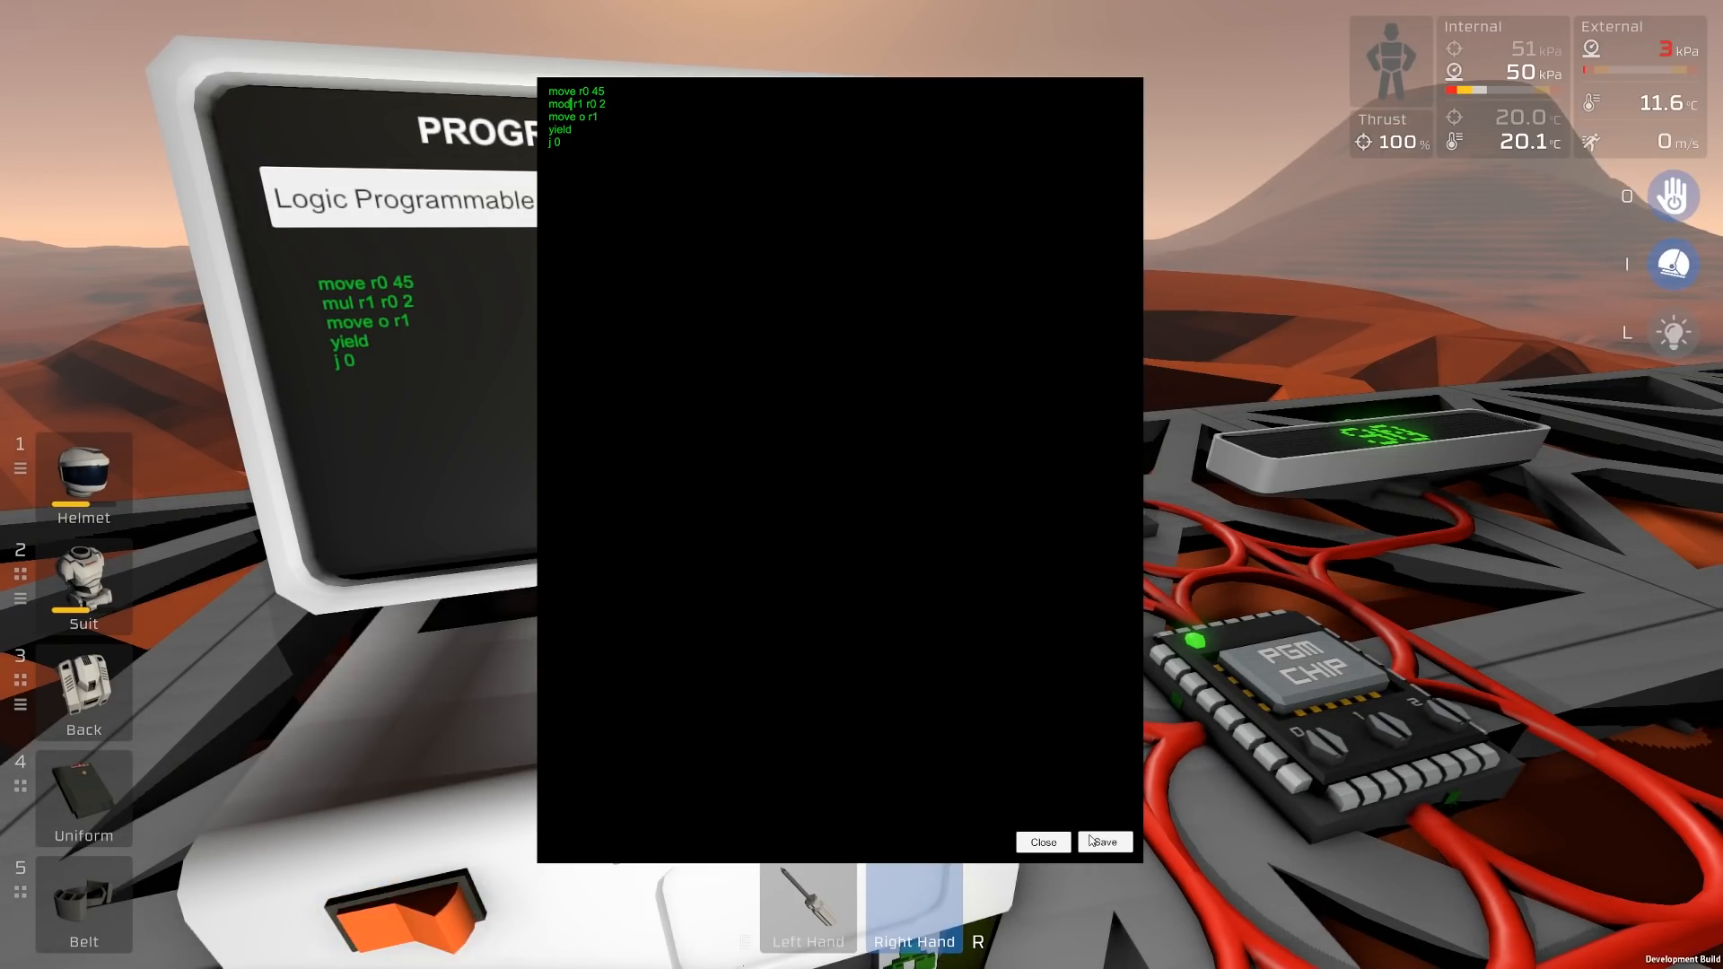
click(1104, 840)
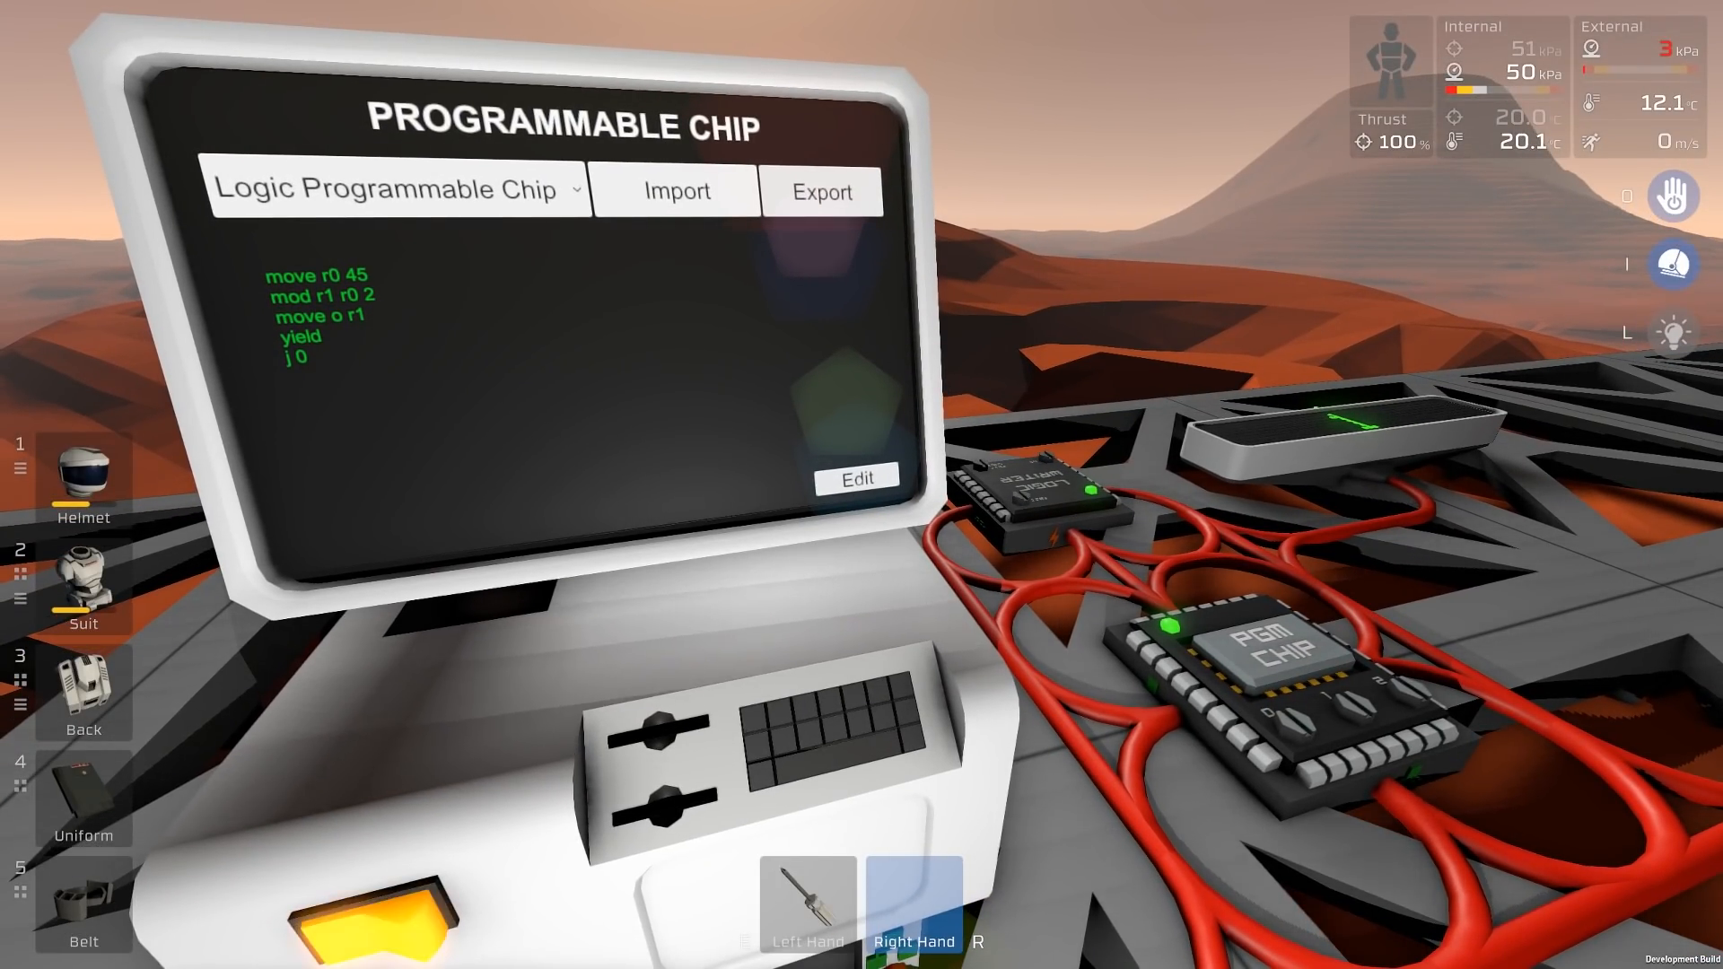
click(856, 477)
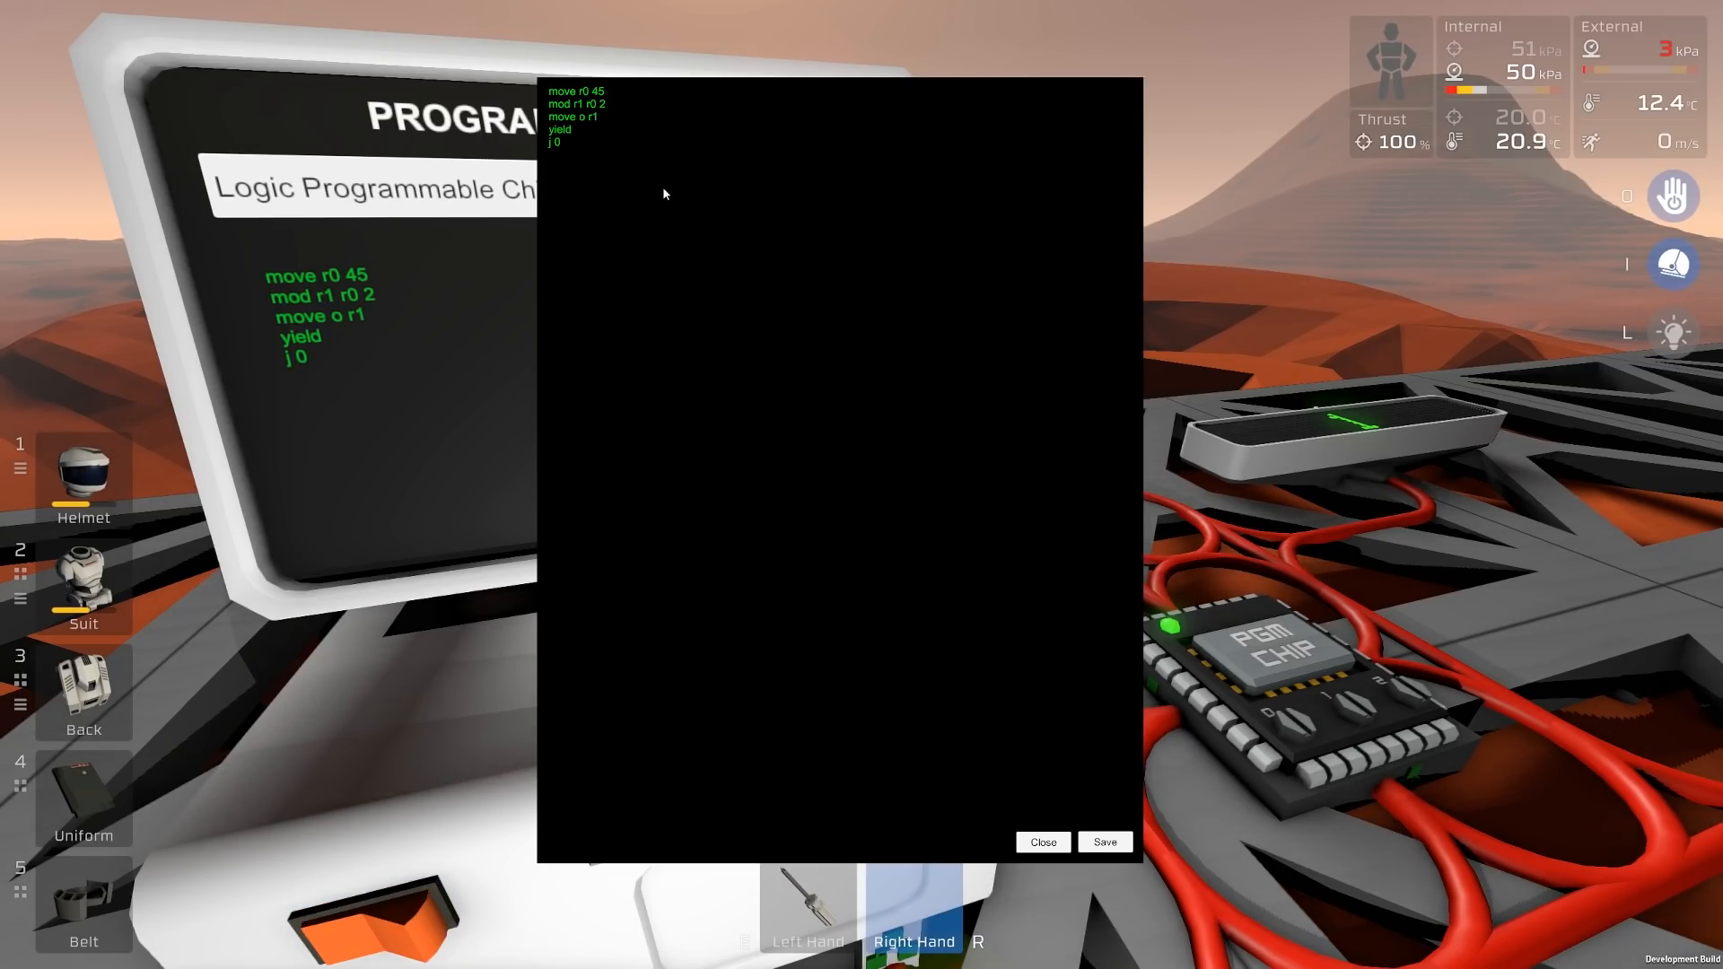
mouse_move(623, 285)
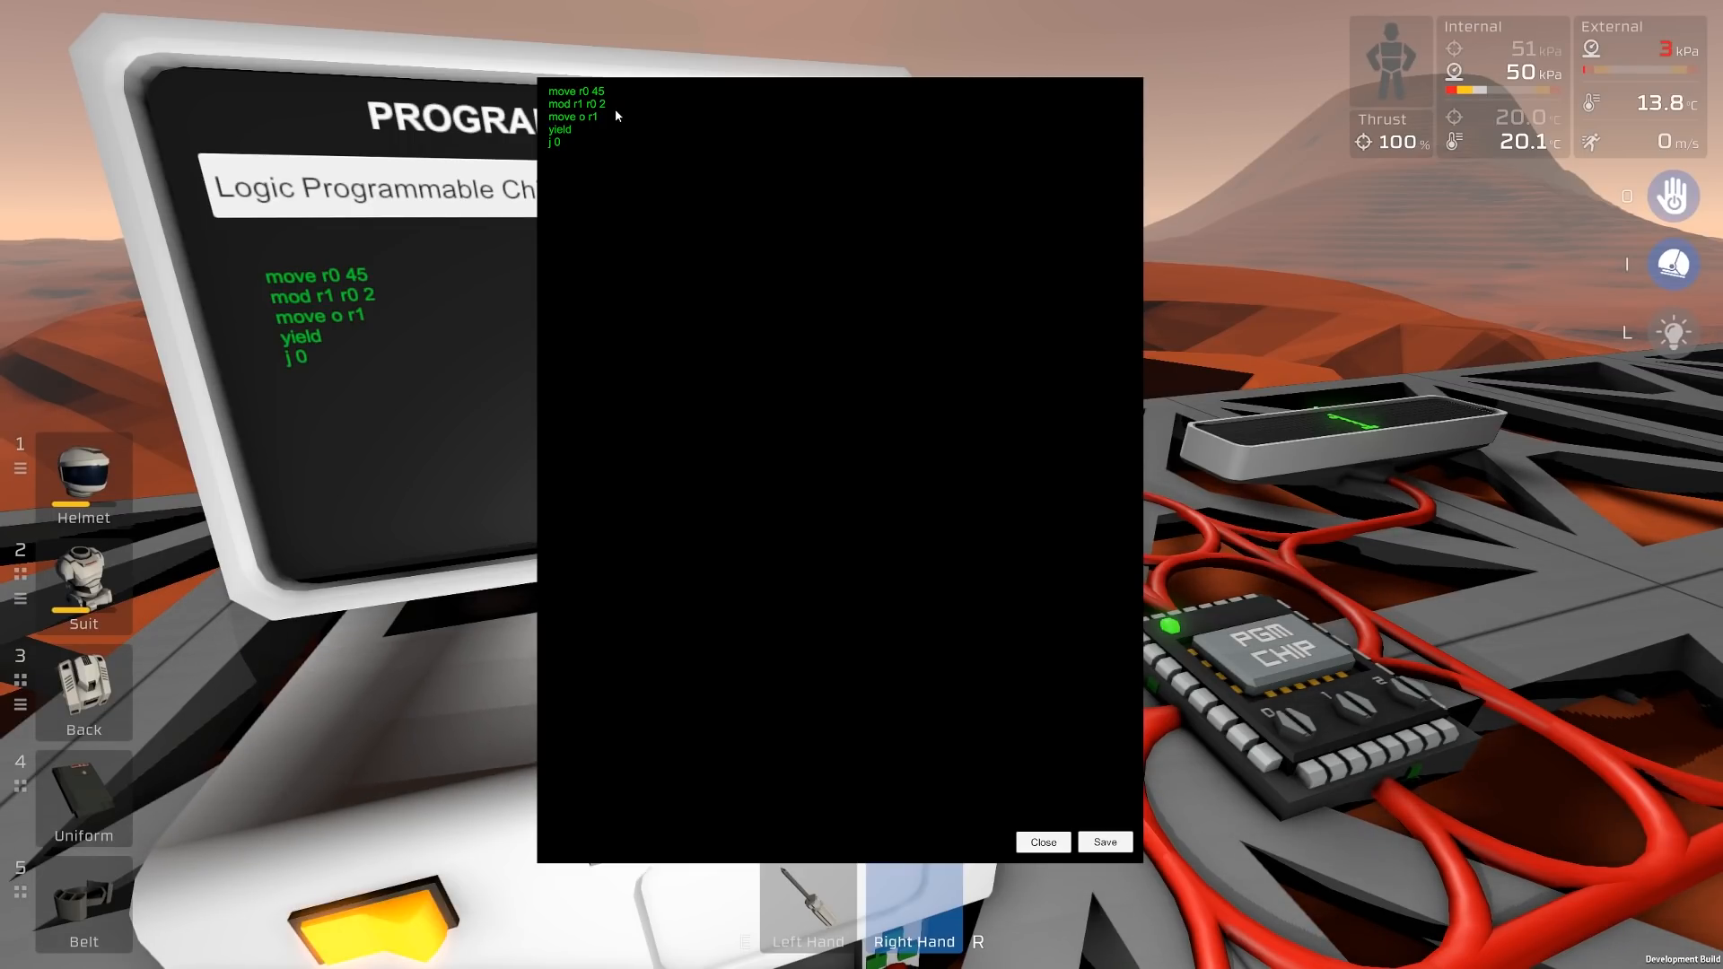
mouse_move(589, 7)
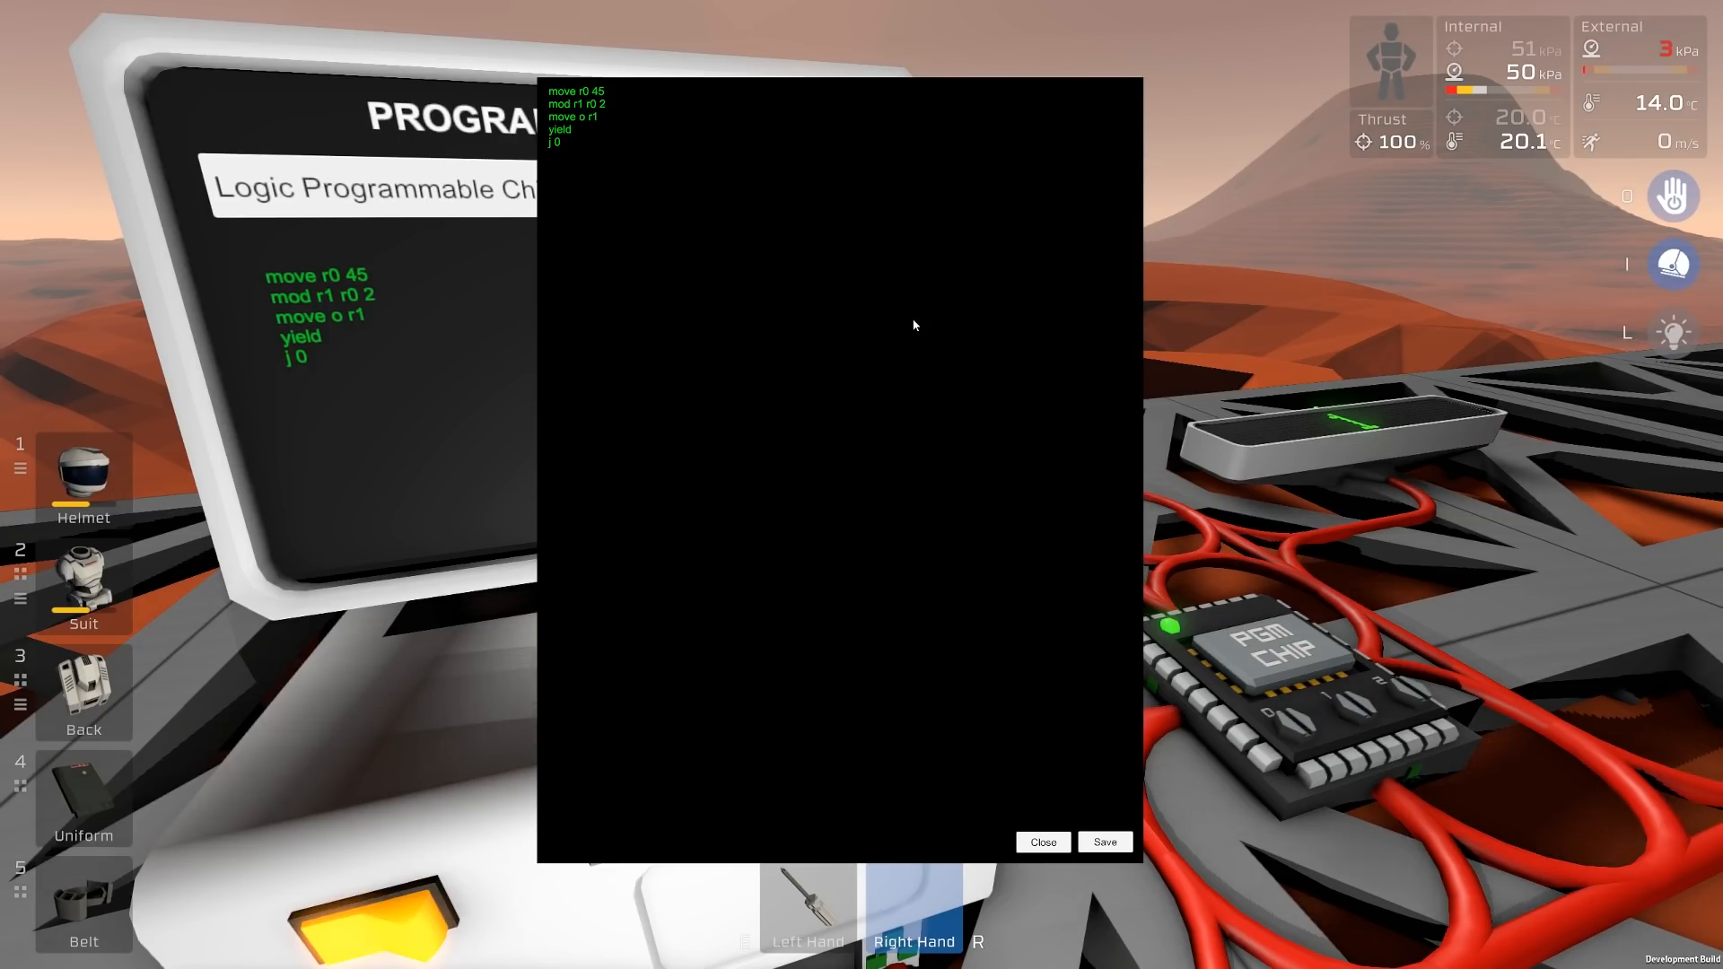
mouse_move(987, 741)
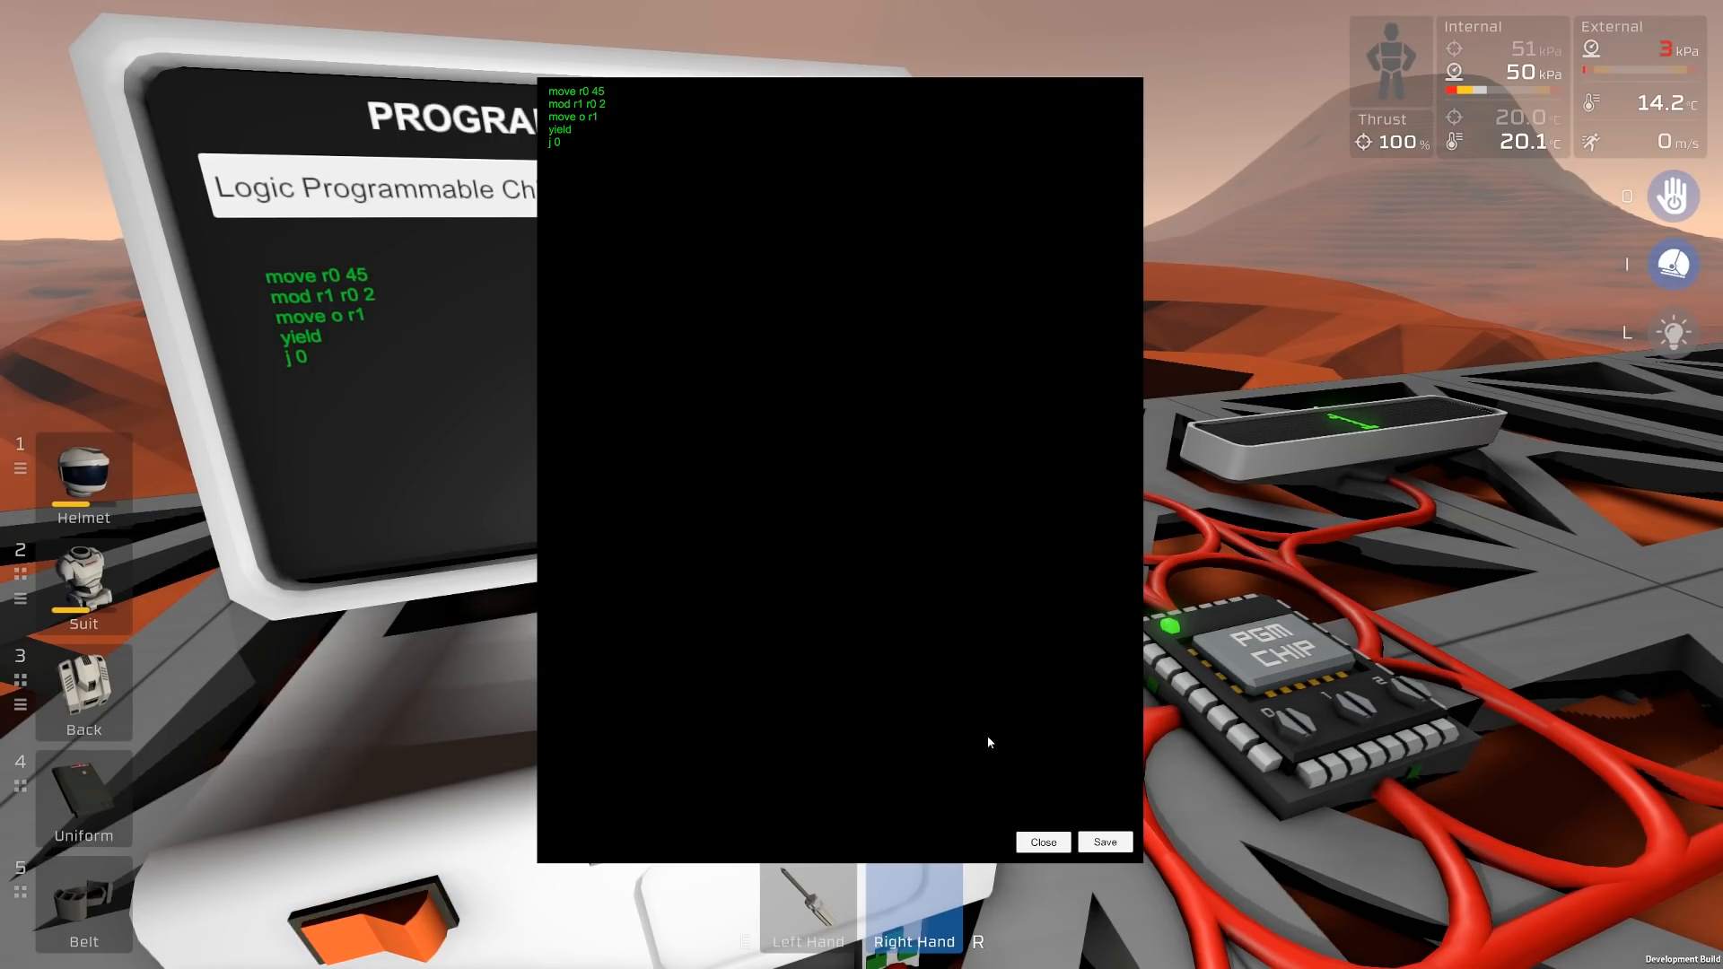
click(1041, 842)
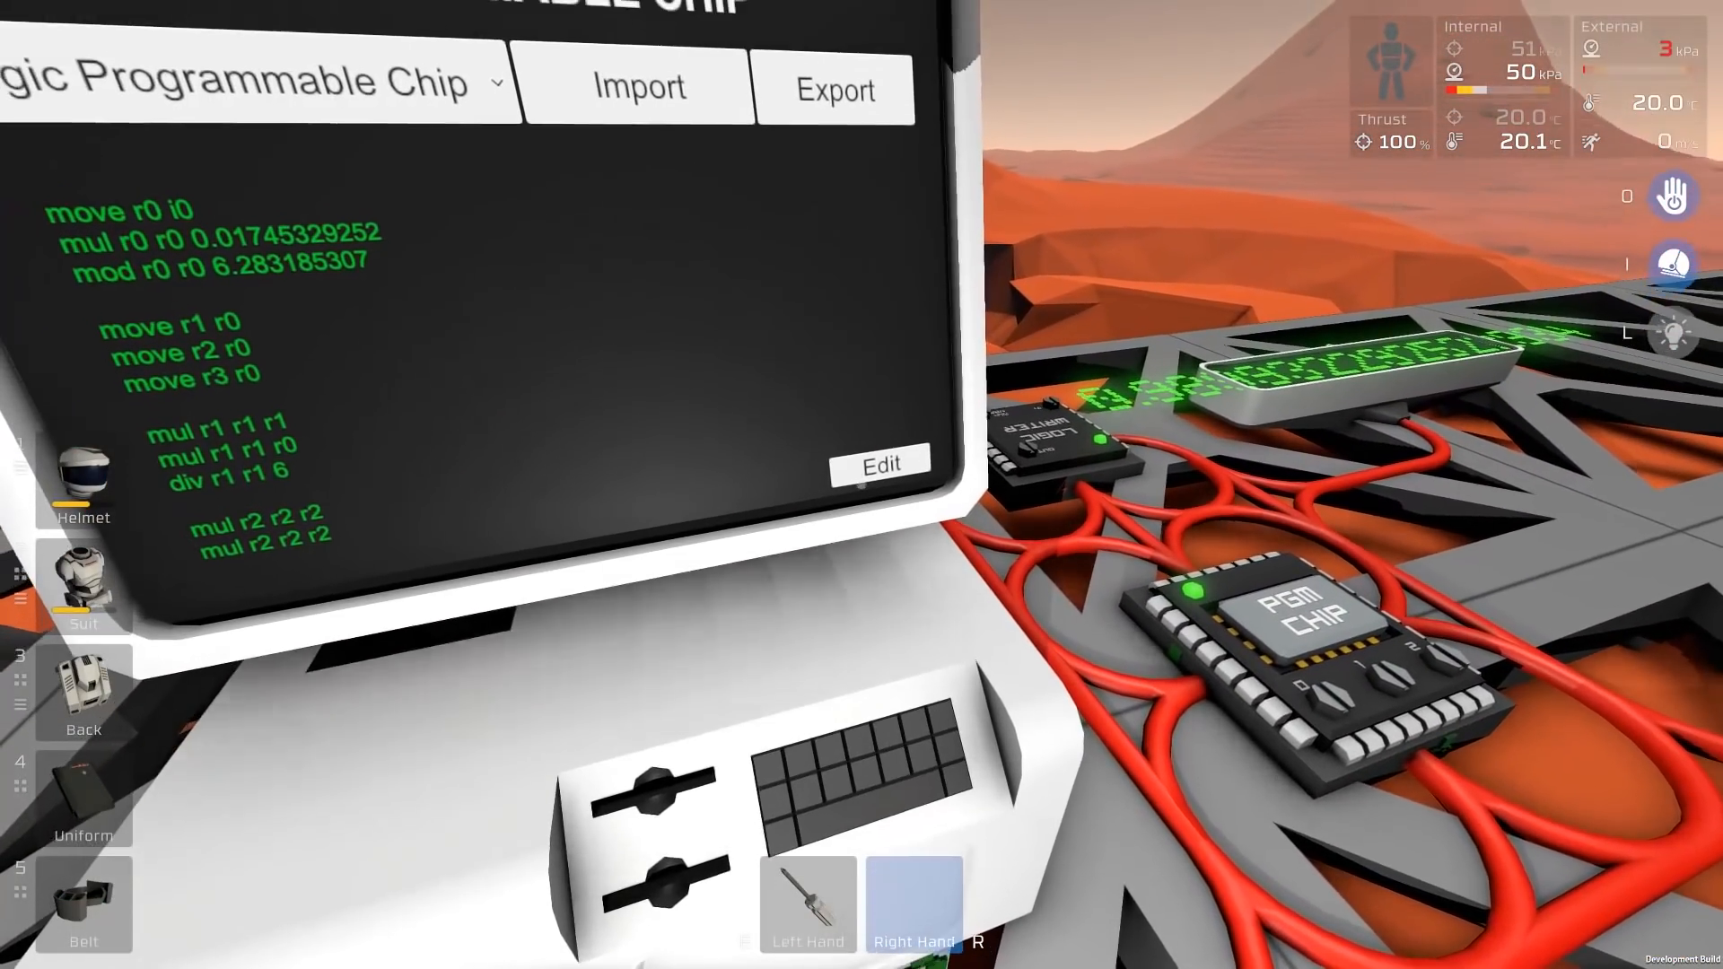
Review the Taylor-series sine program lines through move o r4, yield and j 0.
click(879, 463)
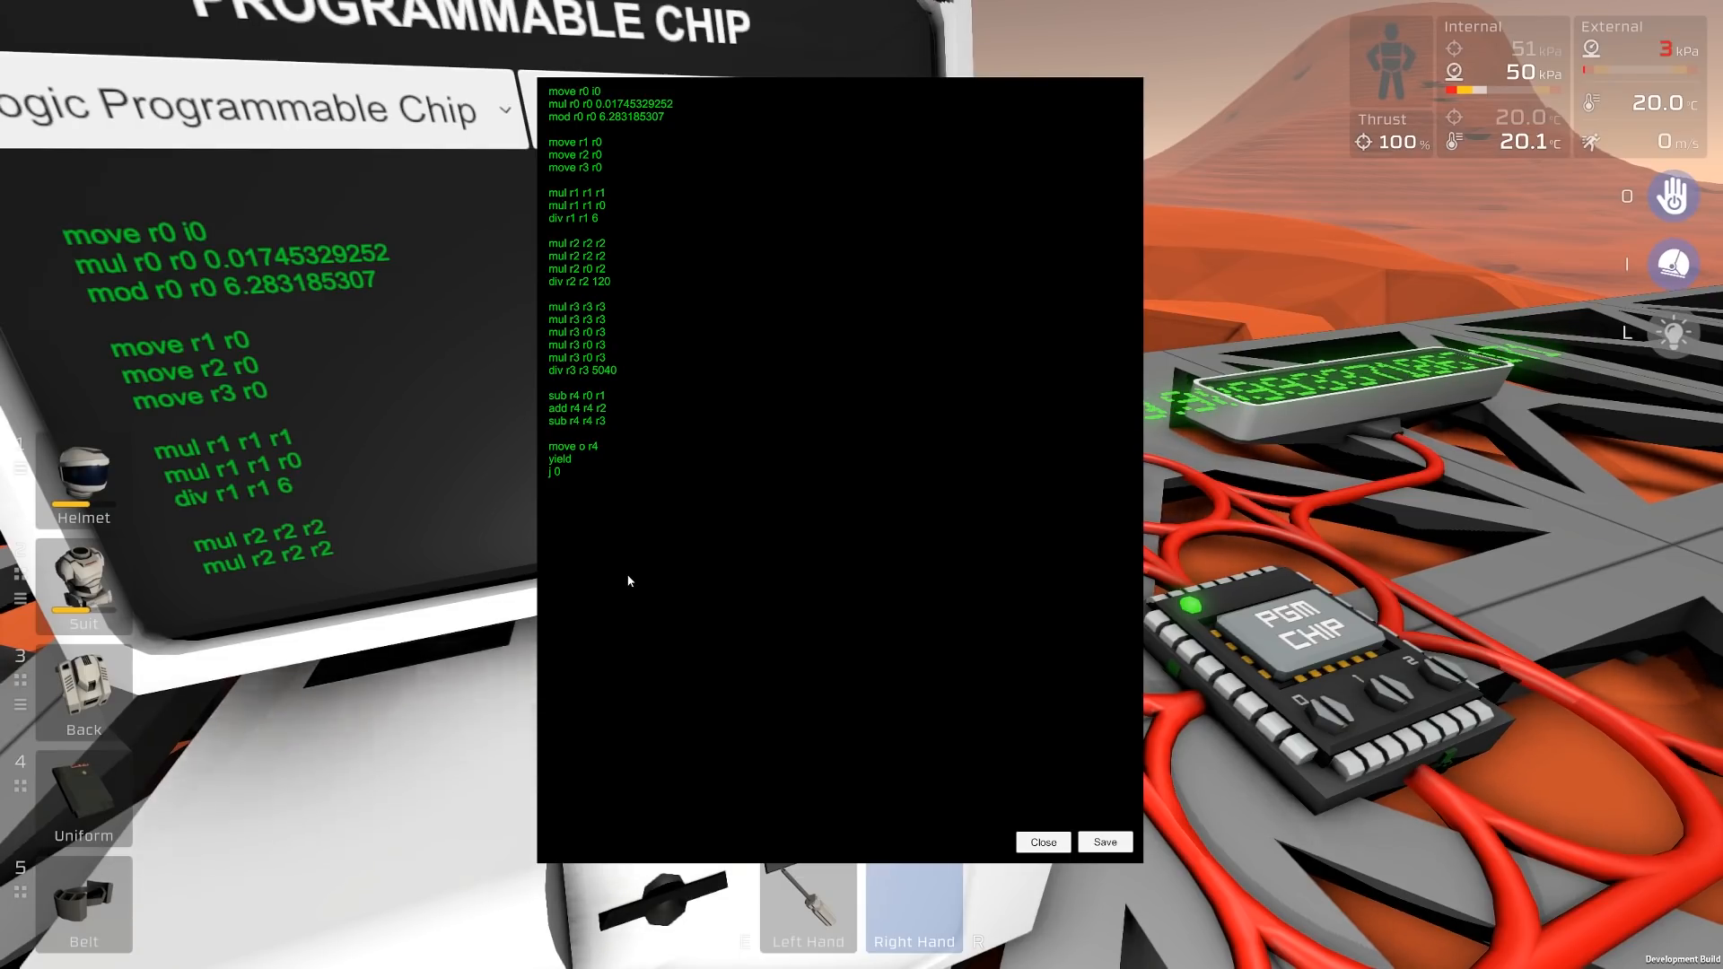
mouse_move(722, 310)
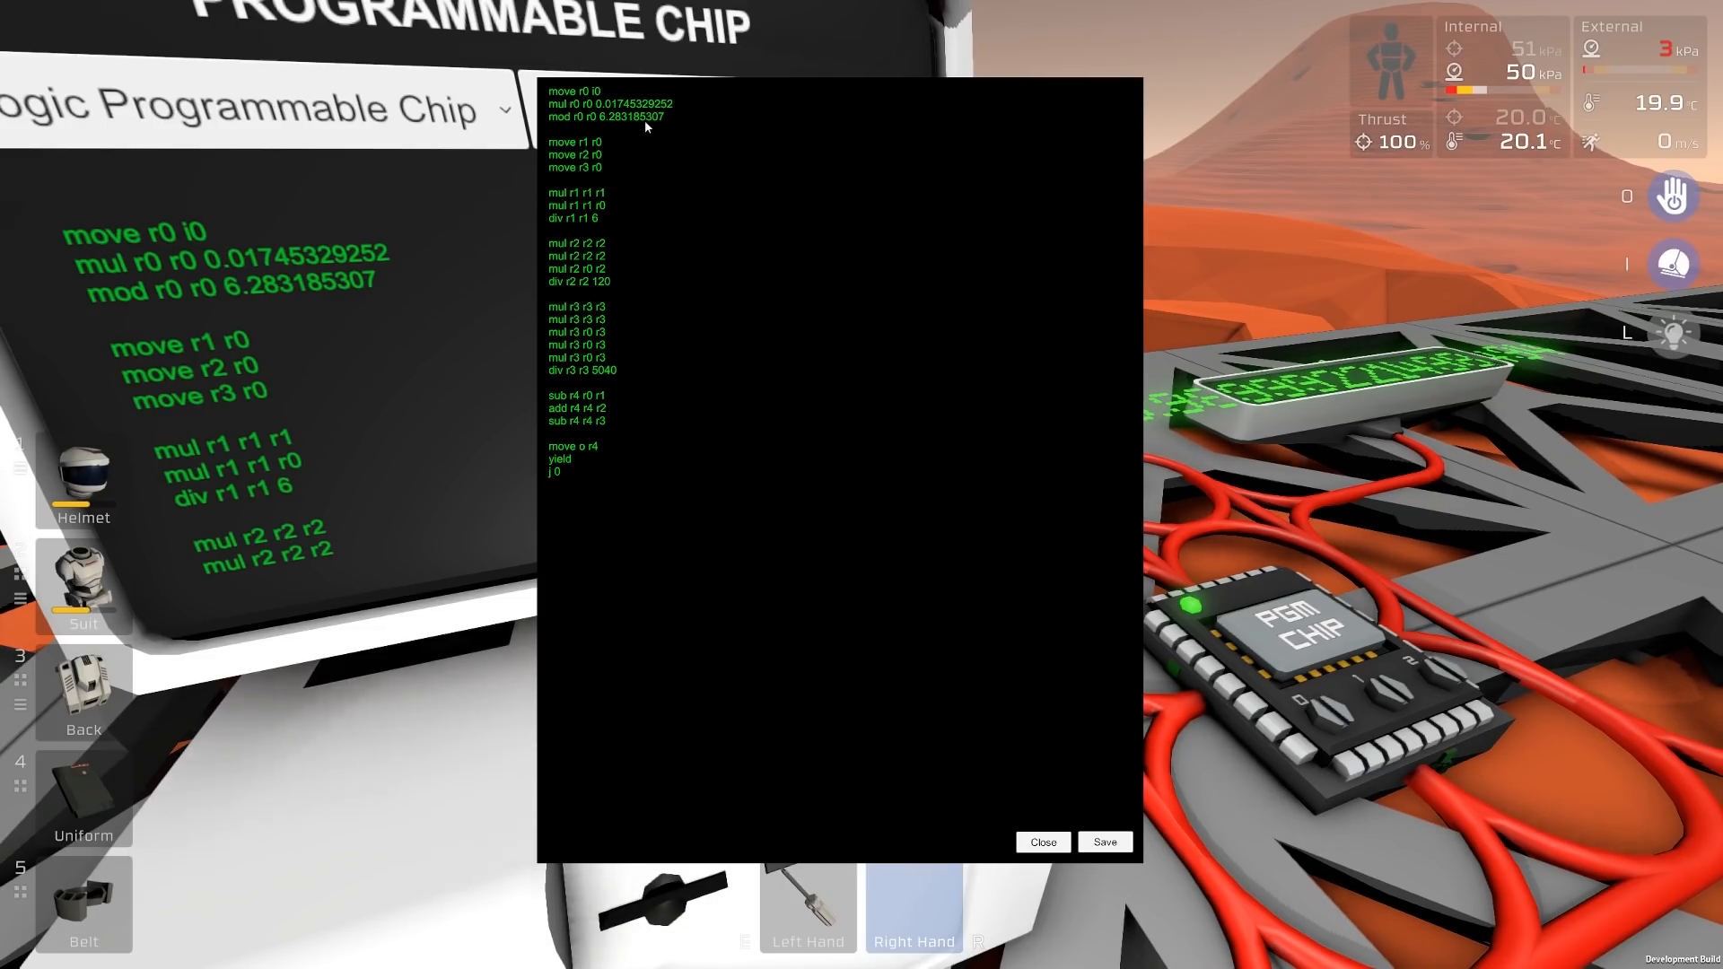
double_click(632, 116)
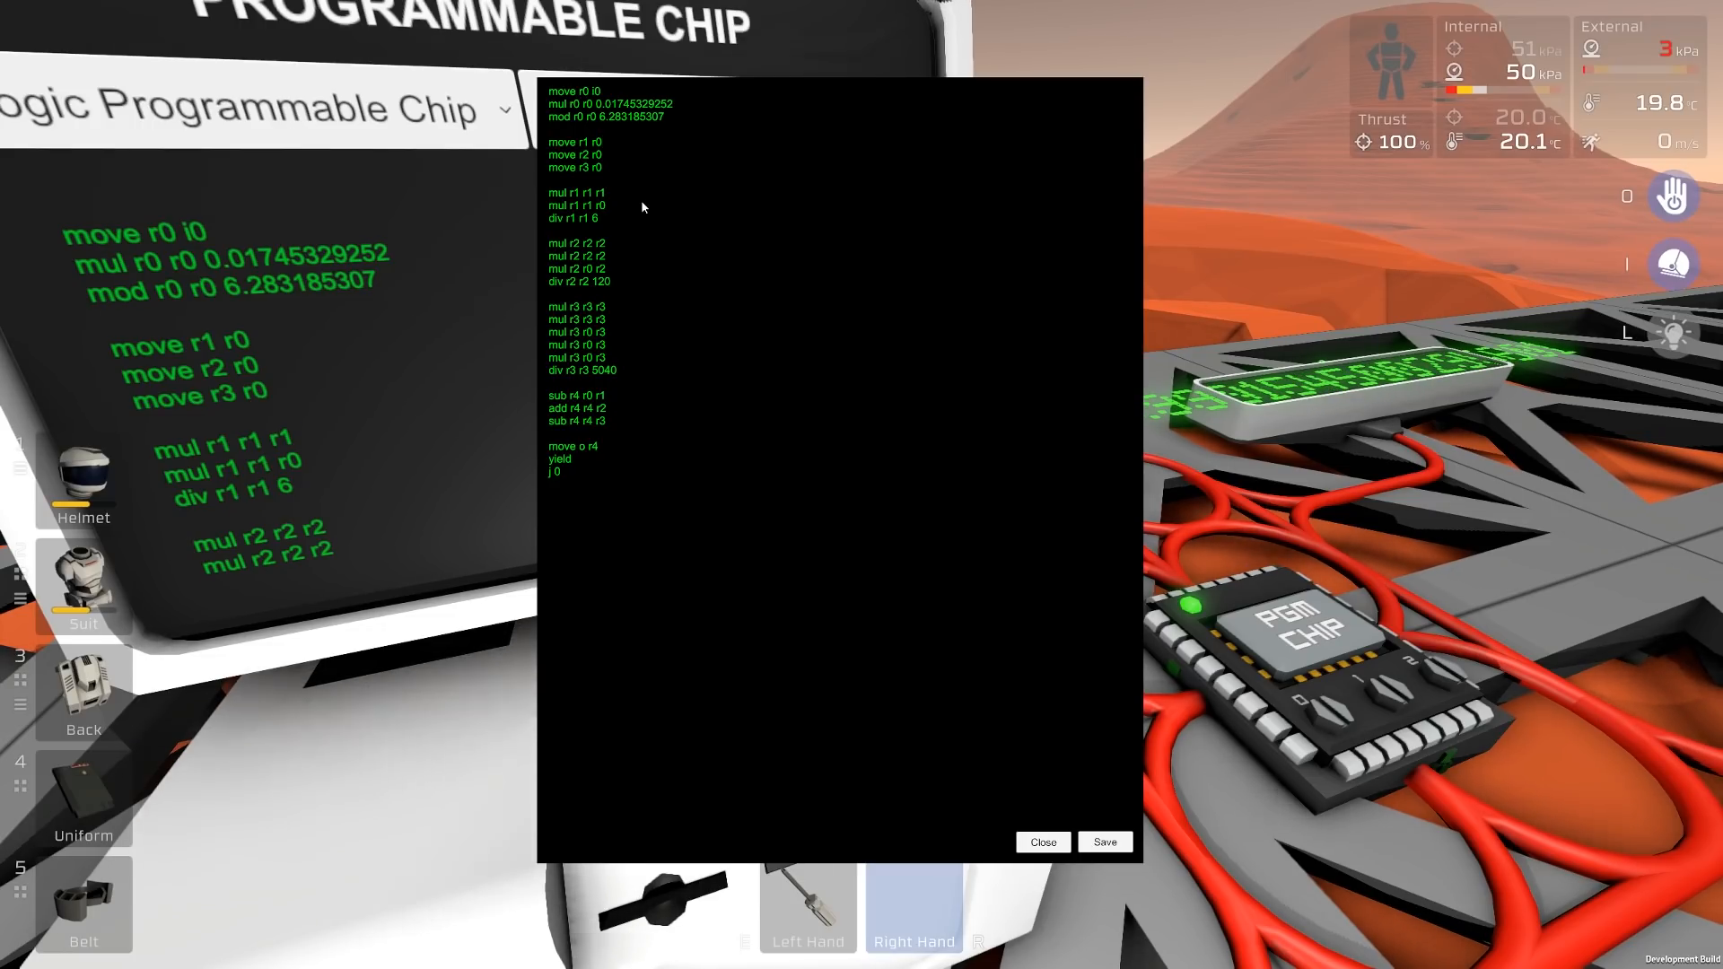
click(602, 140)
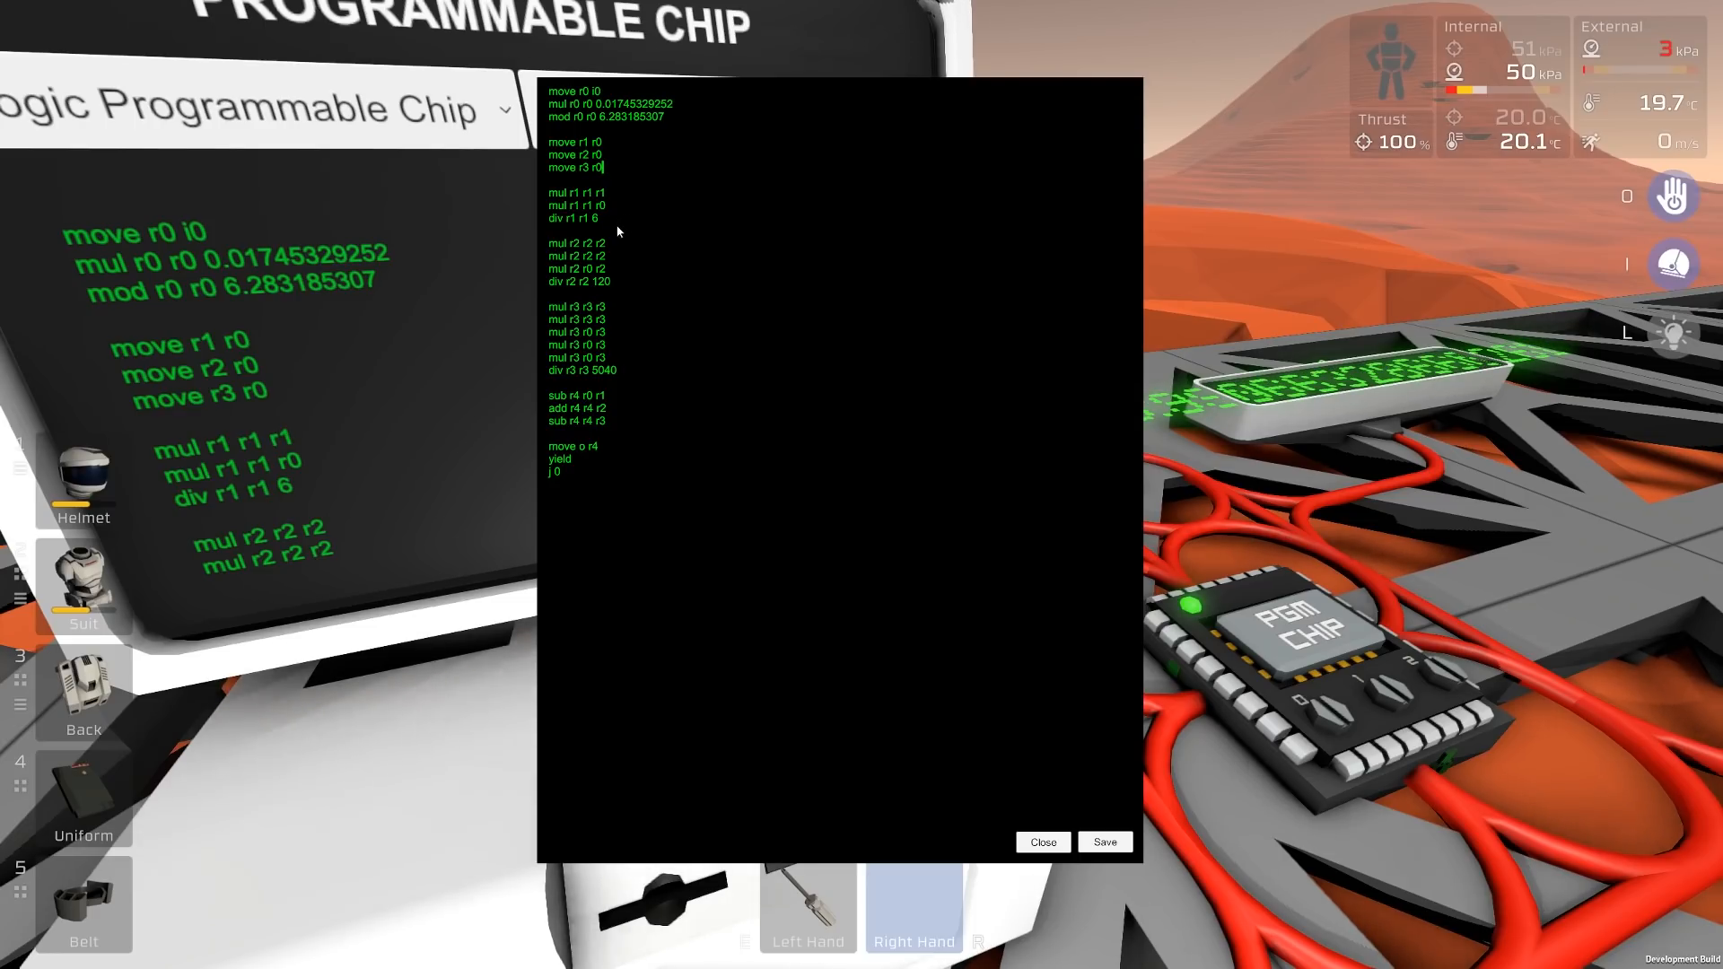
drag(603, 192, 553, 217)
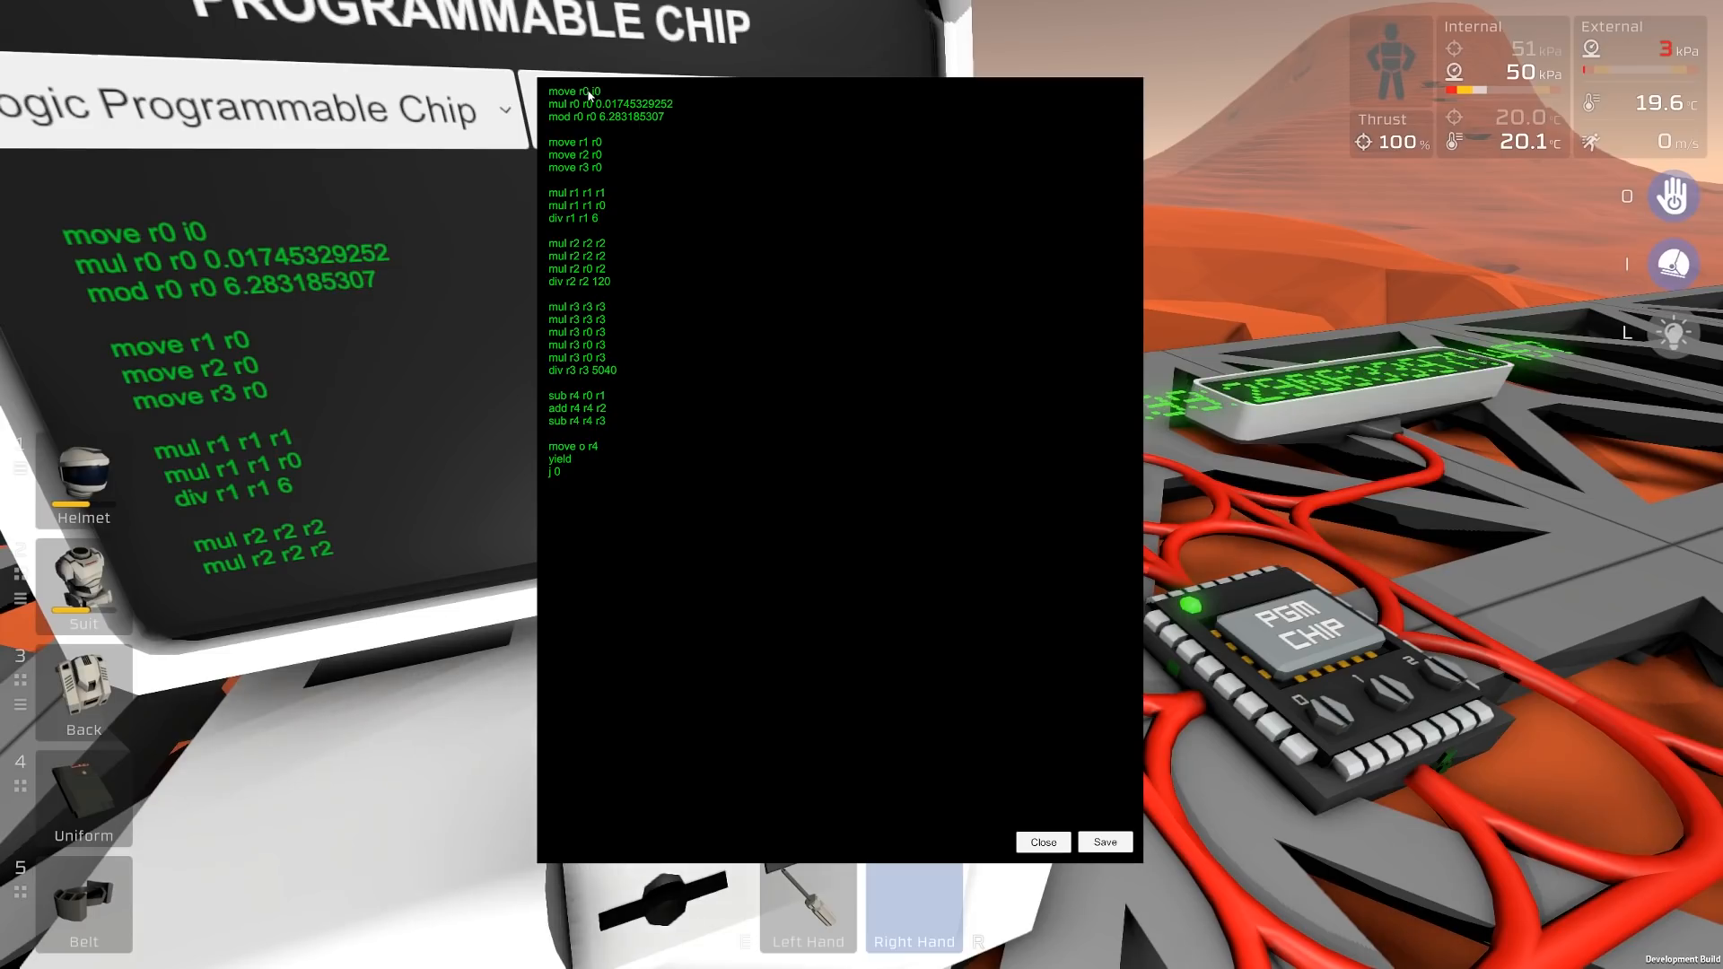
click(600, 218)
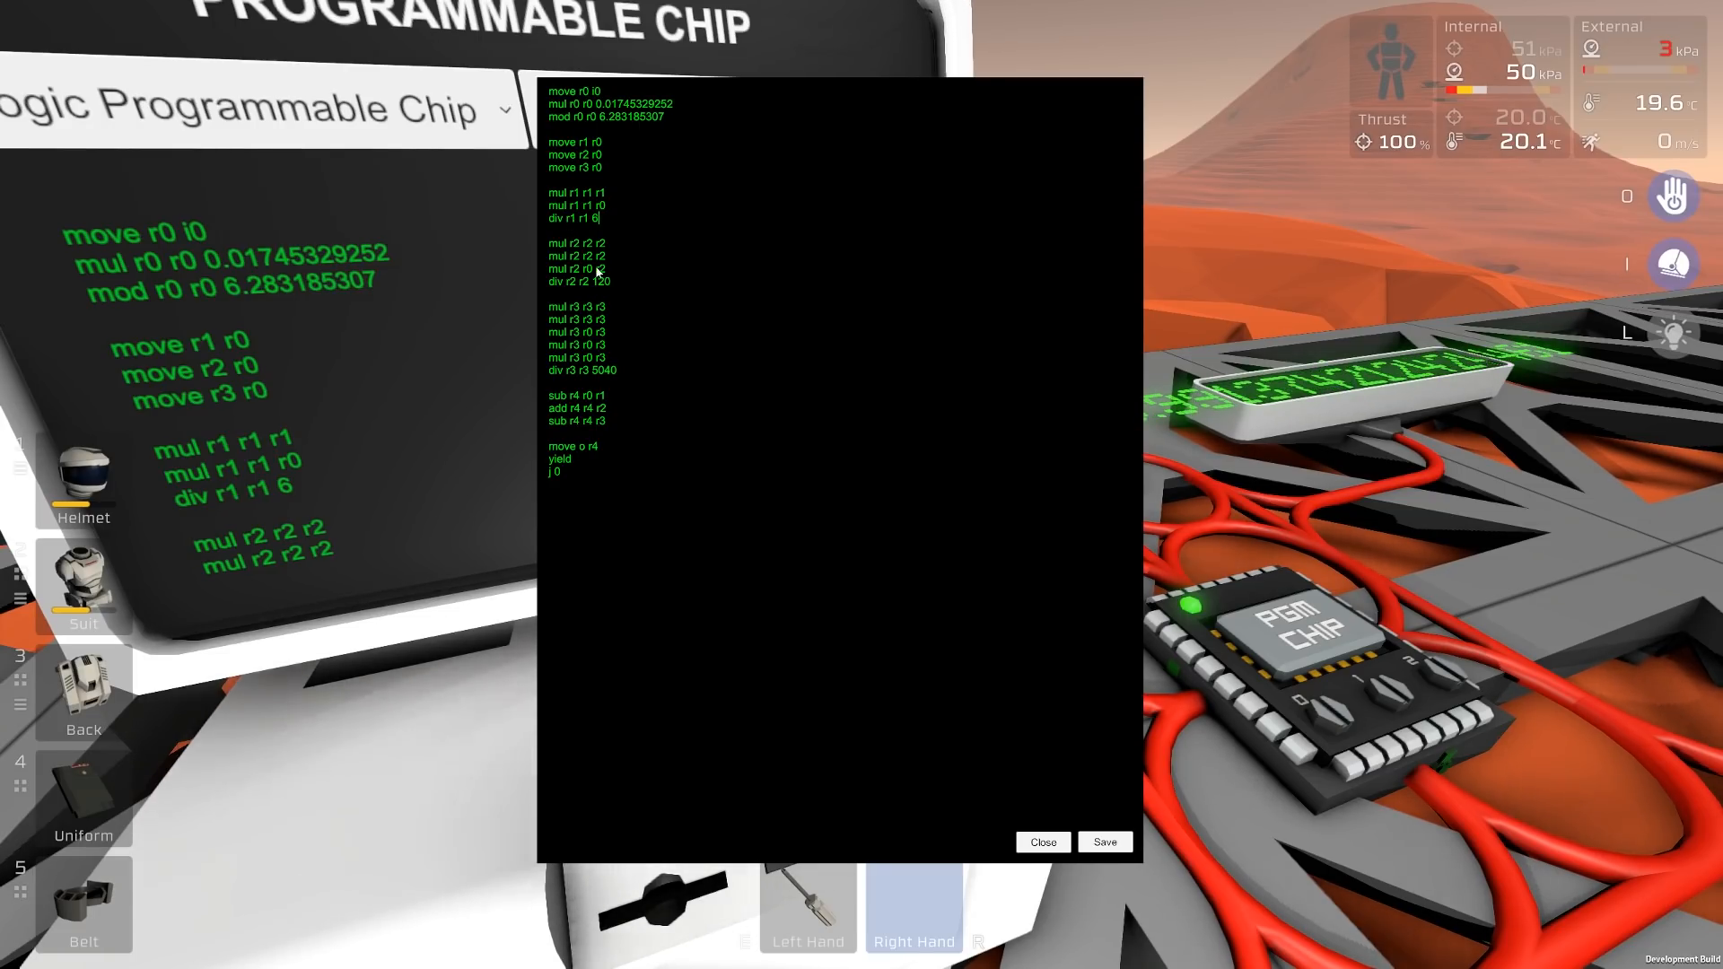
drag(577, 243, 576, 280)
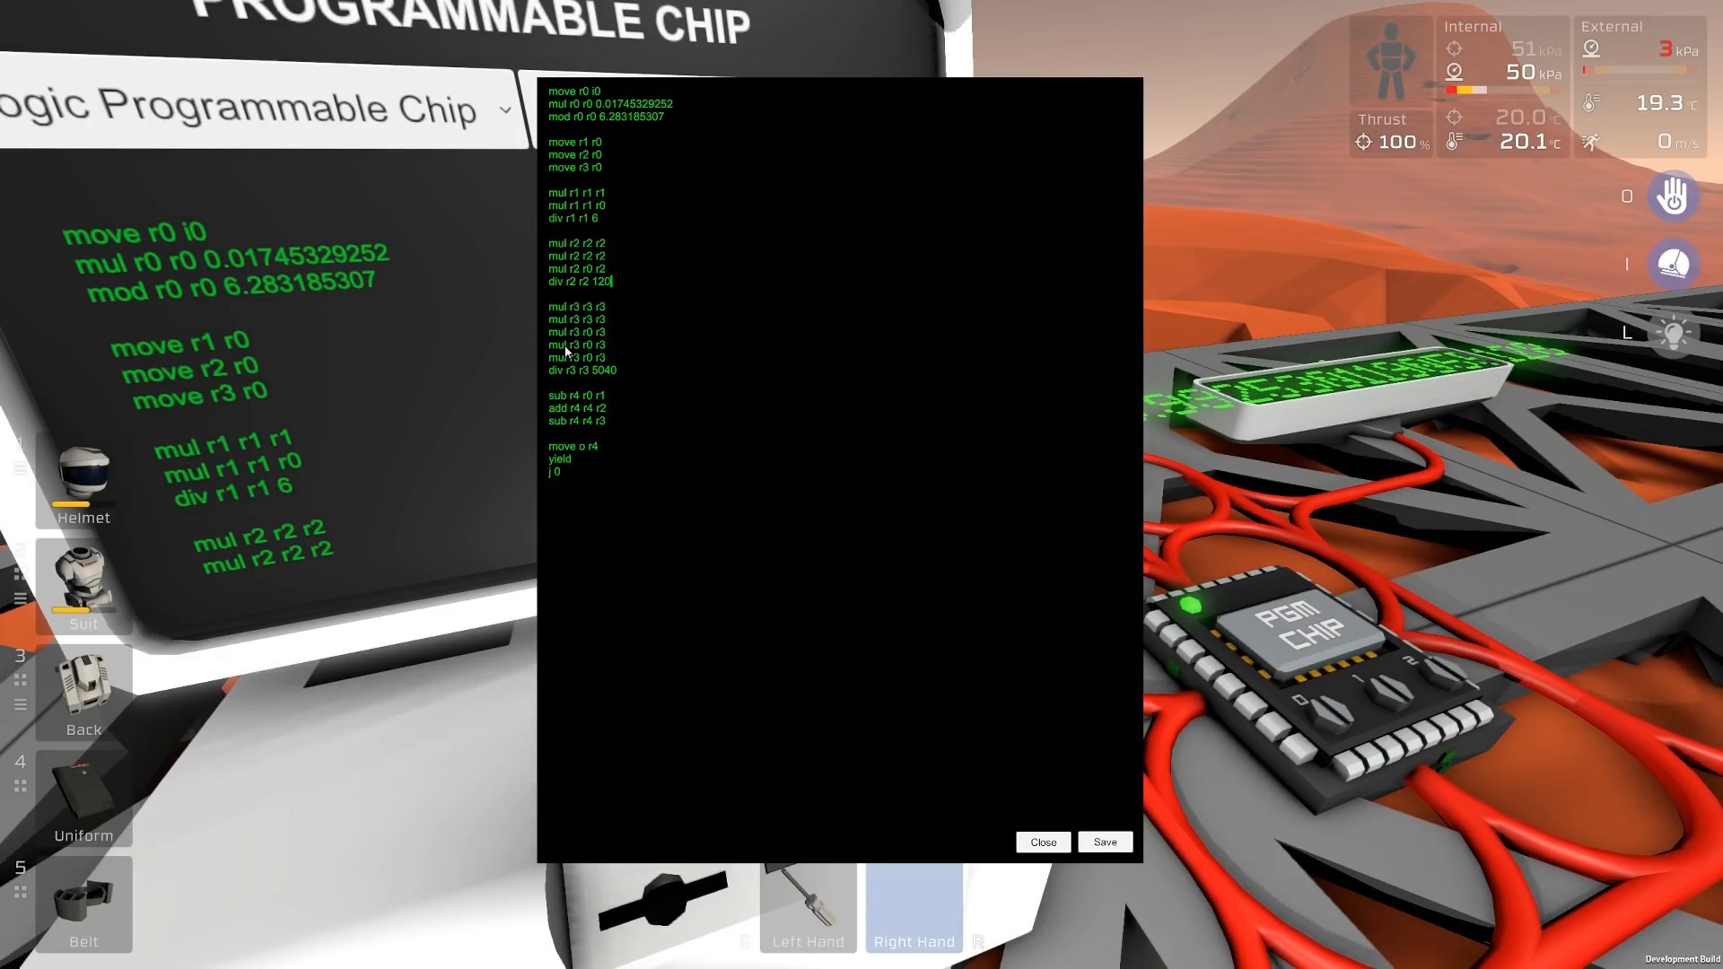
drag(576, 307, 576, 320)
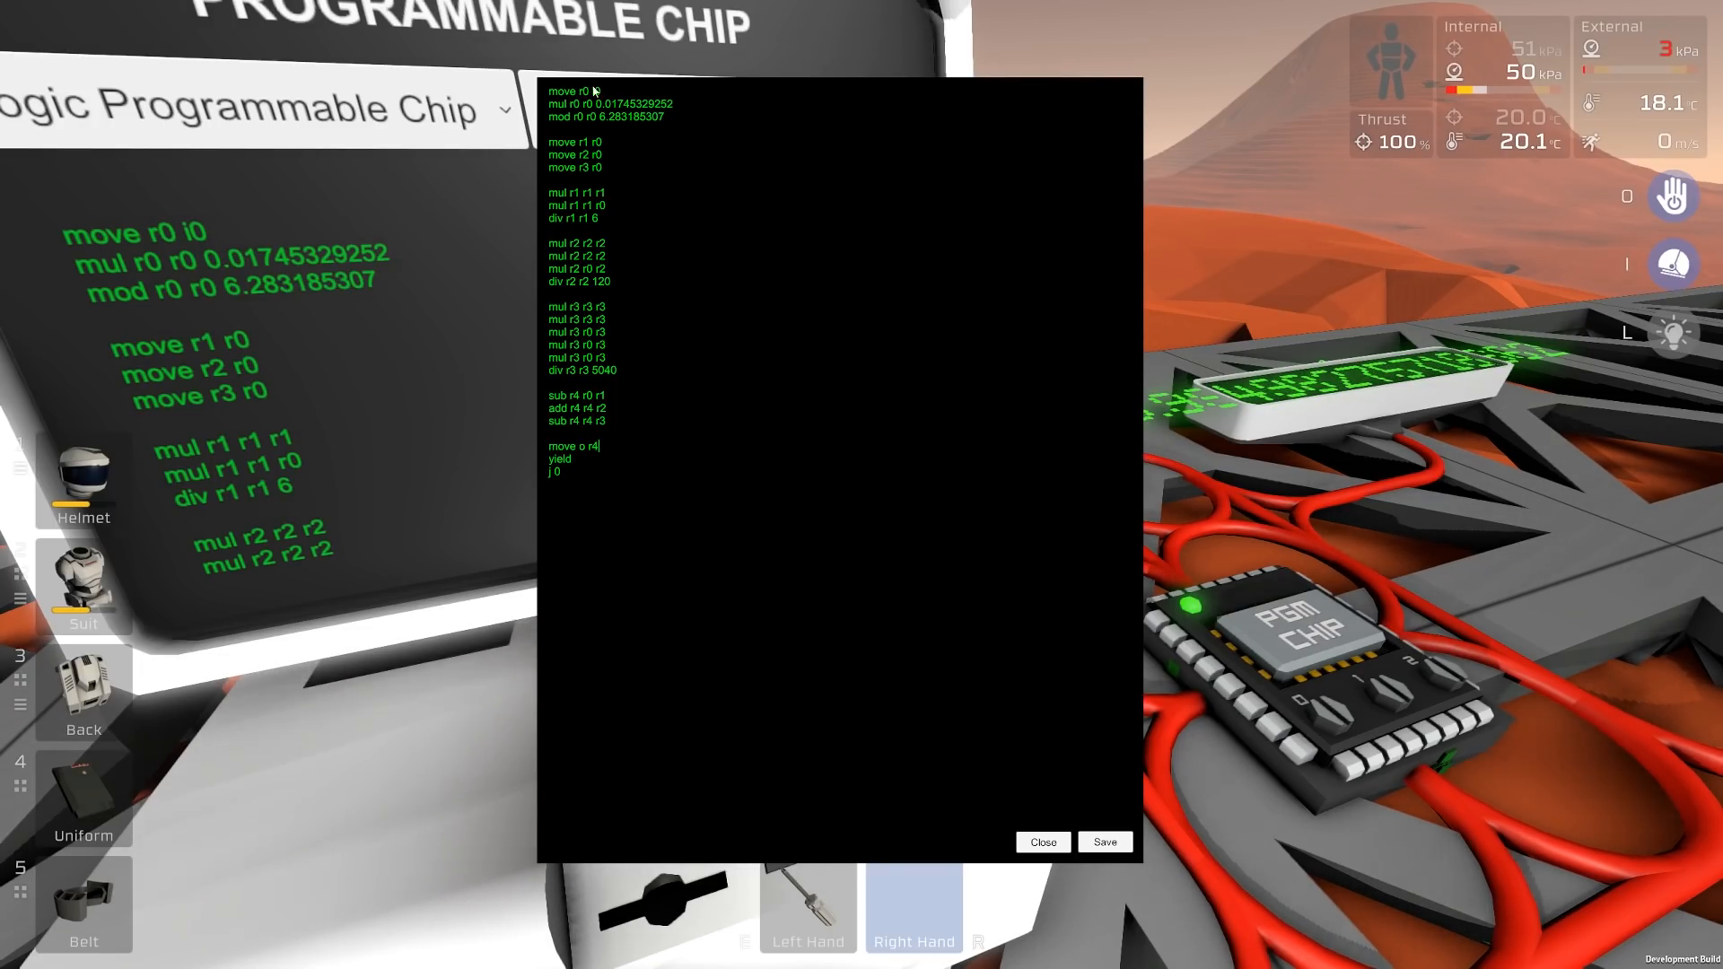
key(ctrl+a)
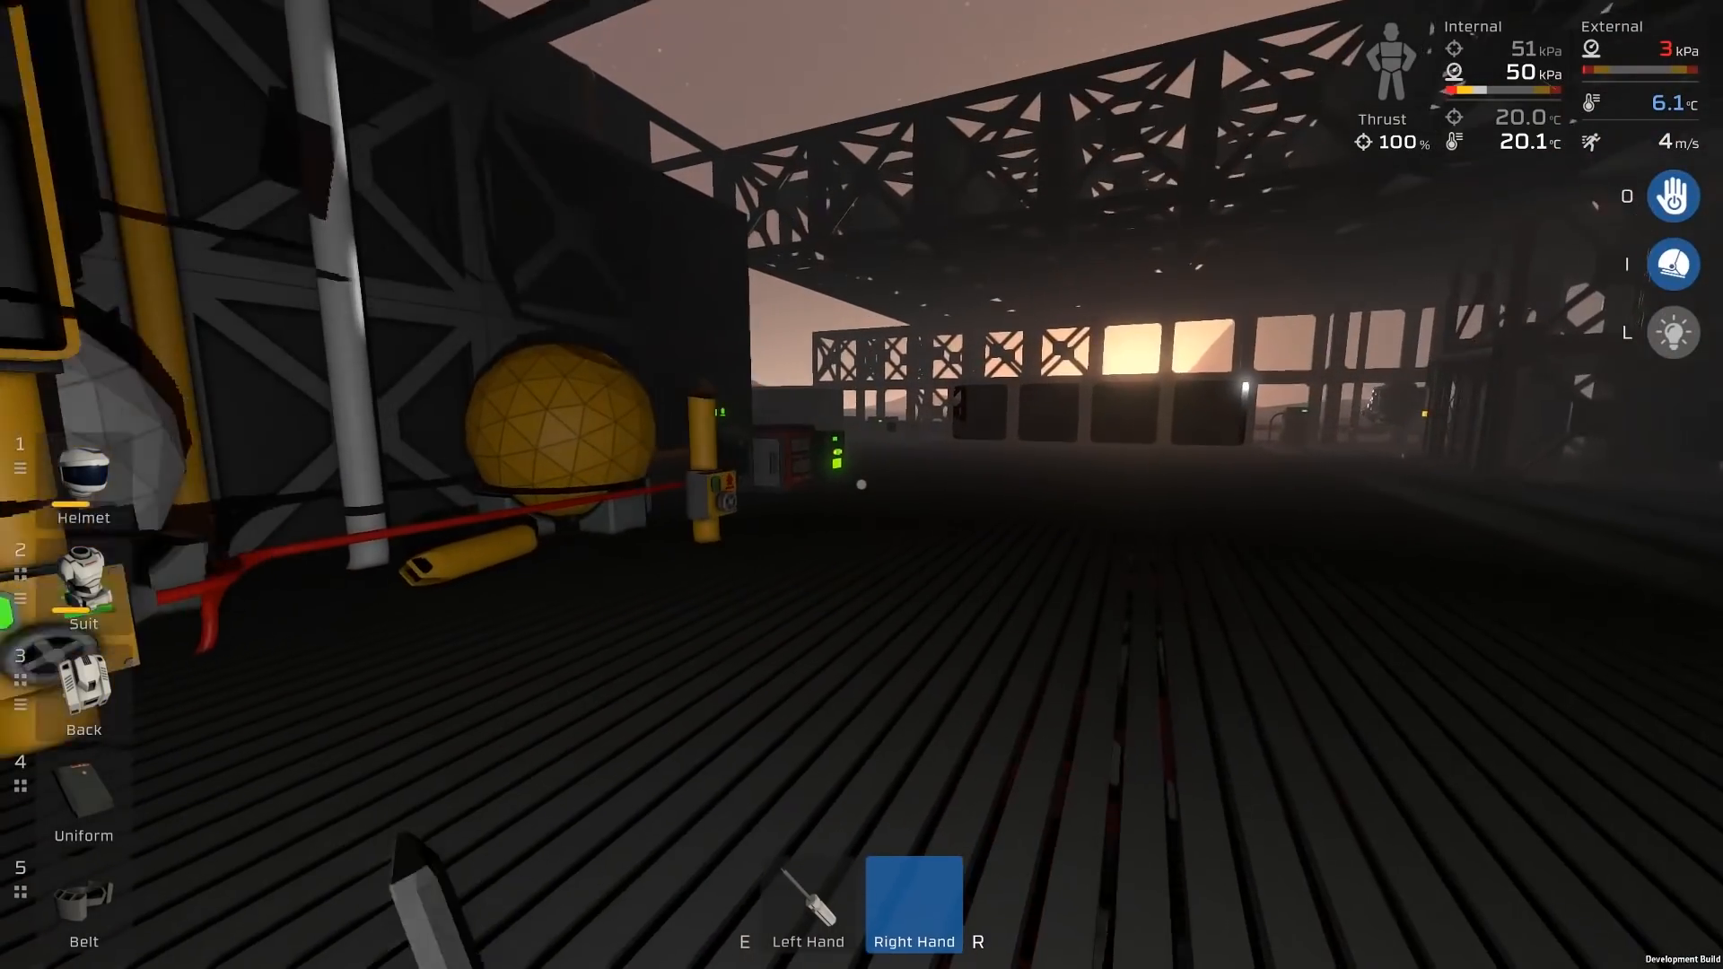
mouse_move(862, 485)
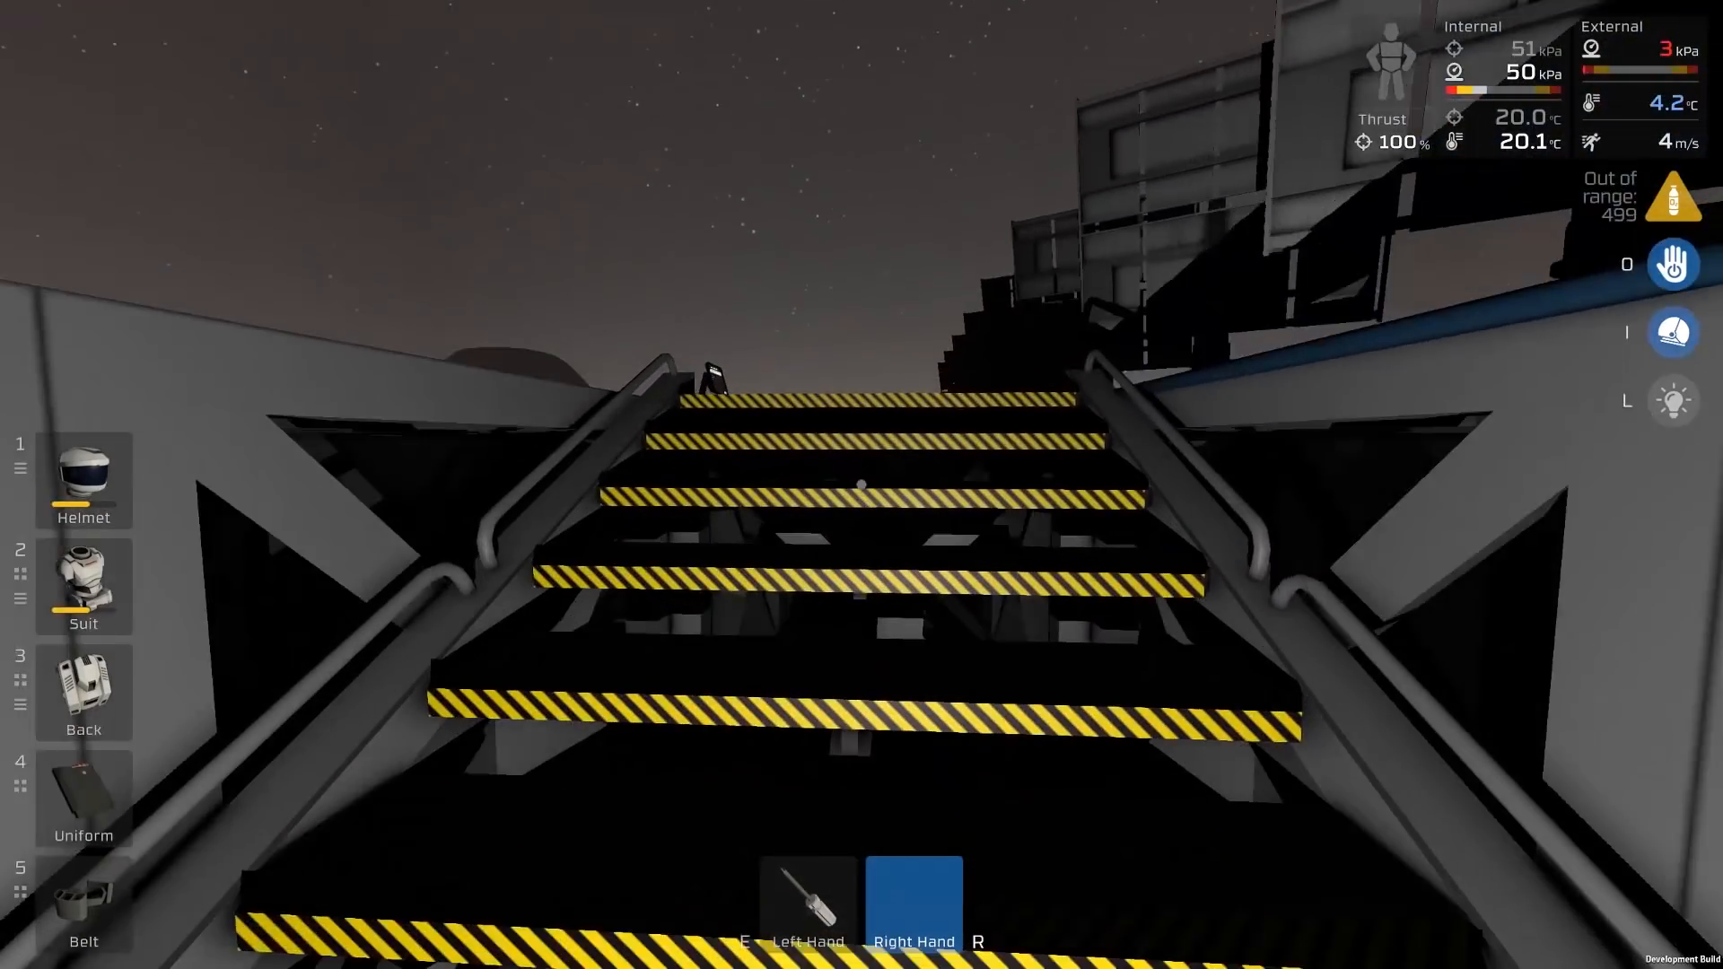
mouse_move(861, 485)
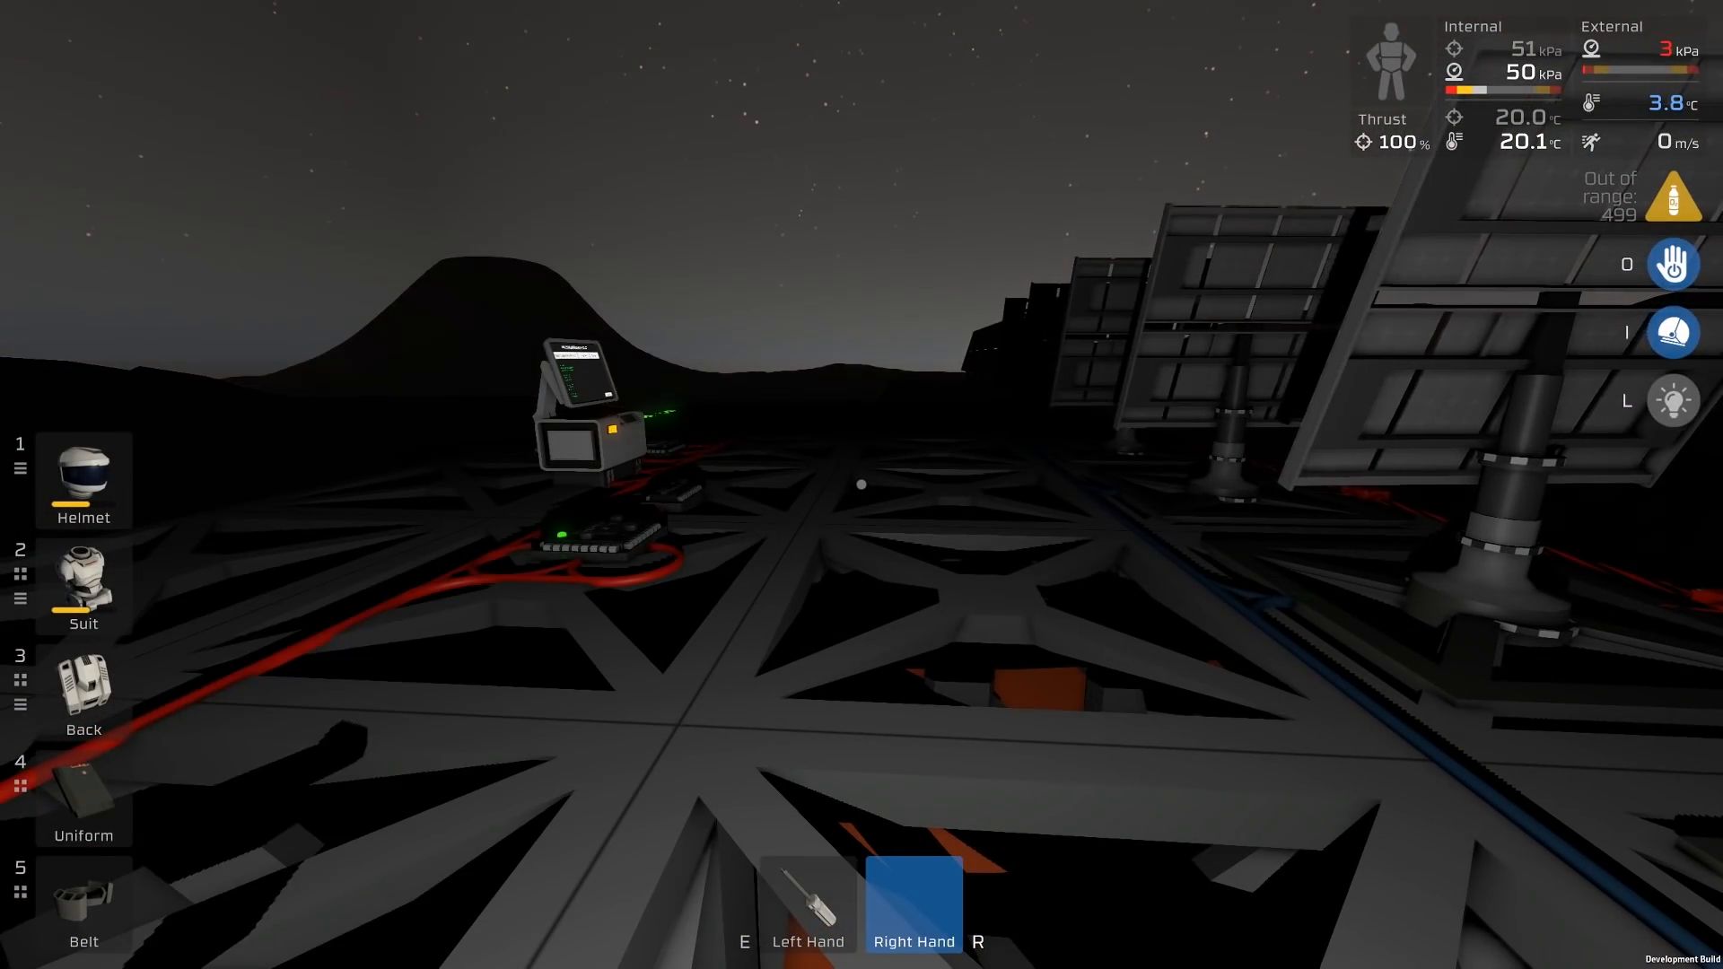